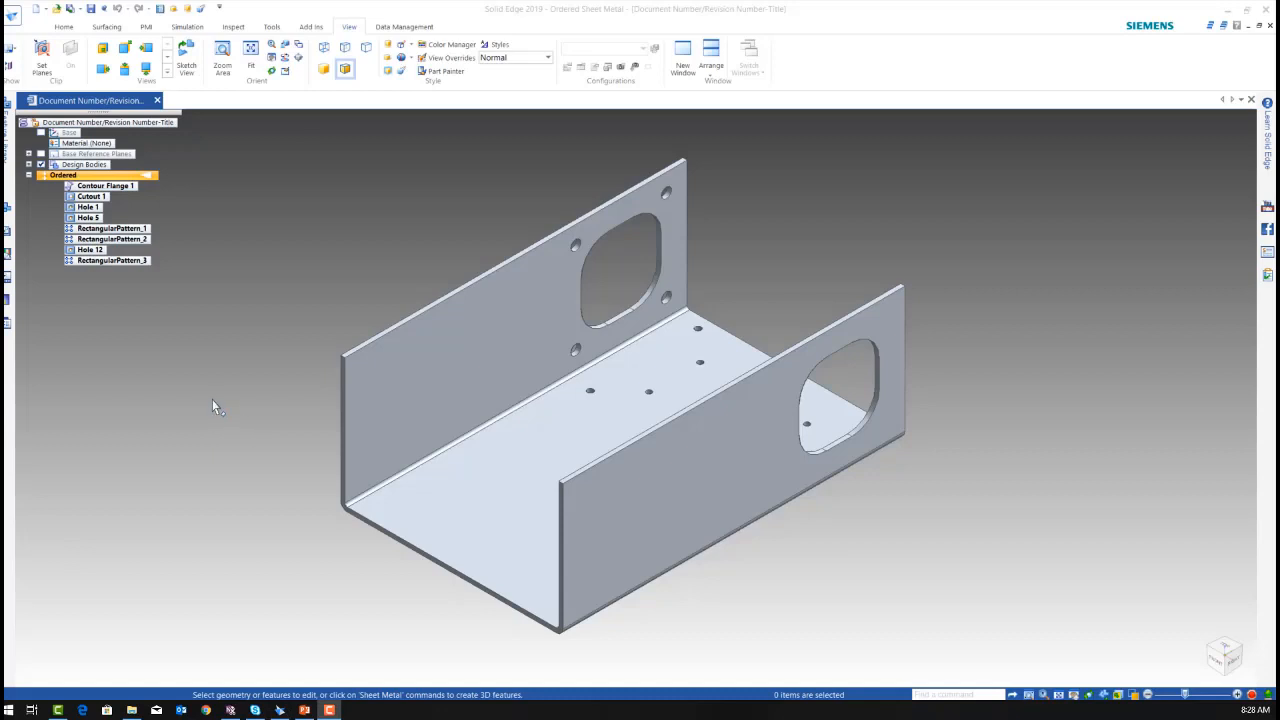
pyautogui.moveTo(185, 373)
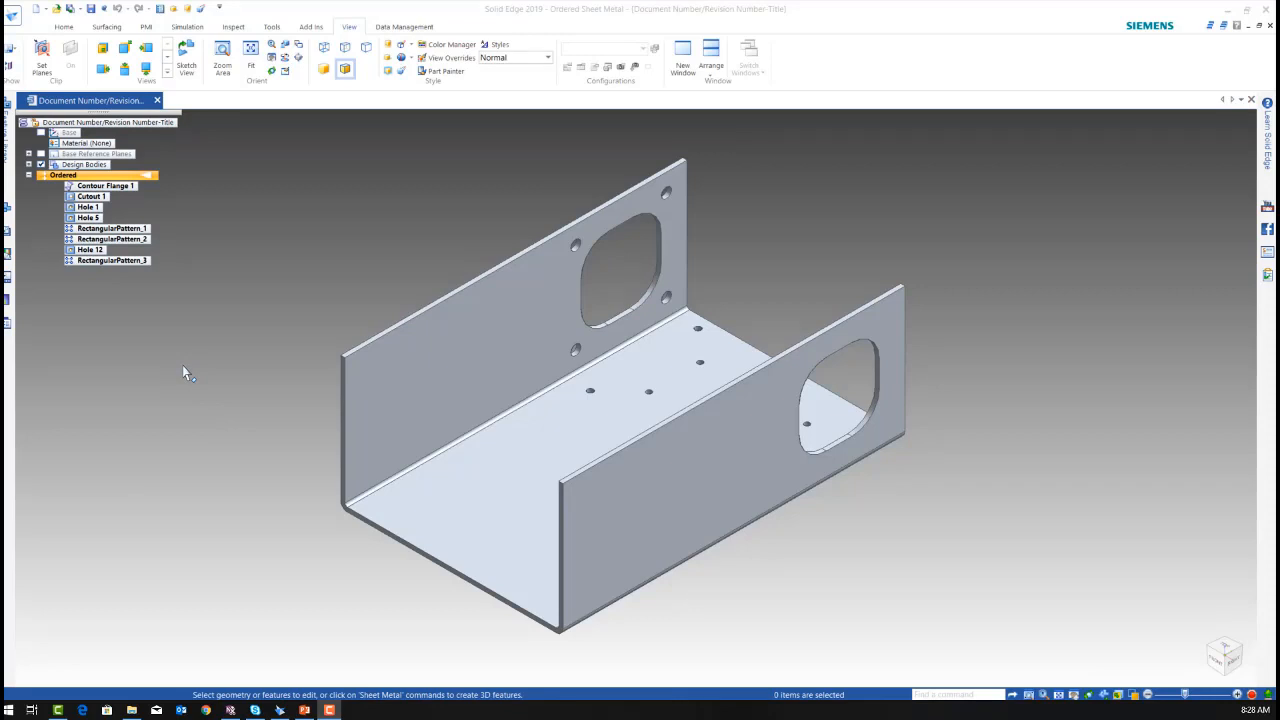
pyautogui.moveTo(172, 293)
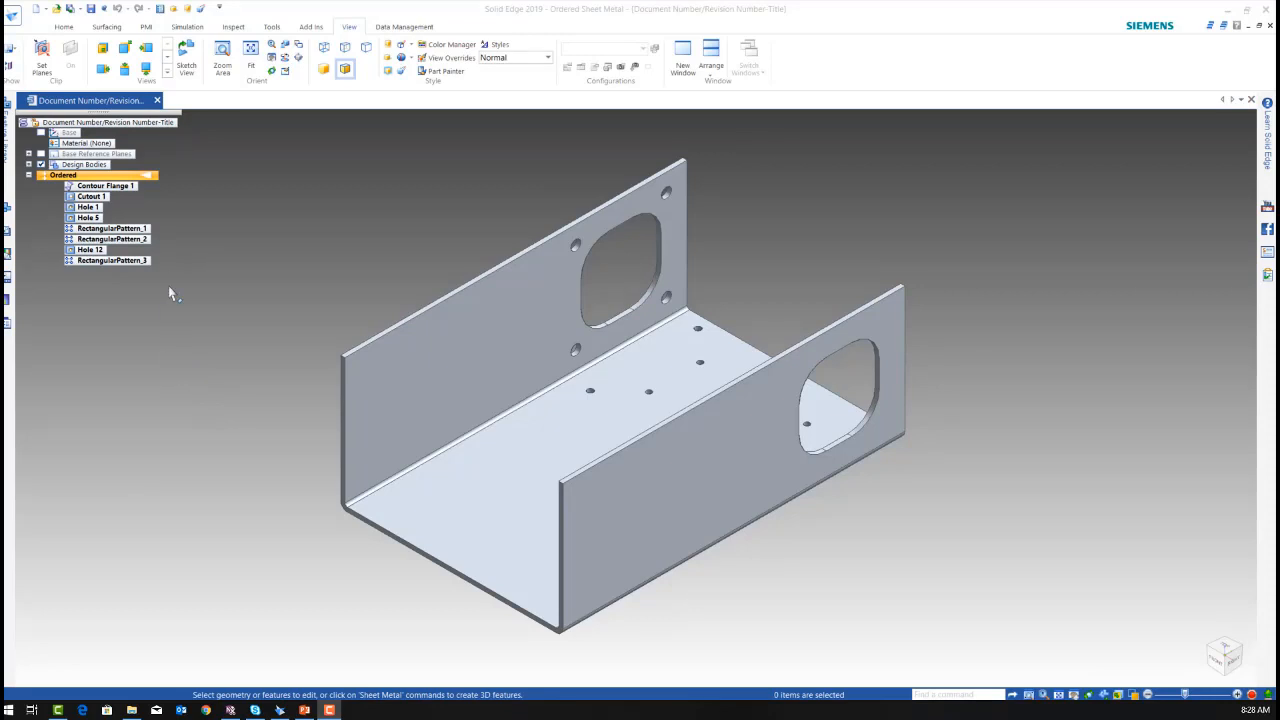
pyautogui.moveTo(45, 218)
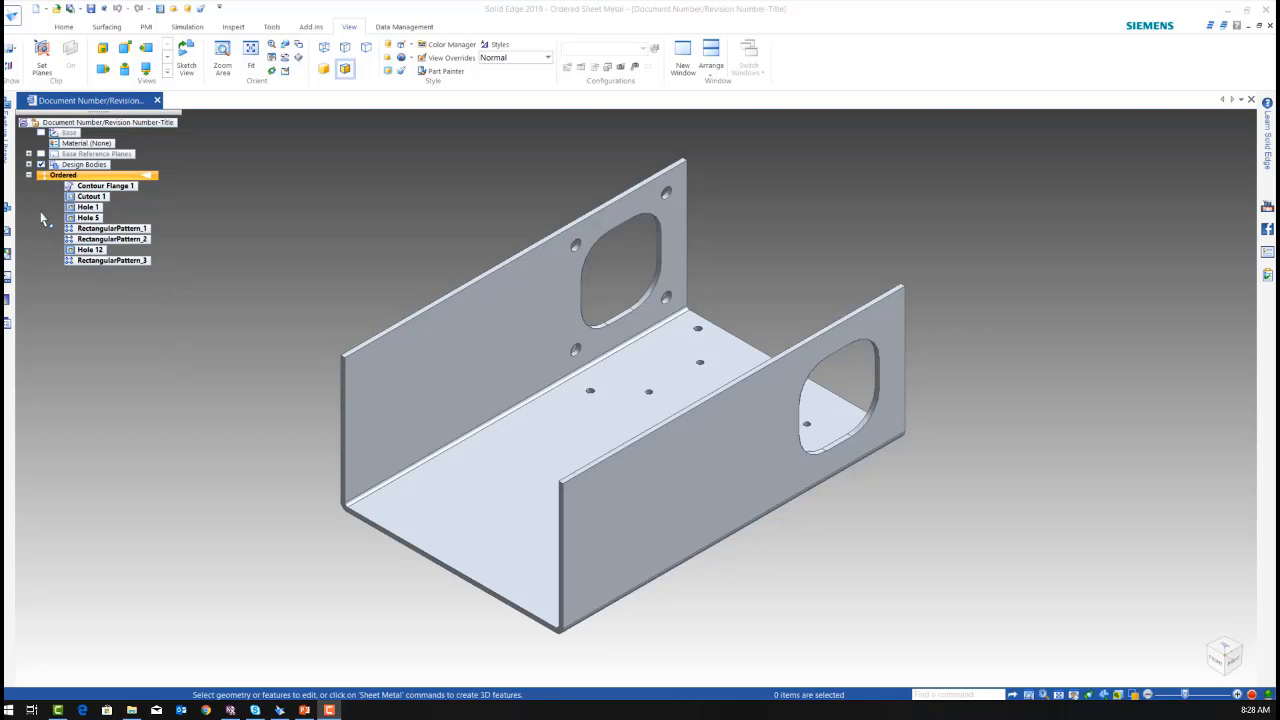
# Step: Name the 150 dimension in the Contour Flange 1 profile Height, then close the sketch
pyautogui.click(105, 186)
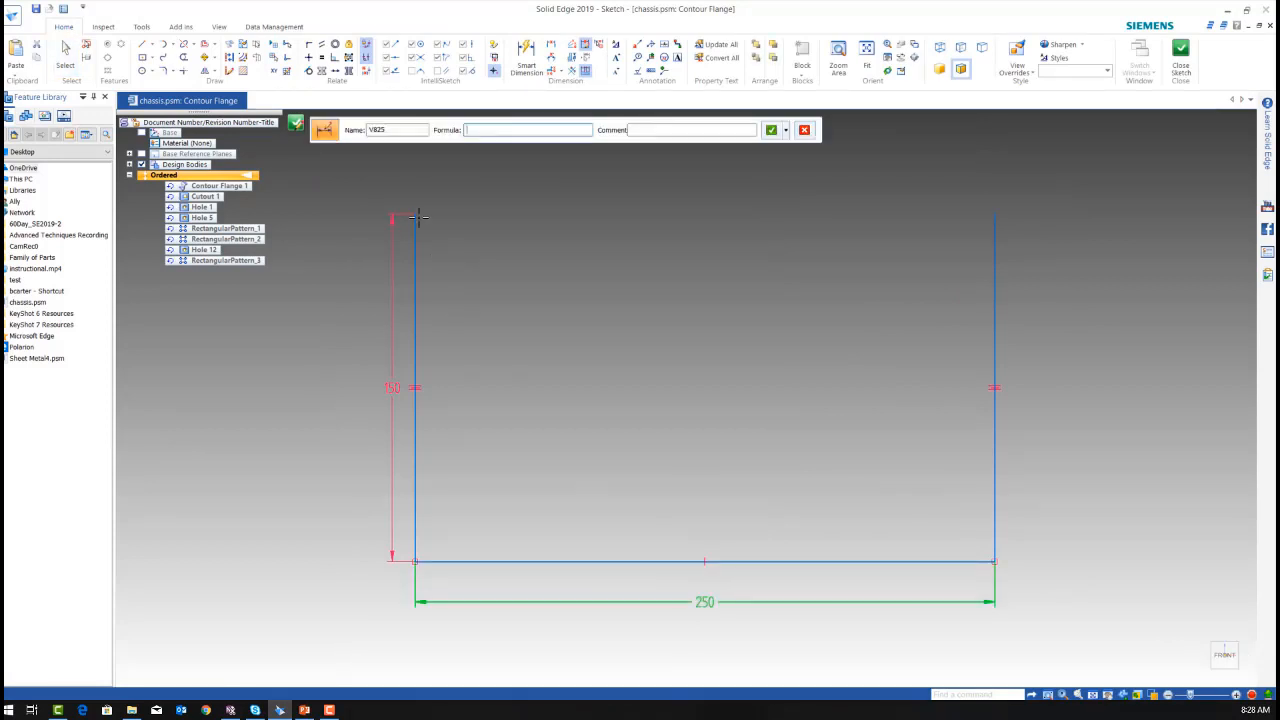
pyautogui.moveTo(390, 137)
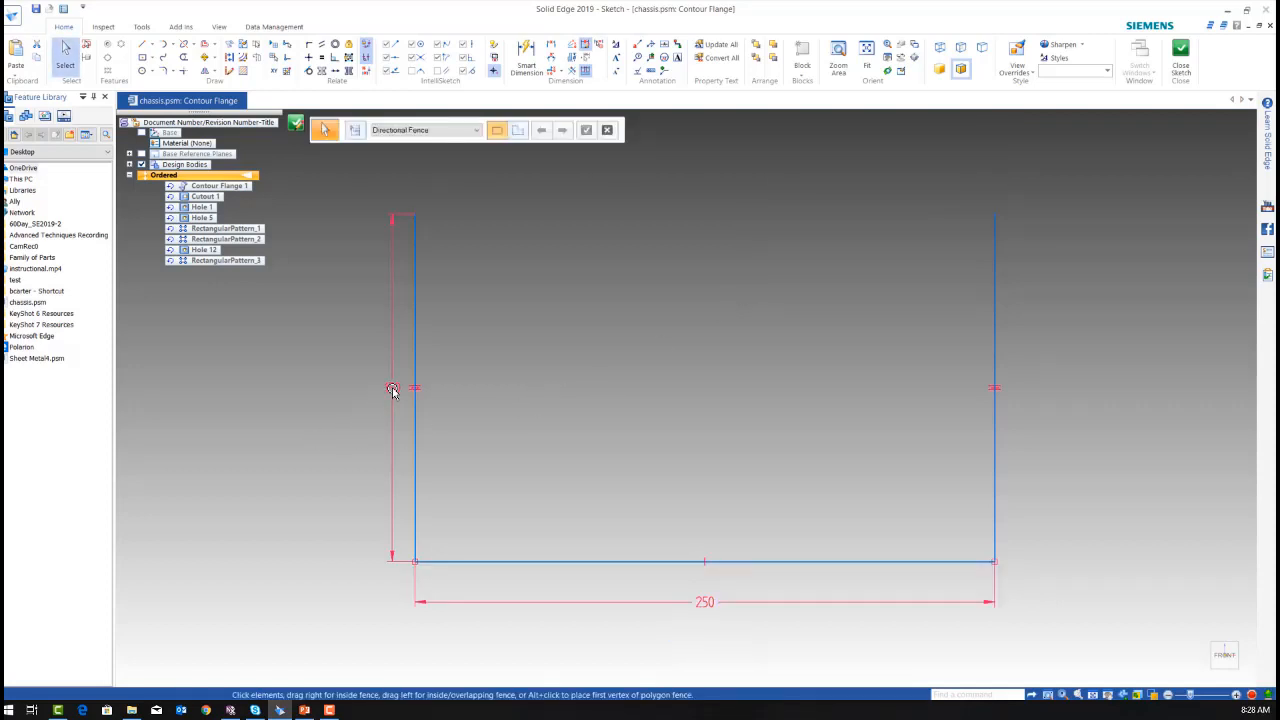
pyautogui.click(391, 390)
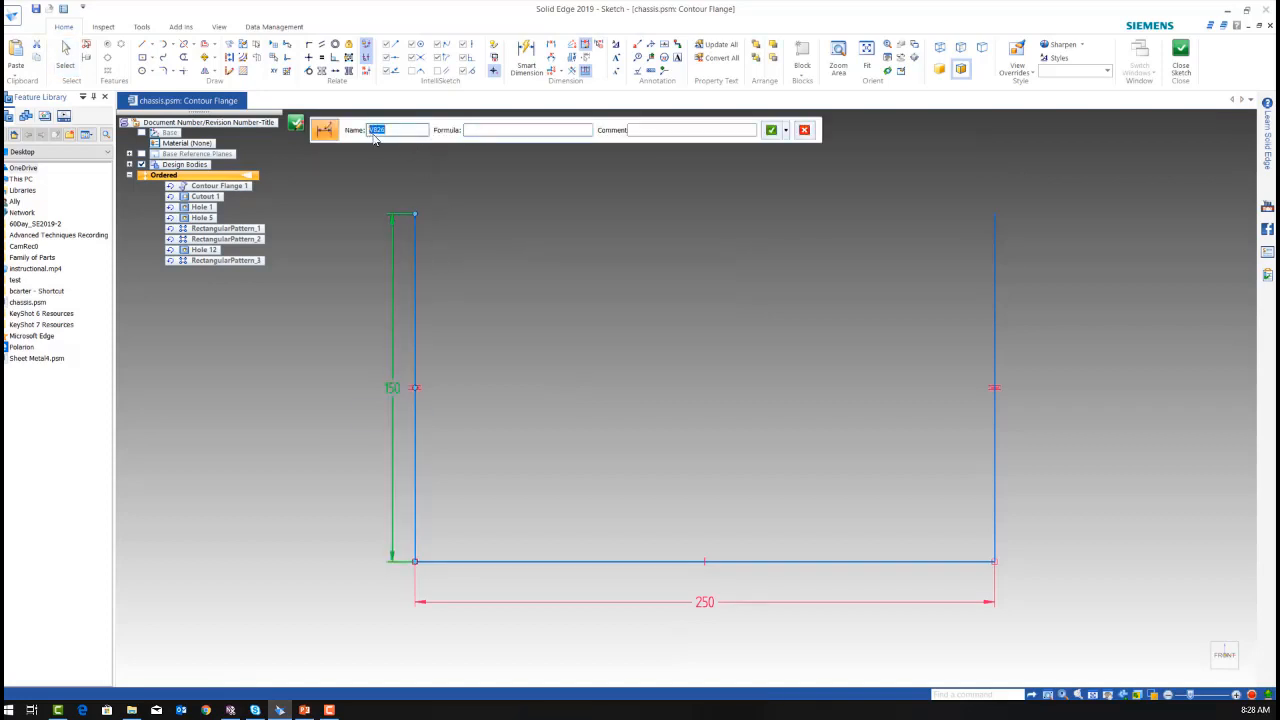
pyautogui.write('Height')
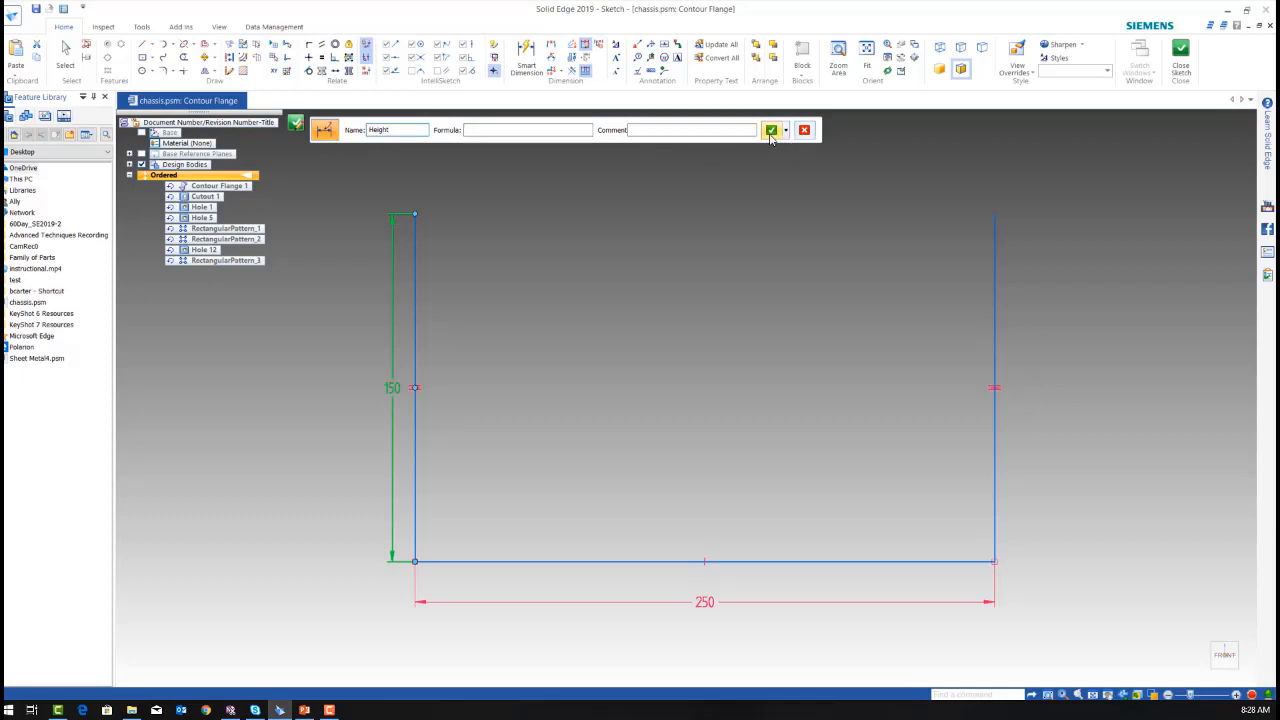
pyautogui.click(771, 130)
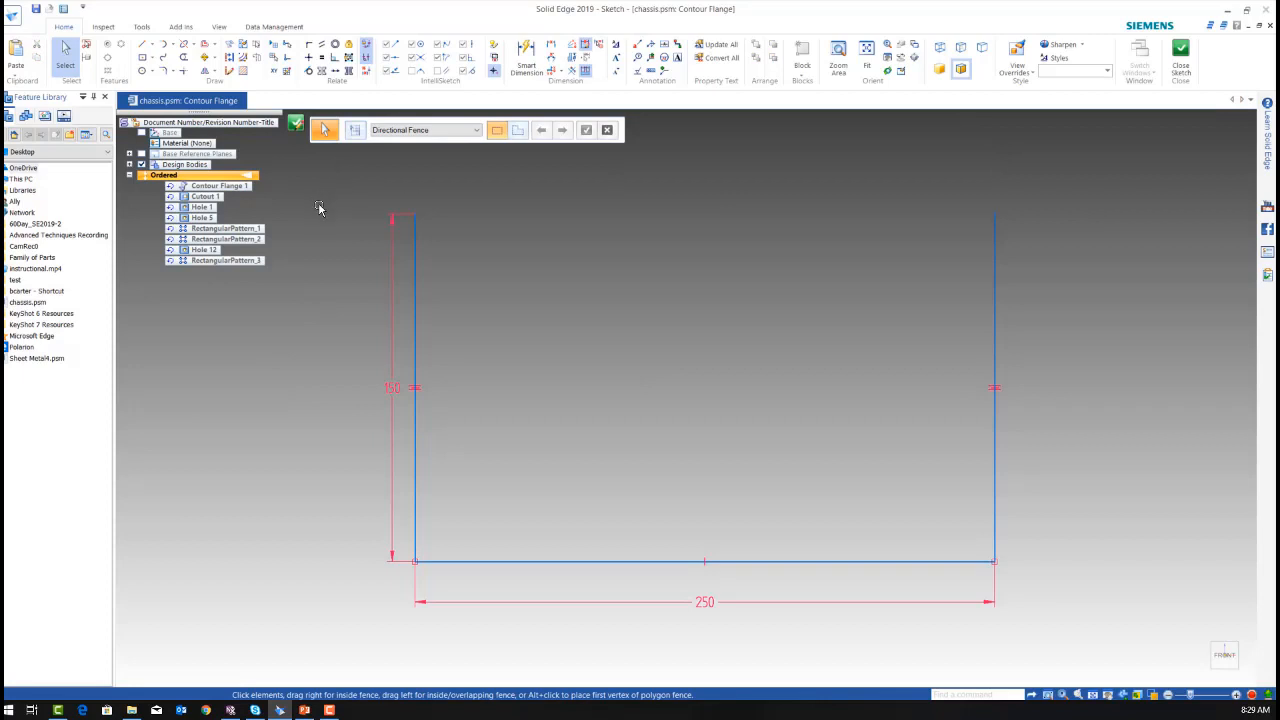
pyautogui.moveTo(481, 329)
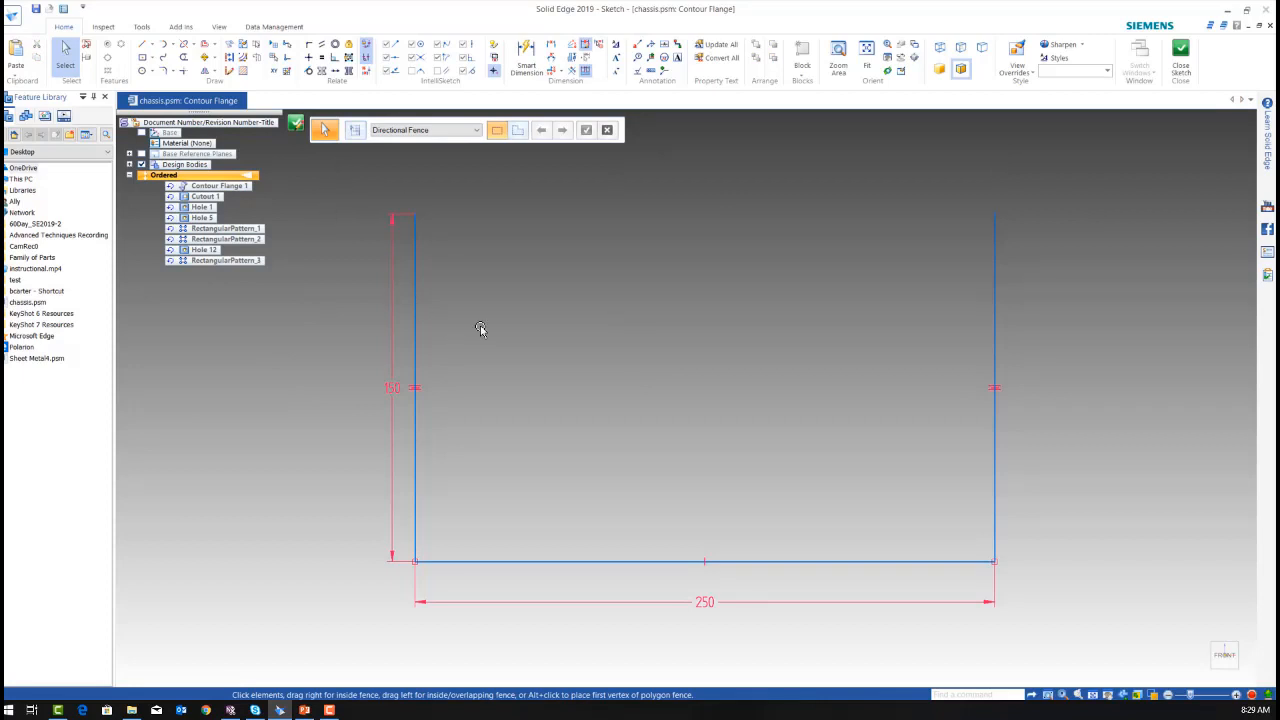
pyautogui.click(1180, 55)
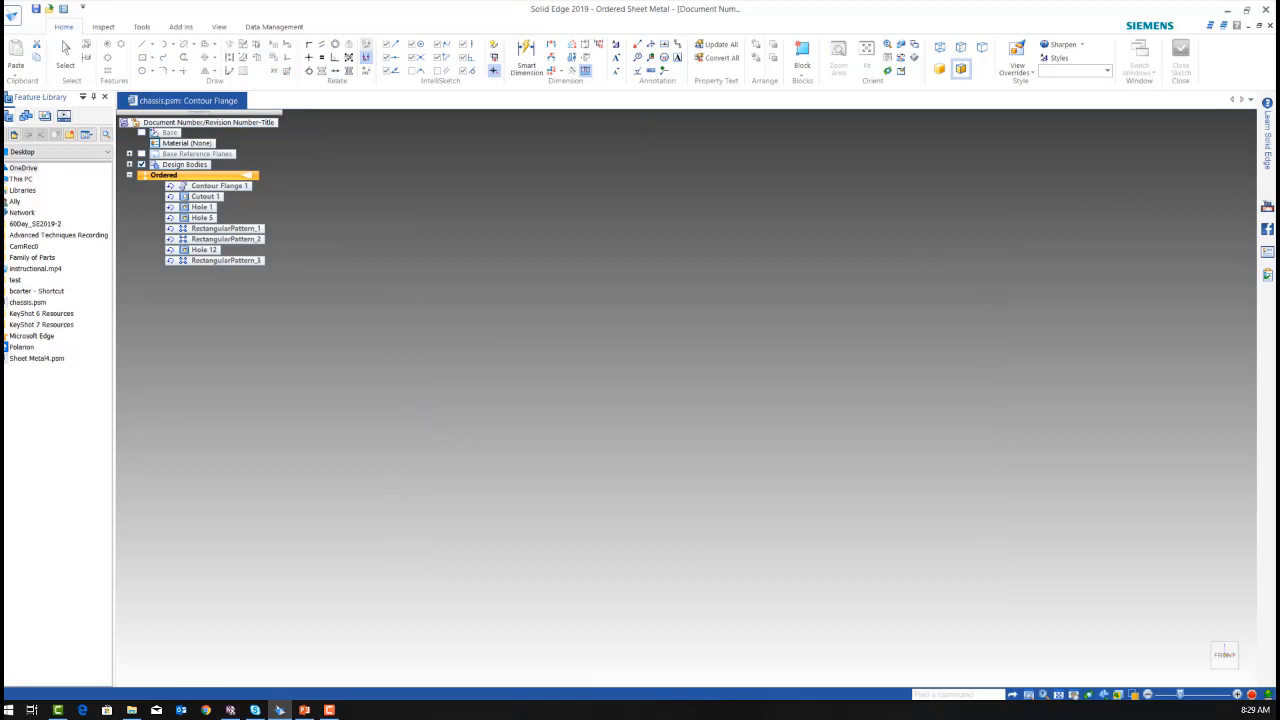
# Step: Finish the Contour Flange 1 edit to show the updated U-shaped chassis with holes and cutouts
pyautogui.doubleClick(219, 186)
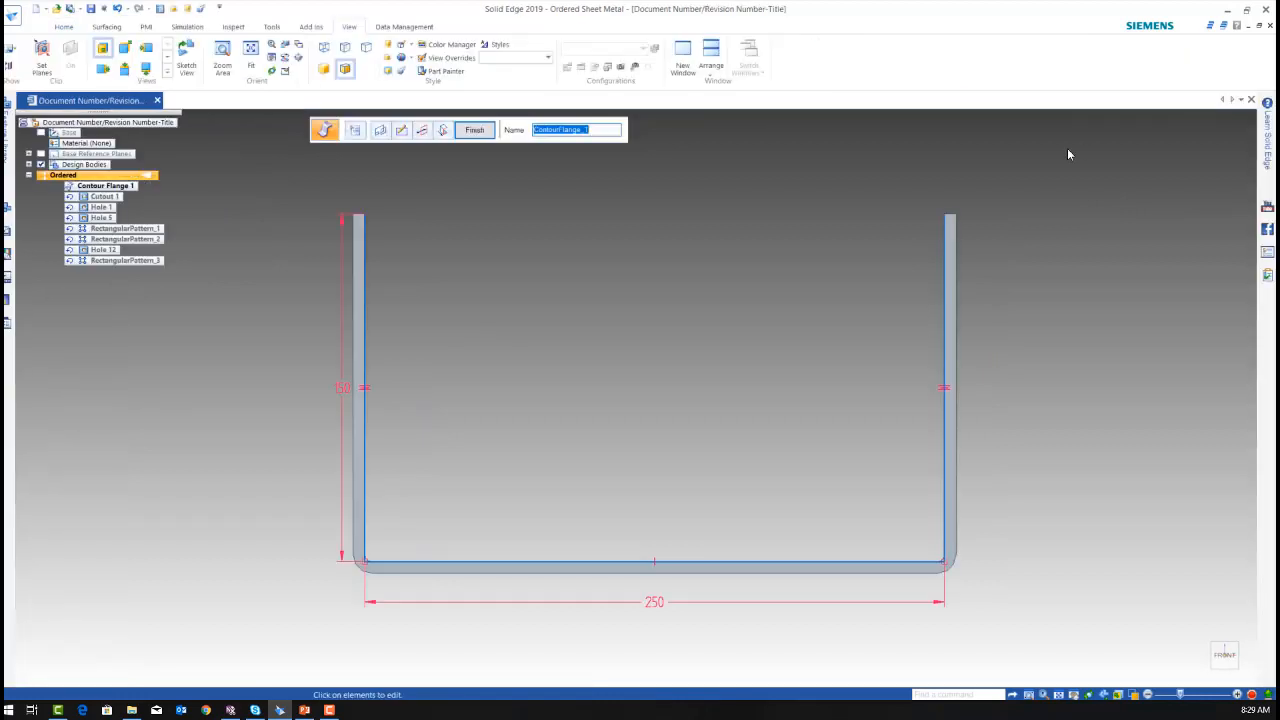
pyautogui.click(474, 130)
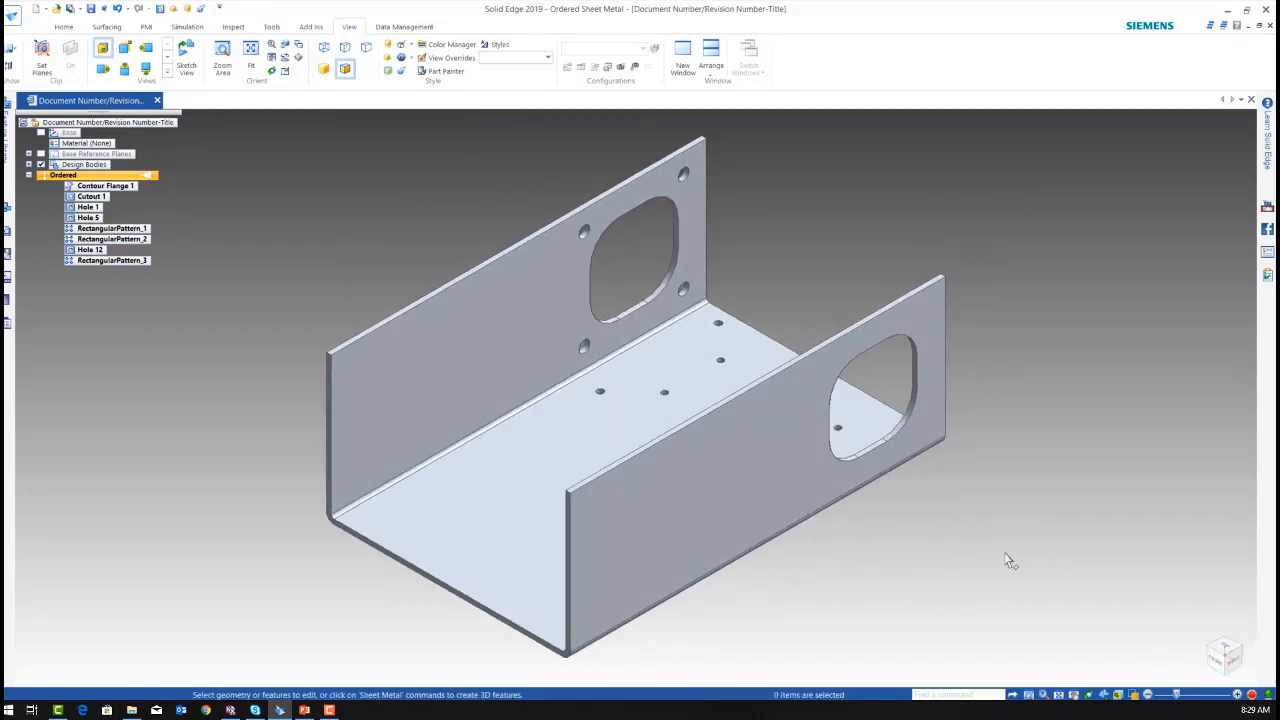
pyautogui.moveTo(925, 508)
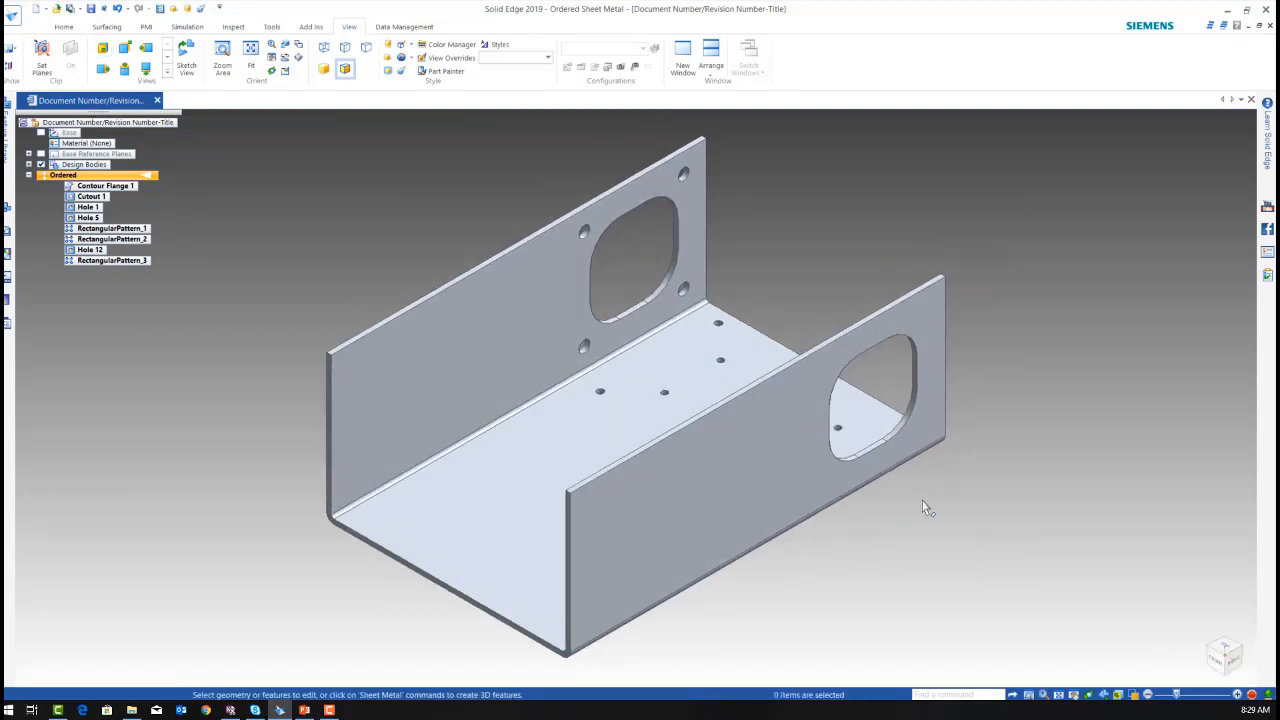
pyautogui.moveTo(648, 453)
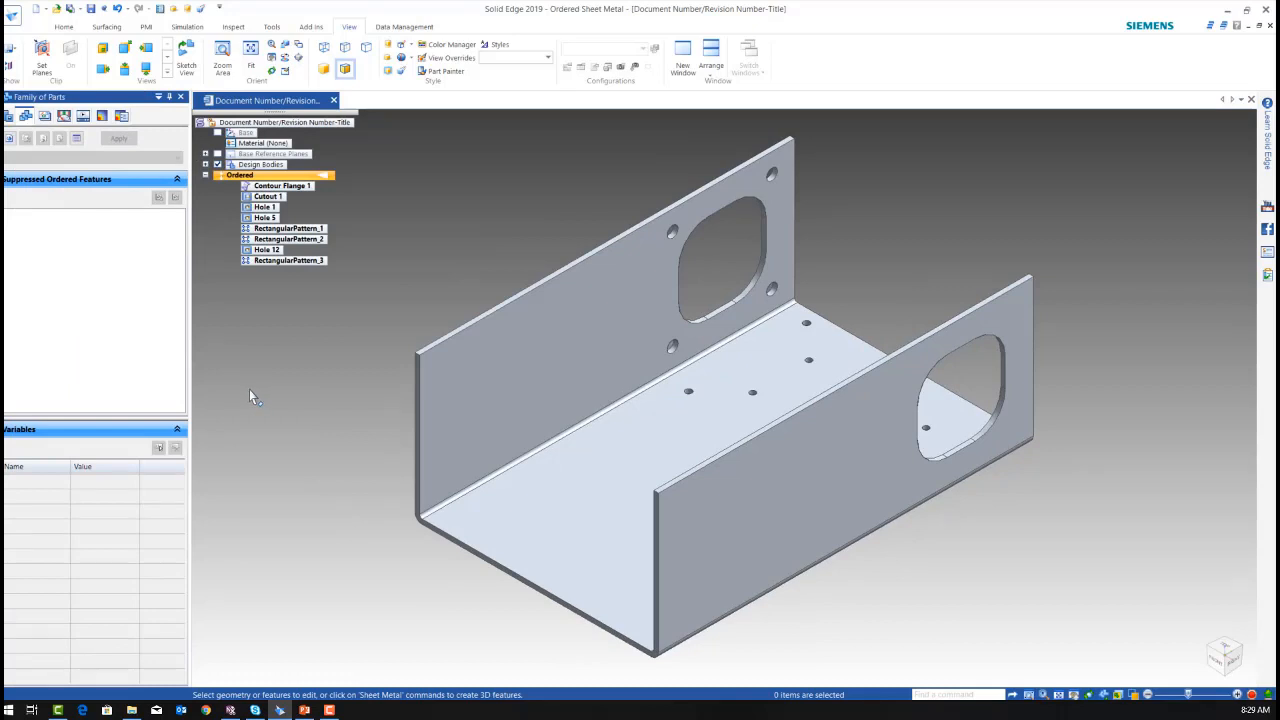
pyautogui.moveTo(82, 210)
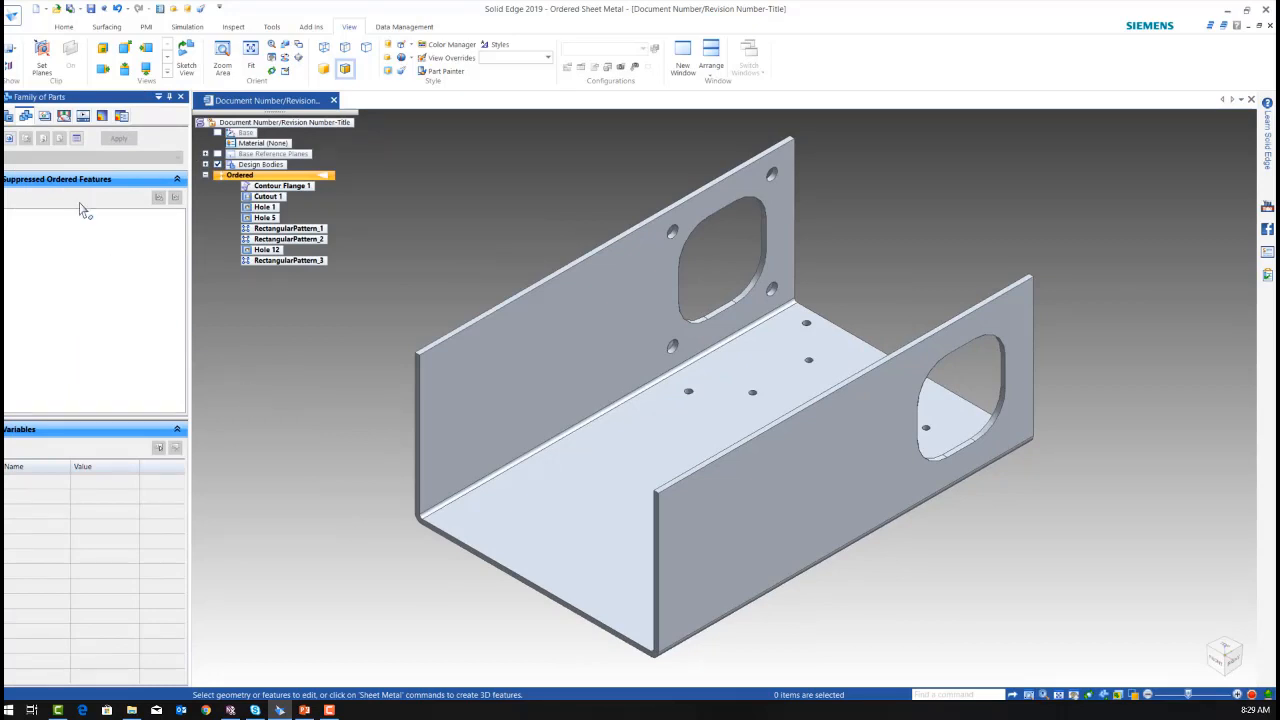
# Step: Add a new Family of Parts member named Master
pyautogui.click(9, 138)
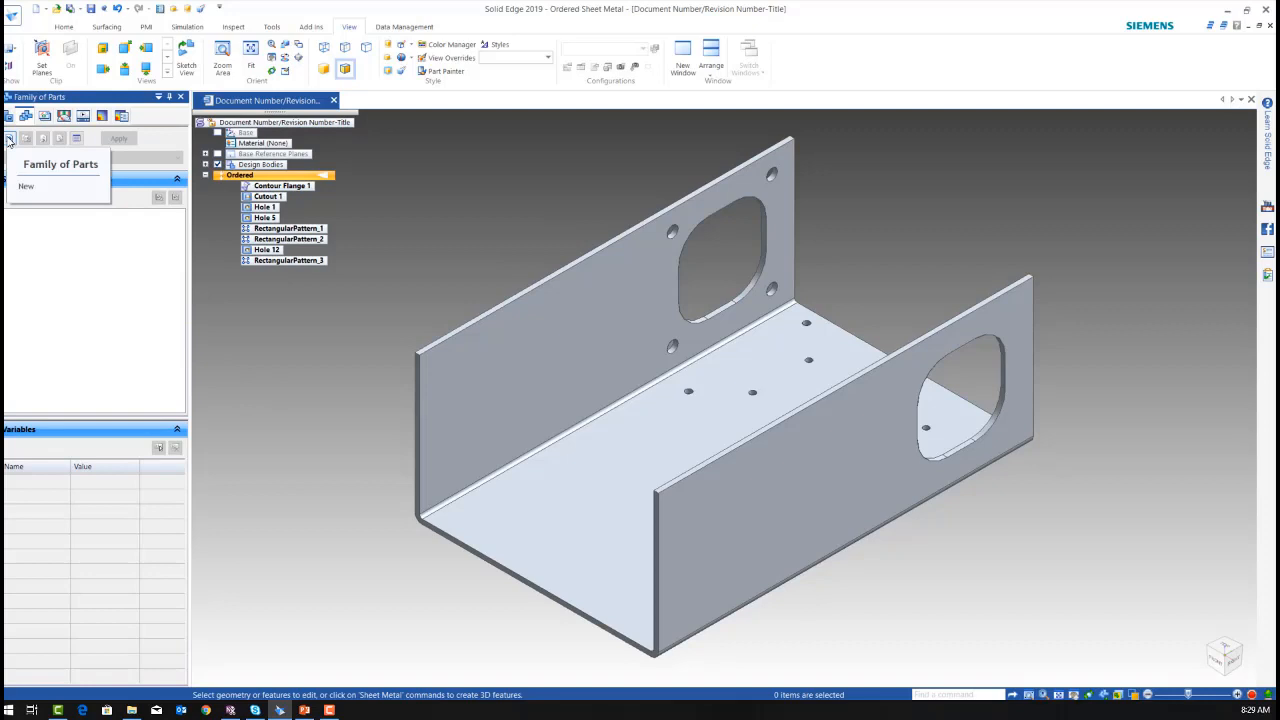
pyautogui.click(27, 186)
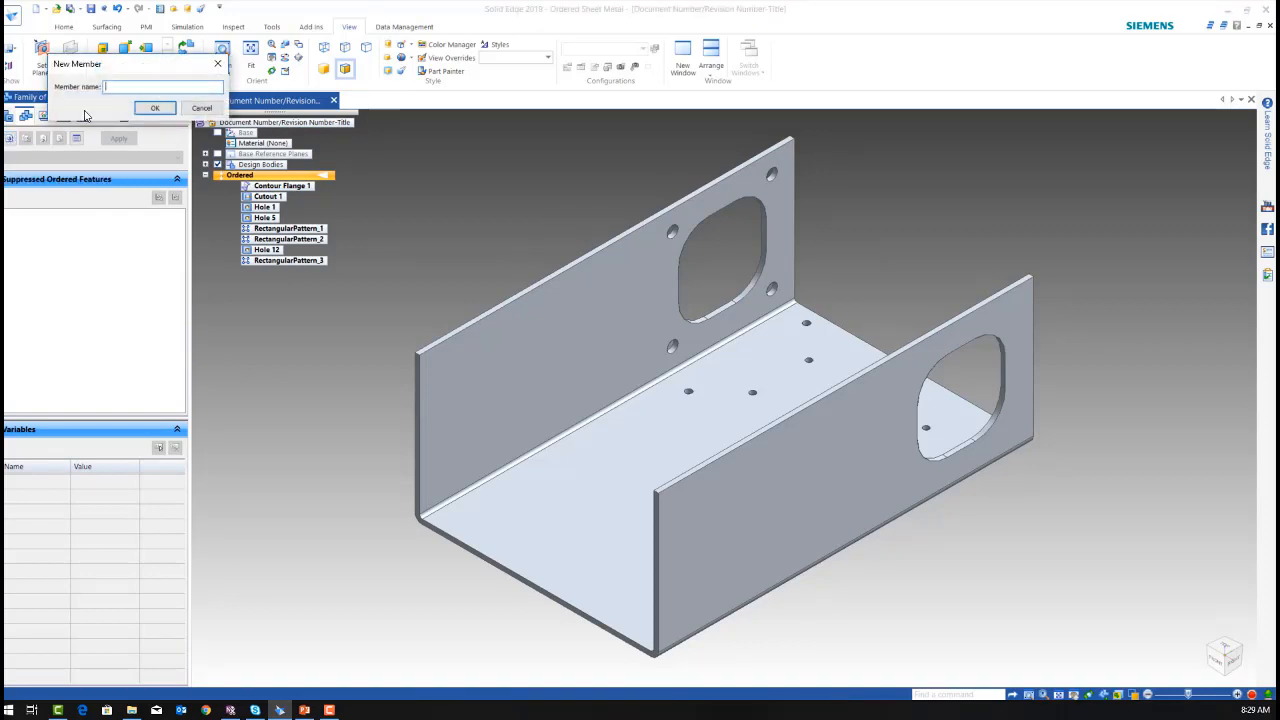
pyautogui.write('Mas')
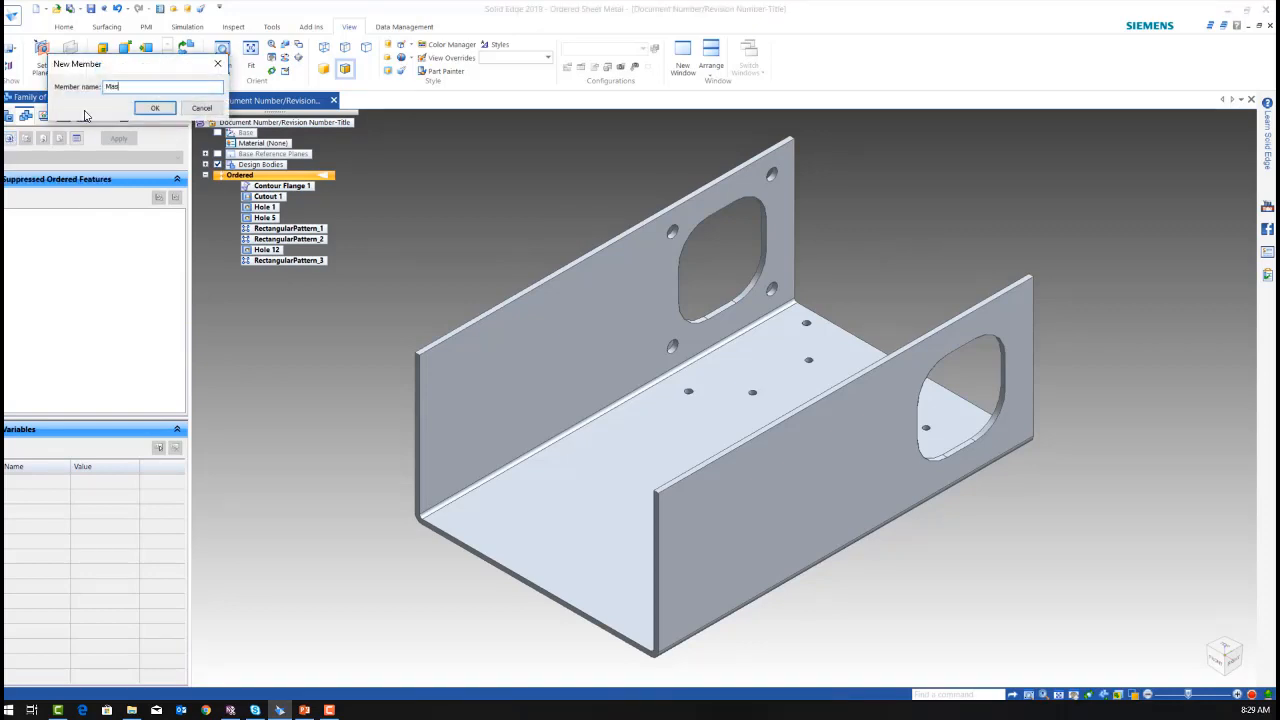
pyautogui.write('ter')
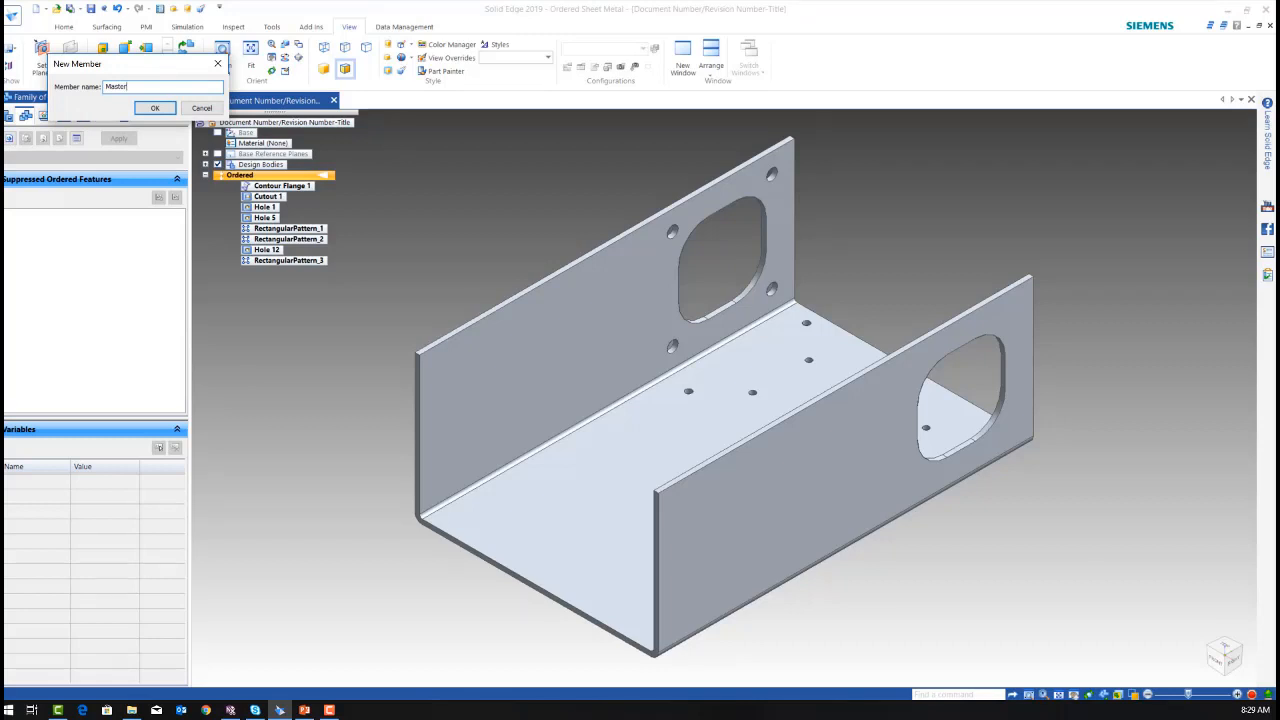
pyautogui.click(154, 107)
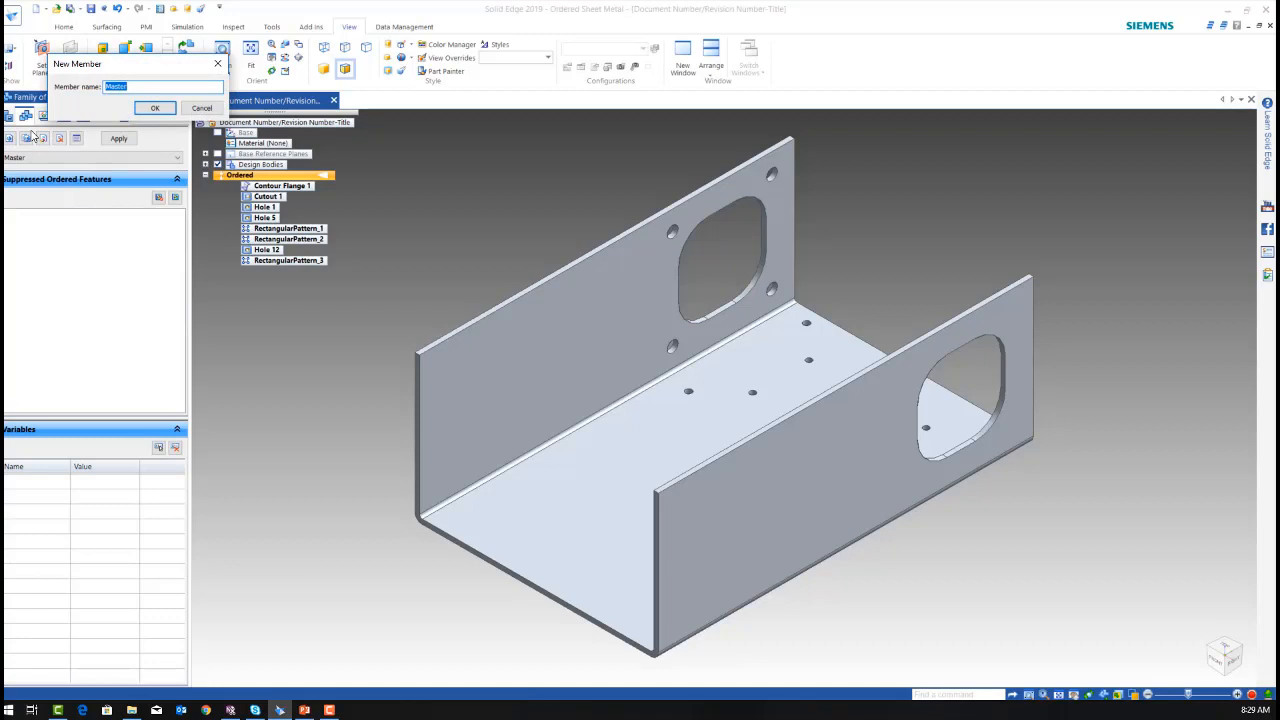
# Step: Add family members Member 1 - 300 and Member 2 - 500
pyautogui.write('Member 1')
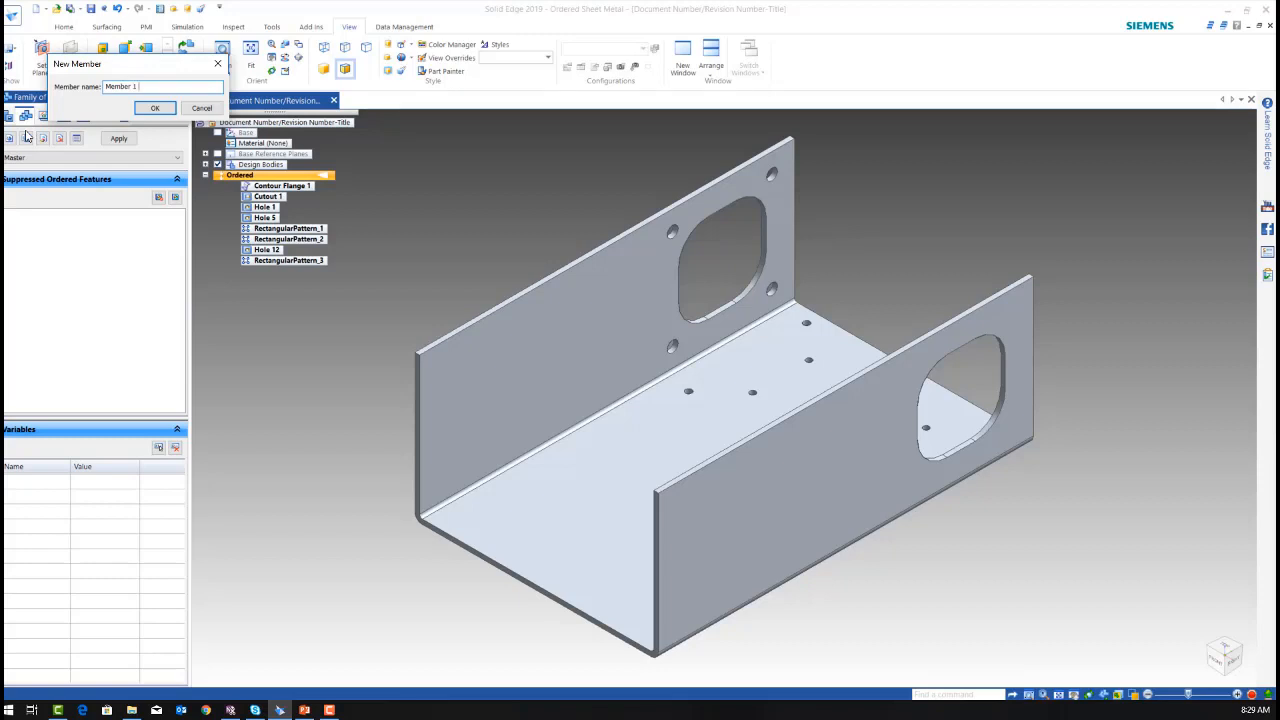
pyautogui.write('- 3')
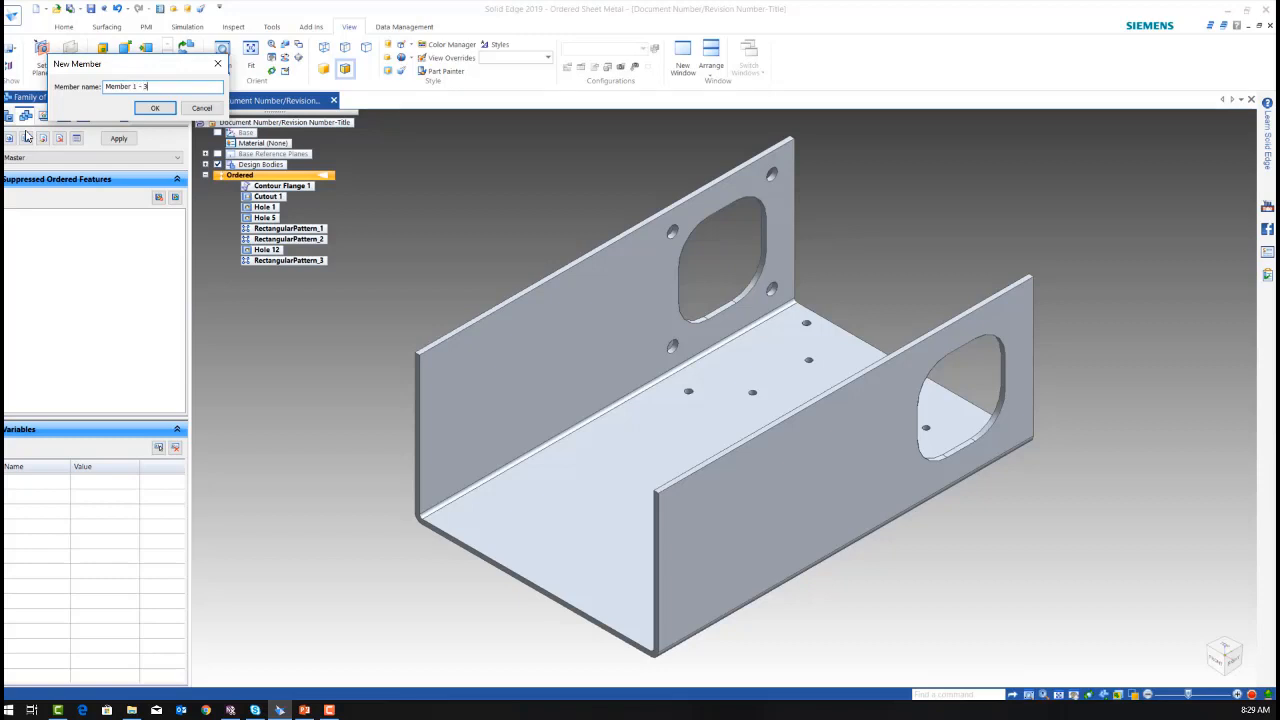
pyautogui.write('00')
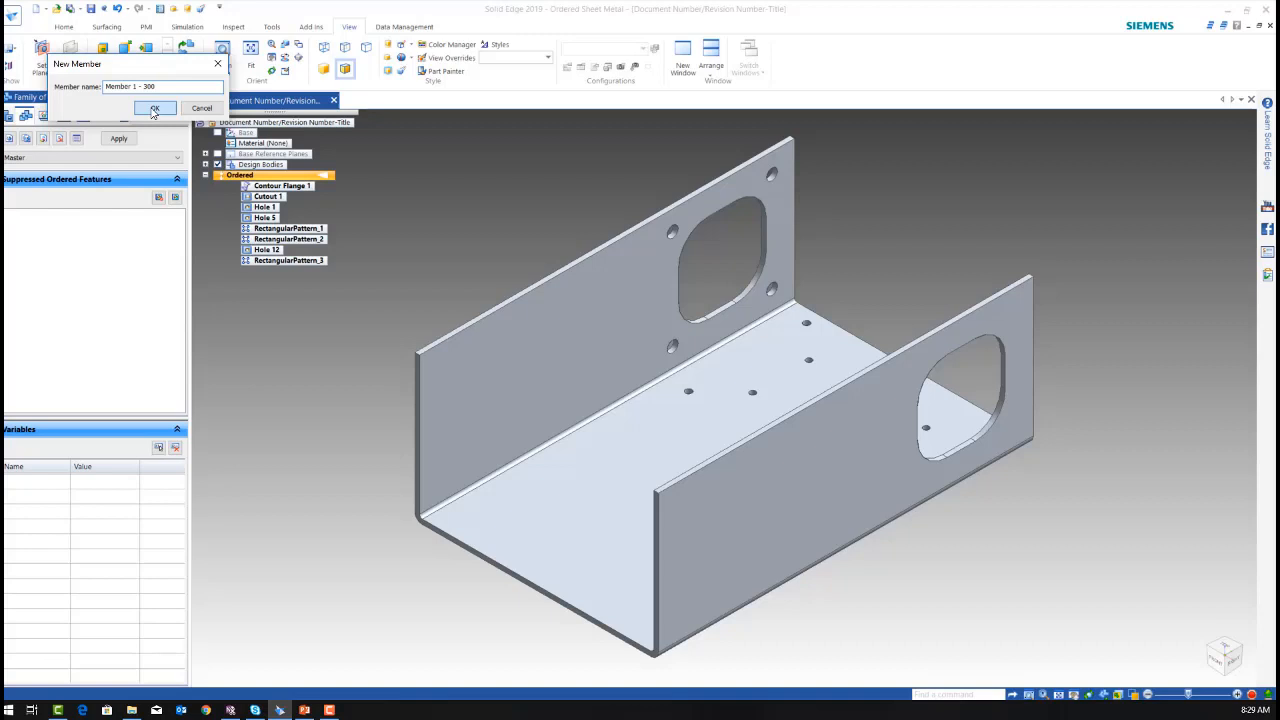
pyautogui.click(154, 108)
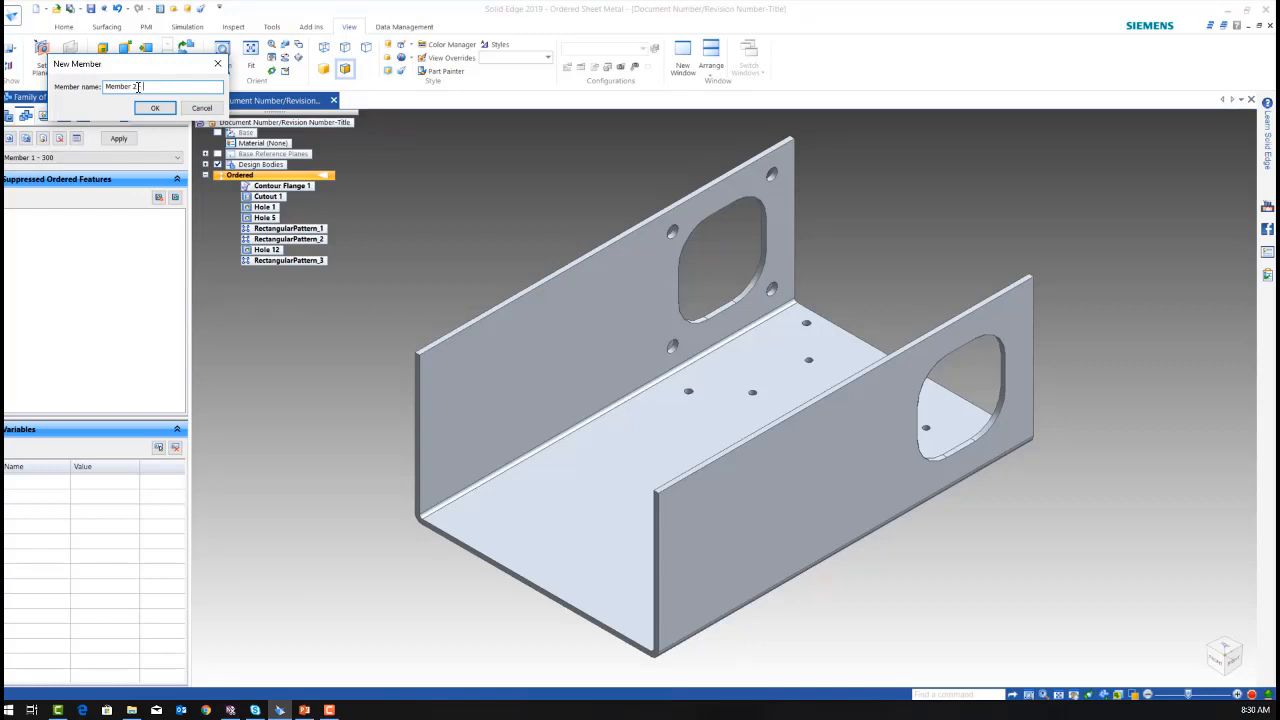
pyautogui.write('500')
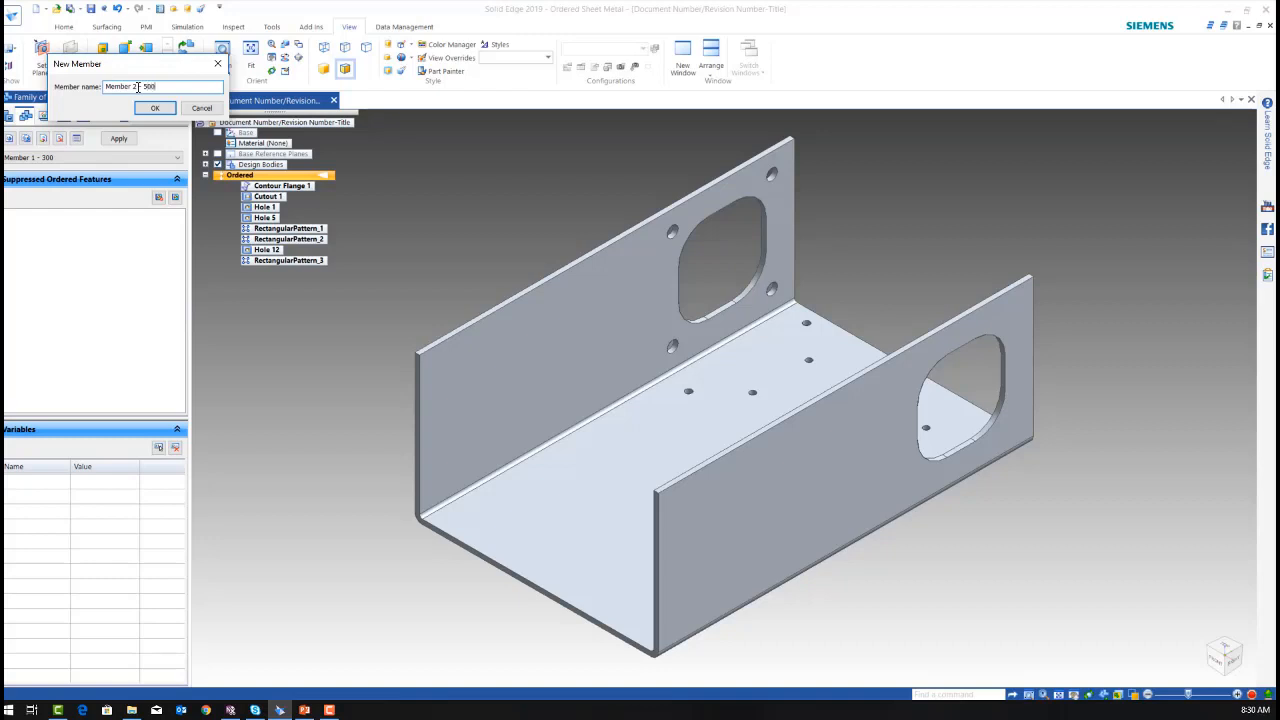
pyautogui.click(154, 108)
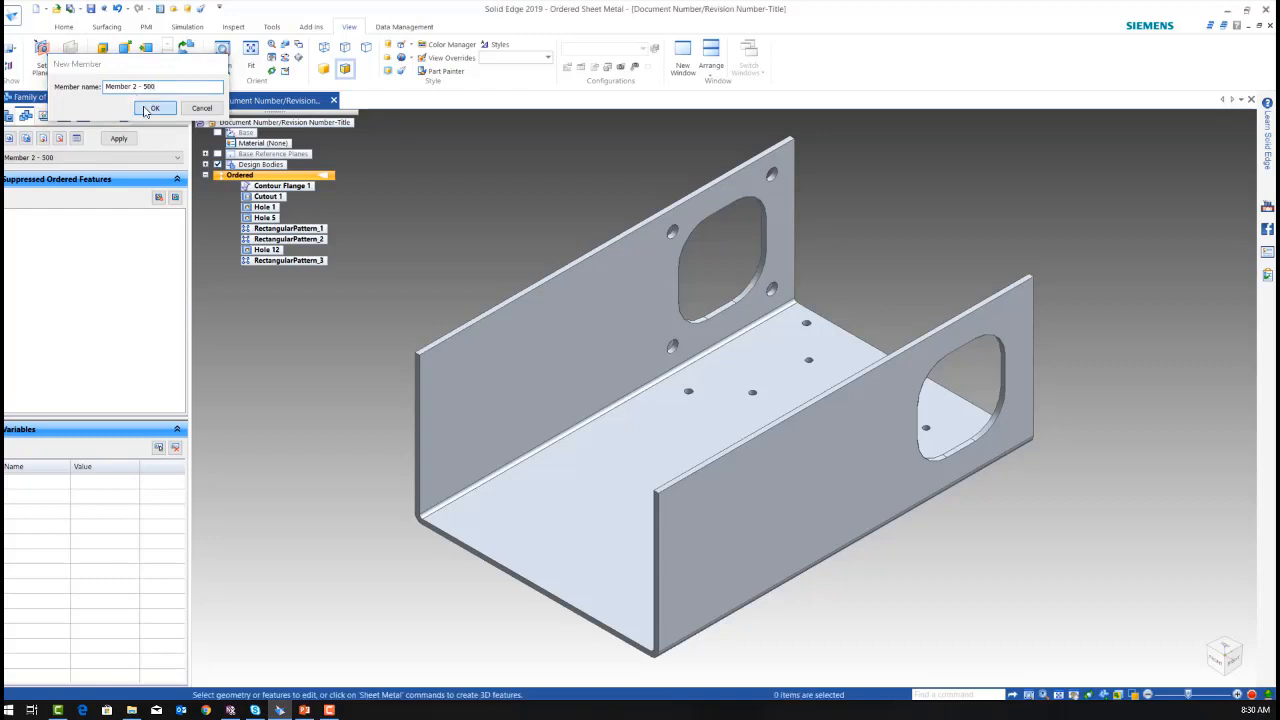
# Step: Add a third family member named Member 3 - No Holes
pyautogui.click(154, 108)
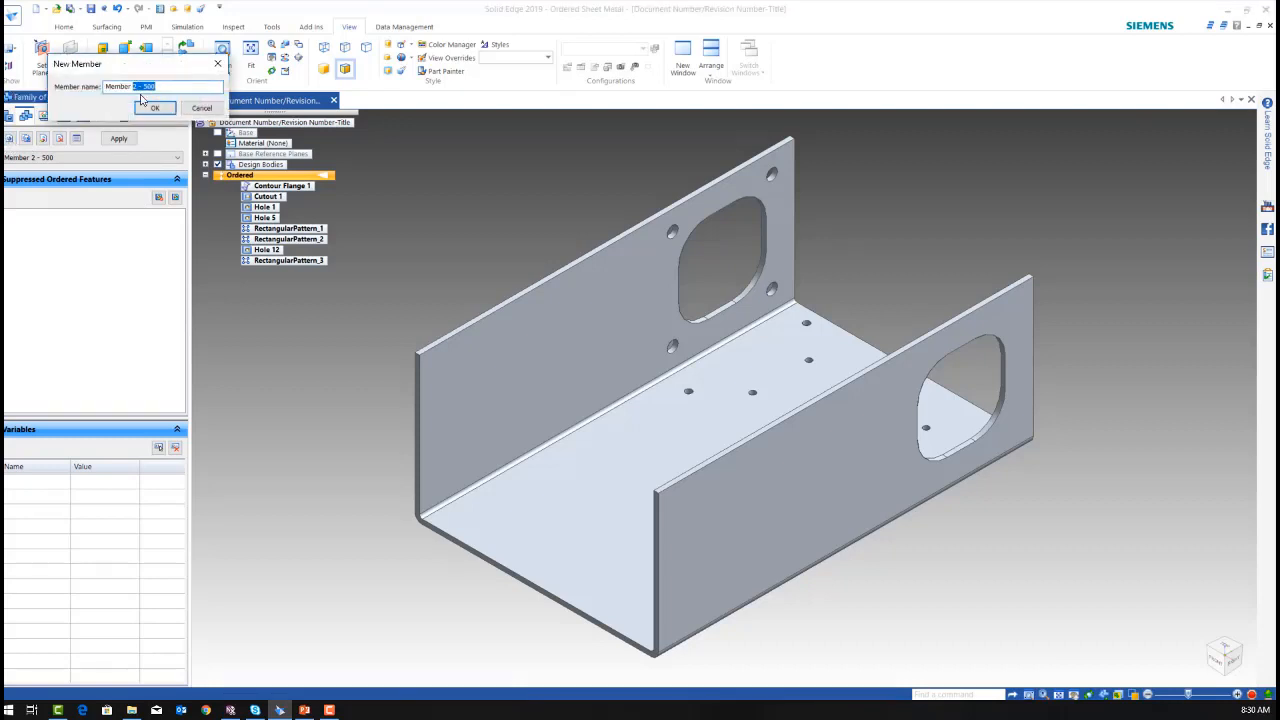
pyautogui.write('Member 3')
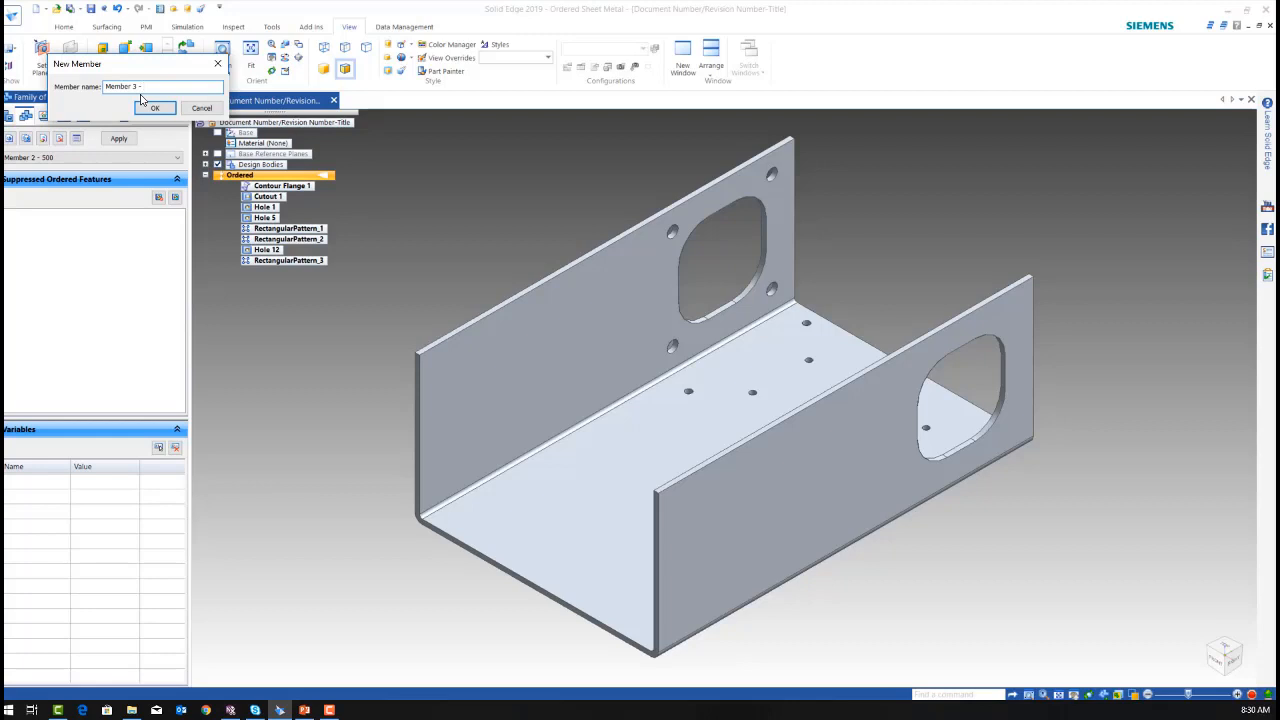
pyautogui.write('No Holes')
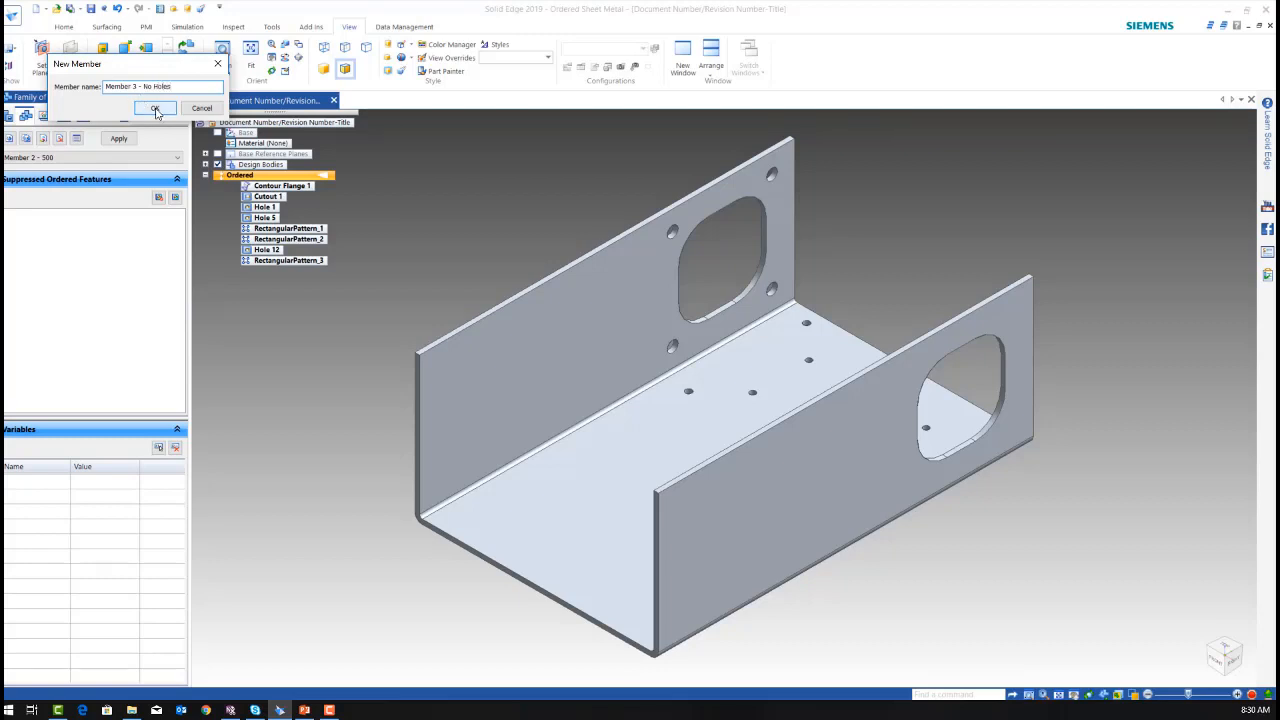
pyautogui.click(155, 108)
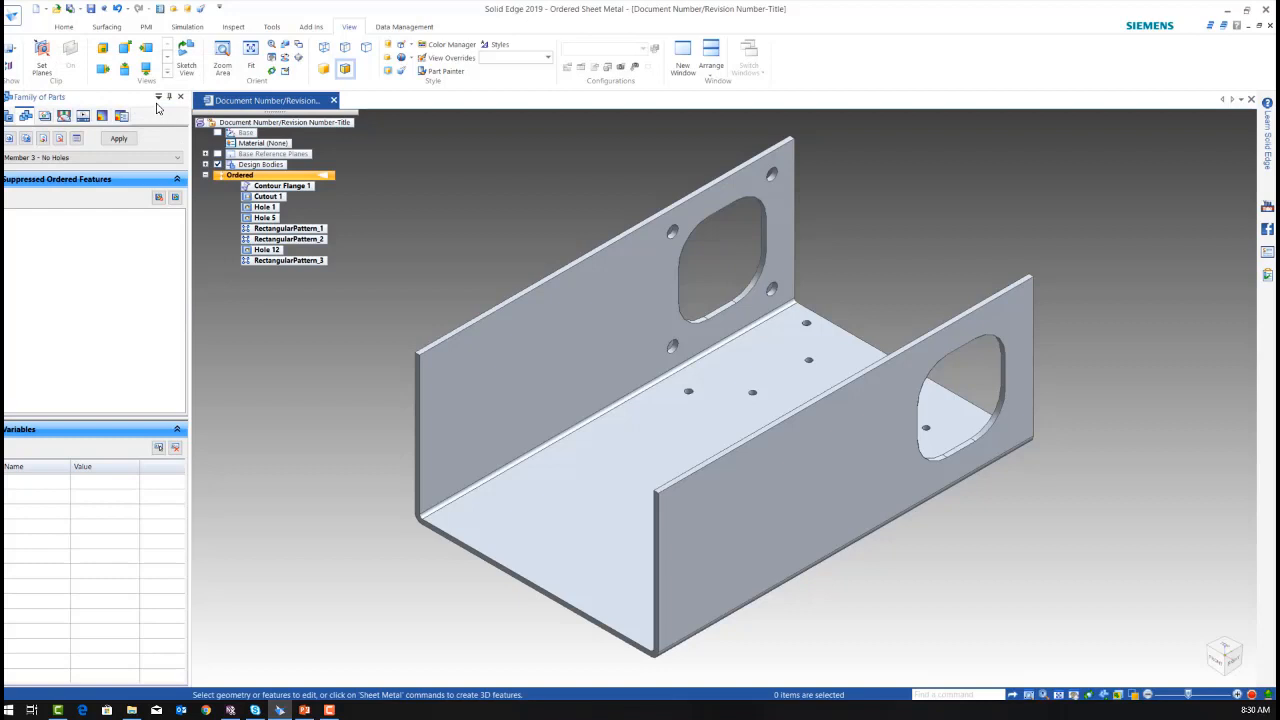
pyautogui.moveTo(272, 26)
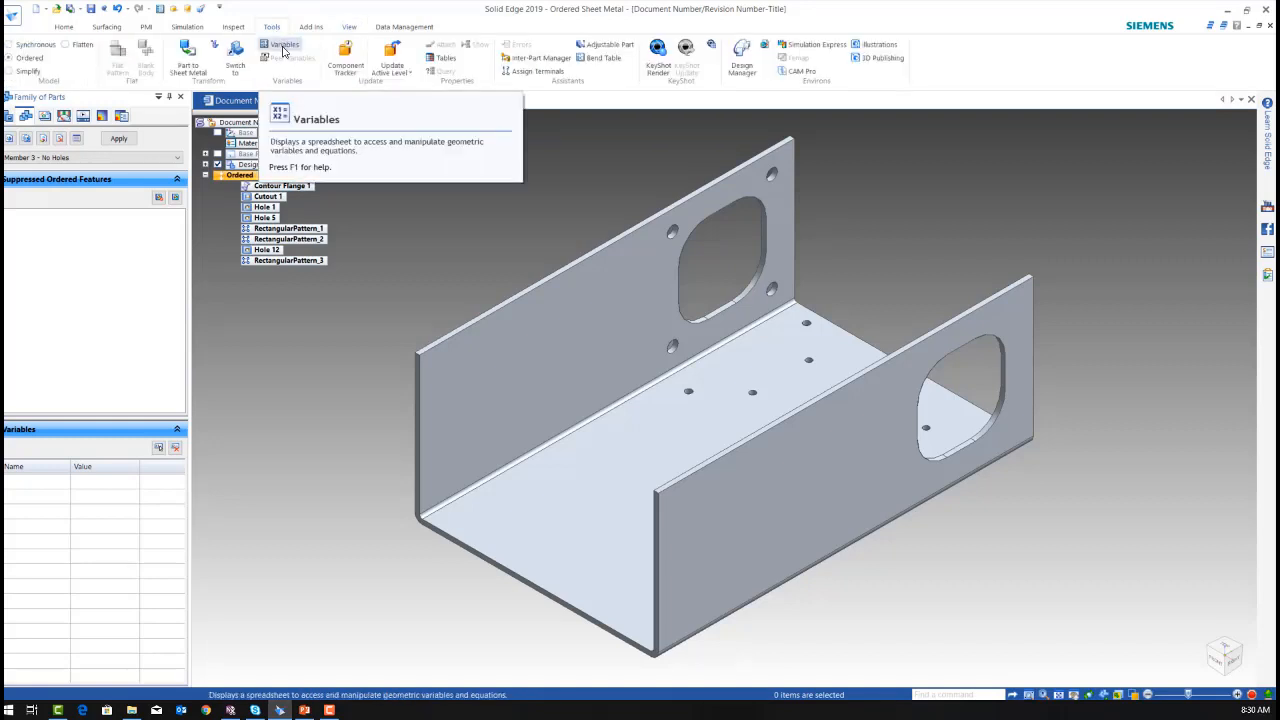
# Step: Add the Width variable (250.00 mm) from the Variable Table to the family's variables
pyautogui.click(283, 48)
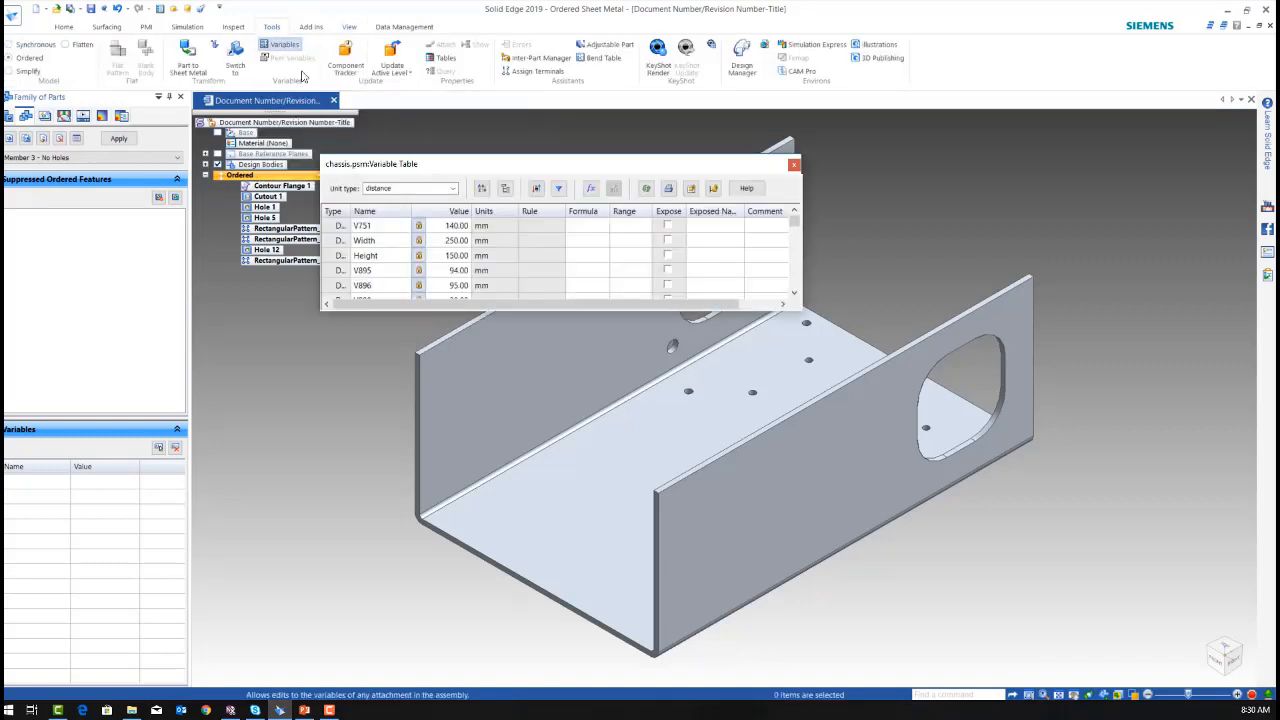
pyautogui.click(365, 240)
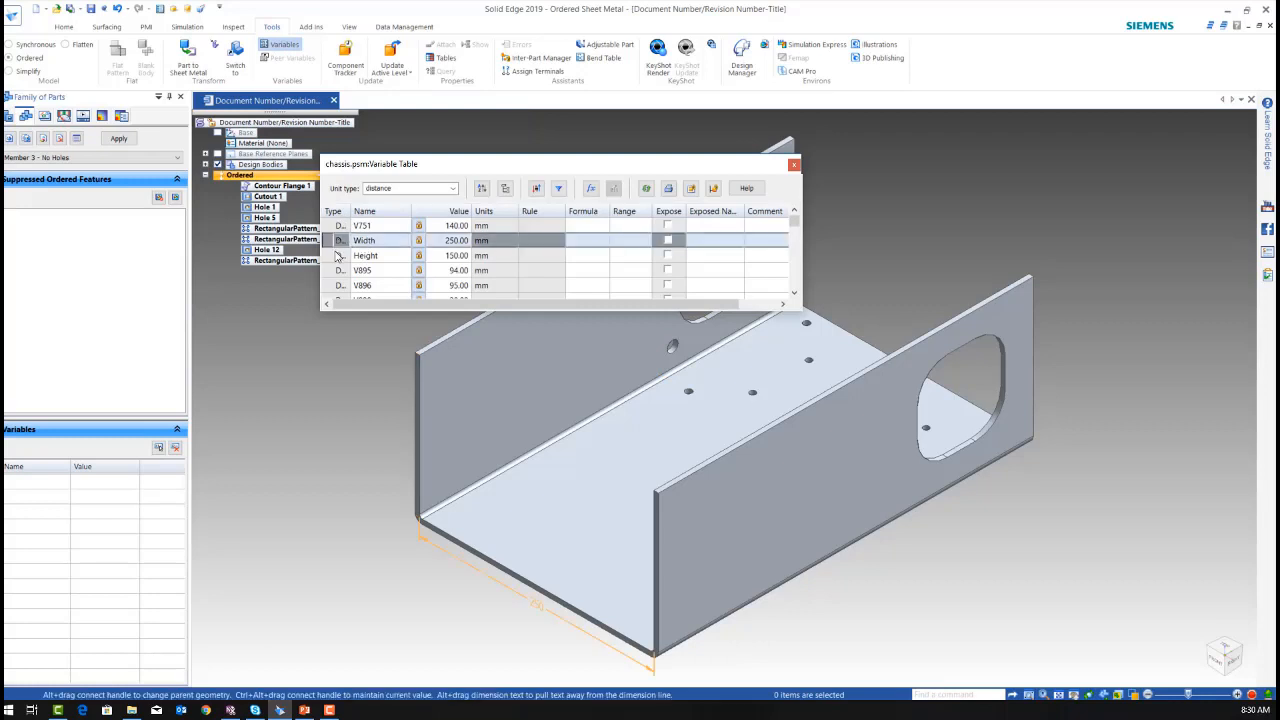
pyautogui.click(365, 255)
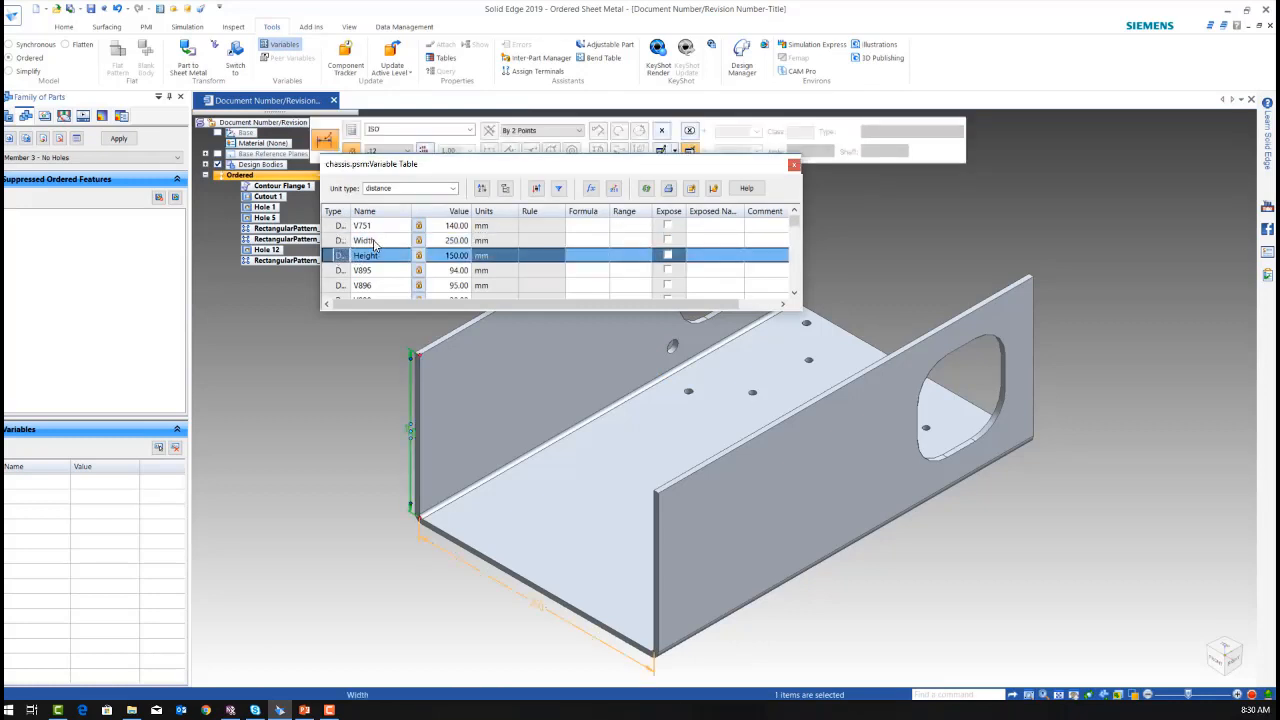
pyautogui.click(365, 240)
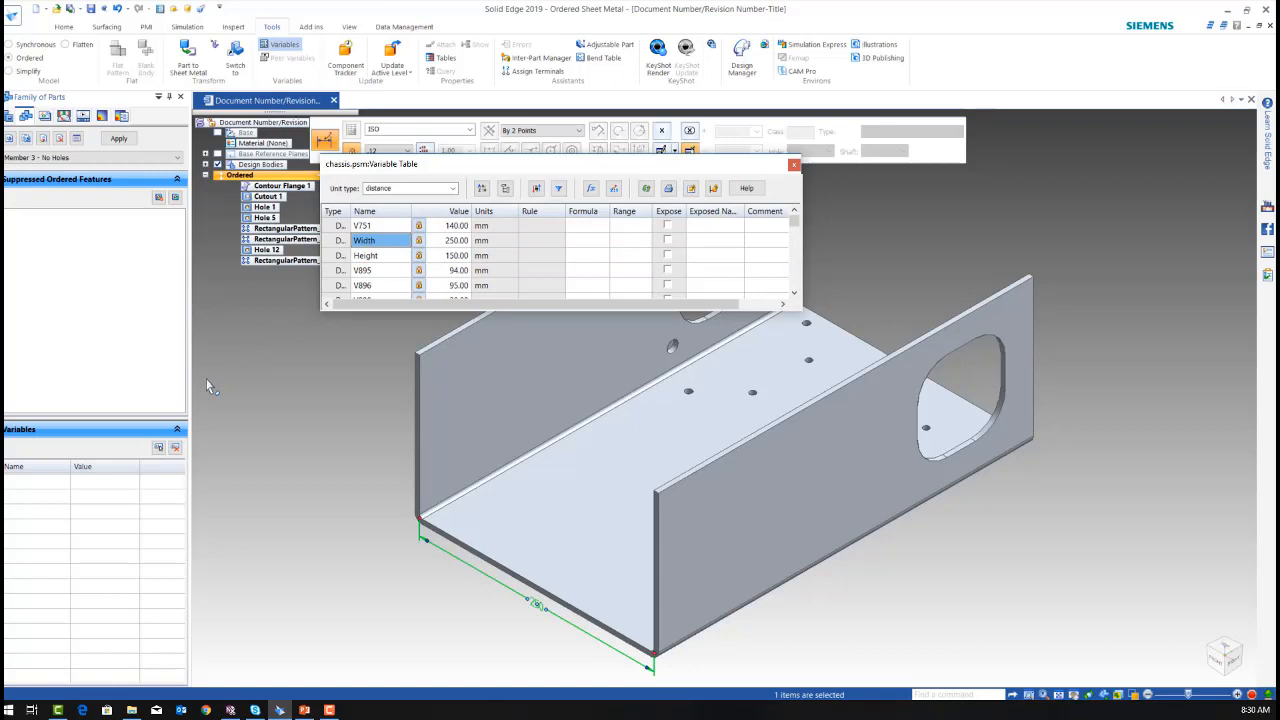
pyautogui.click(159, 448)
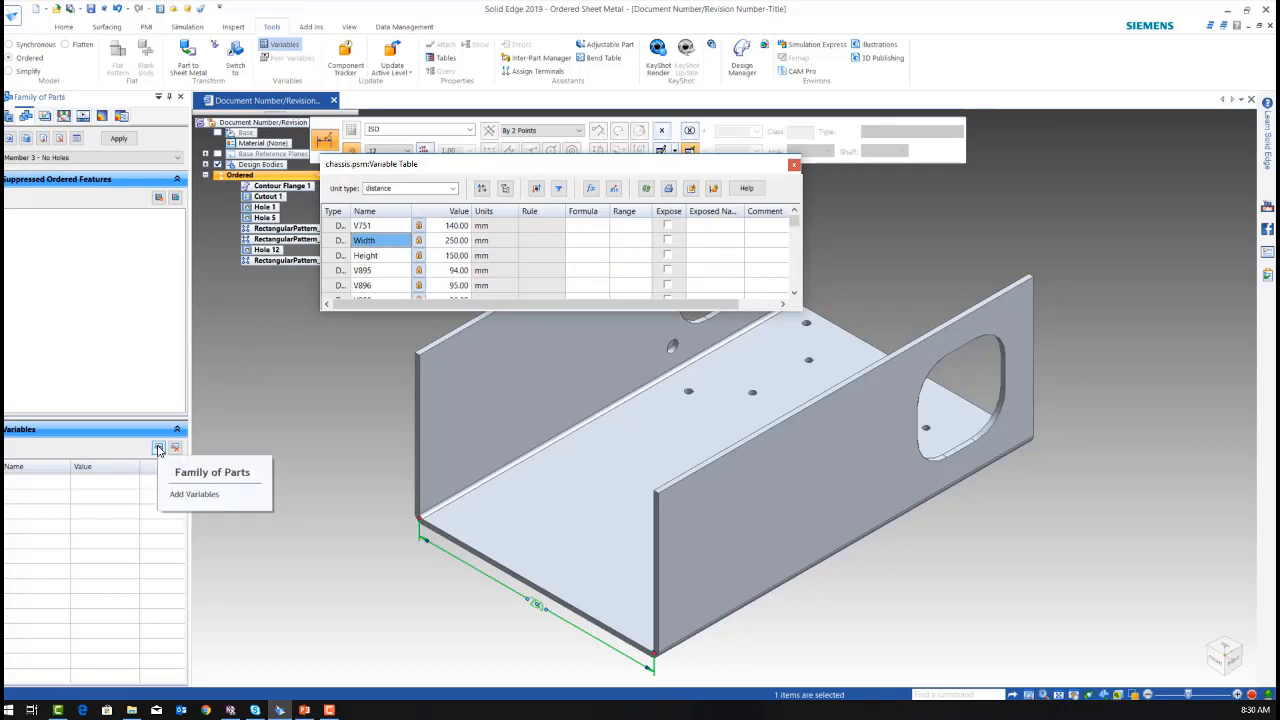
pyautogui.click(194, 494)
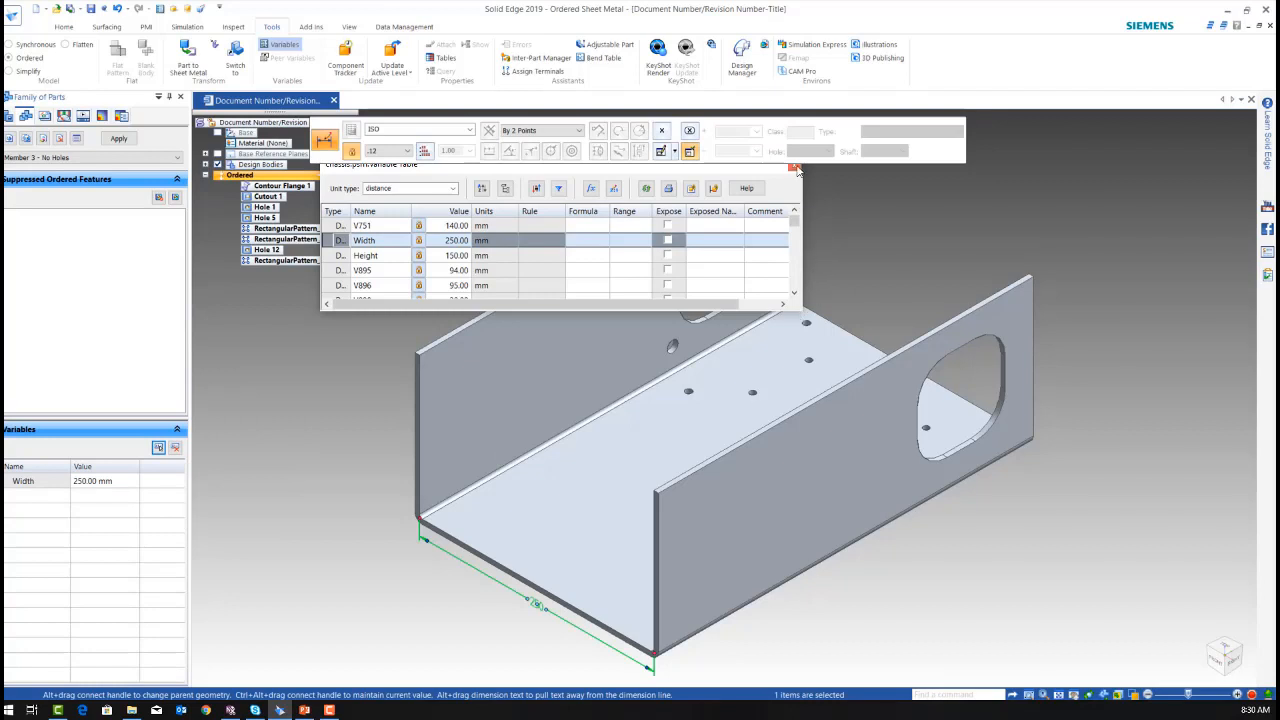
pyautogui.click(798, 169)
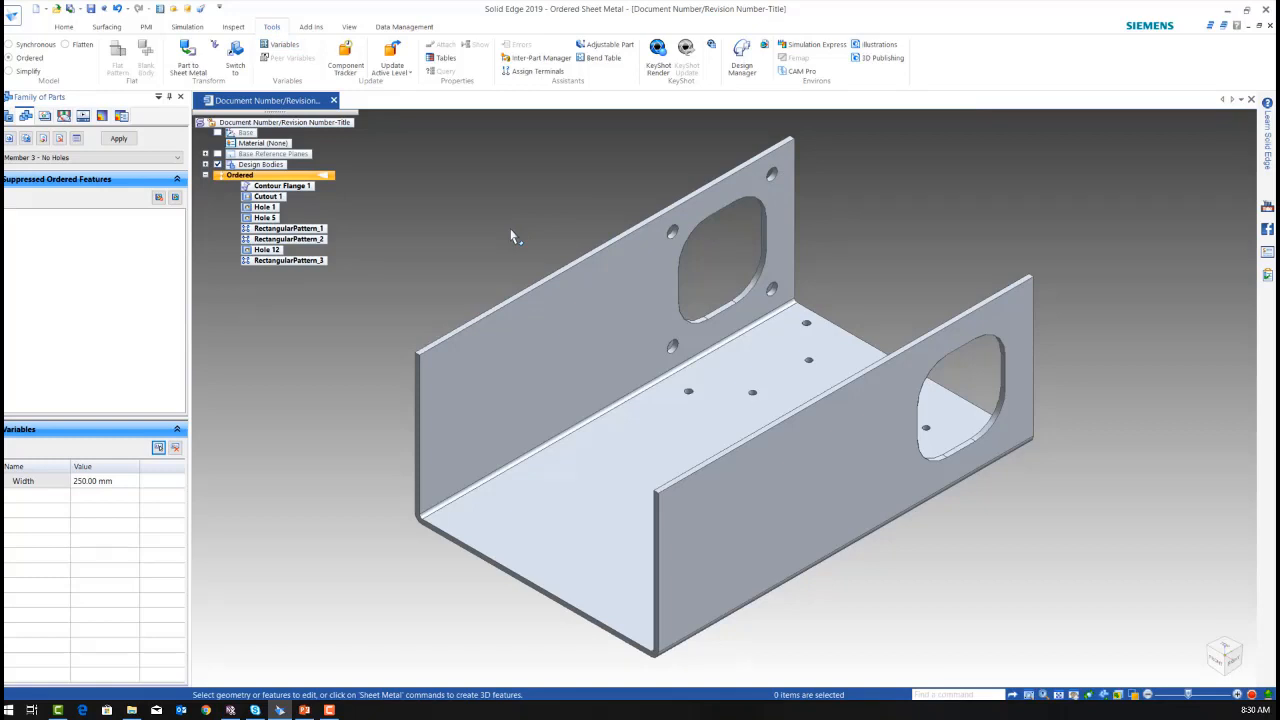
pyautogui.moveTo(173, 477)
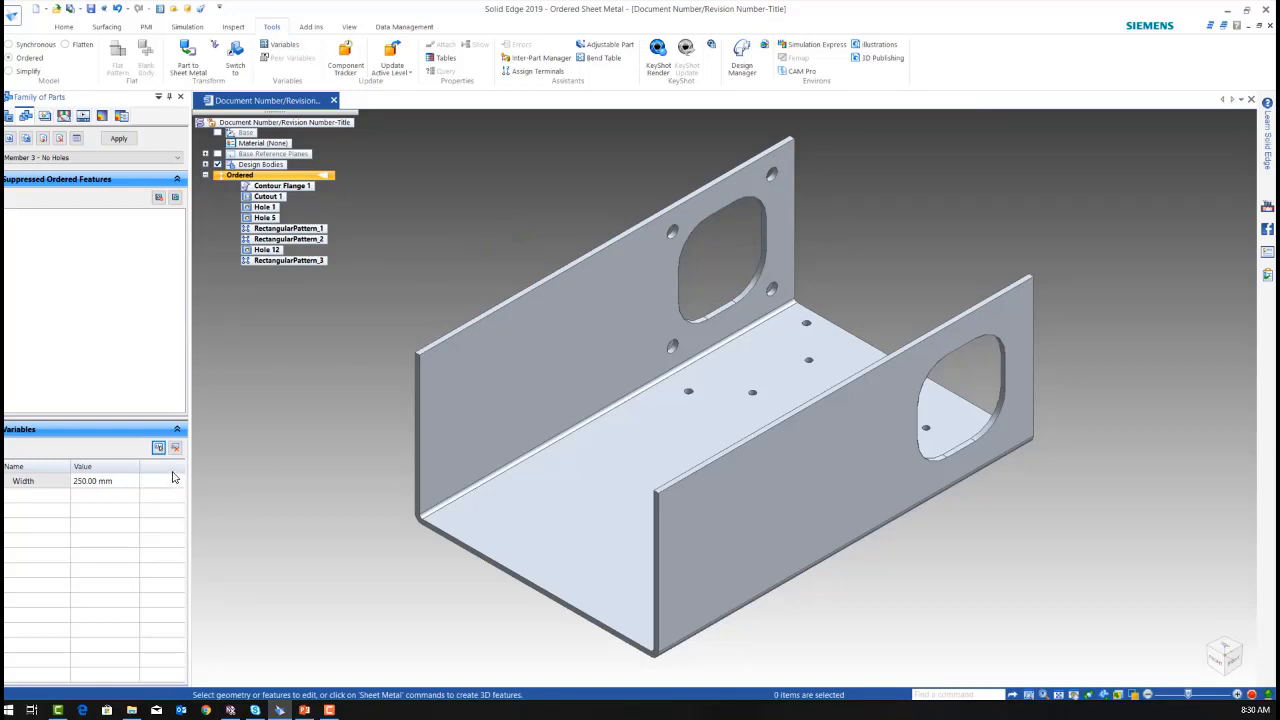
# Step: Set Member 1 - 300 to a 300 mm width and apply it to the model
pyautogui.click(90, 158)
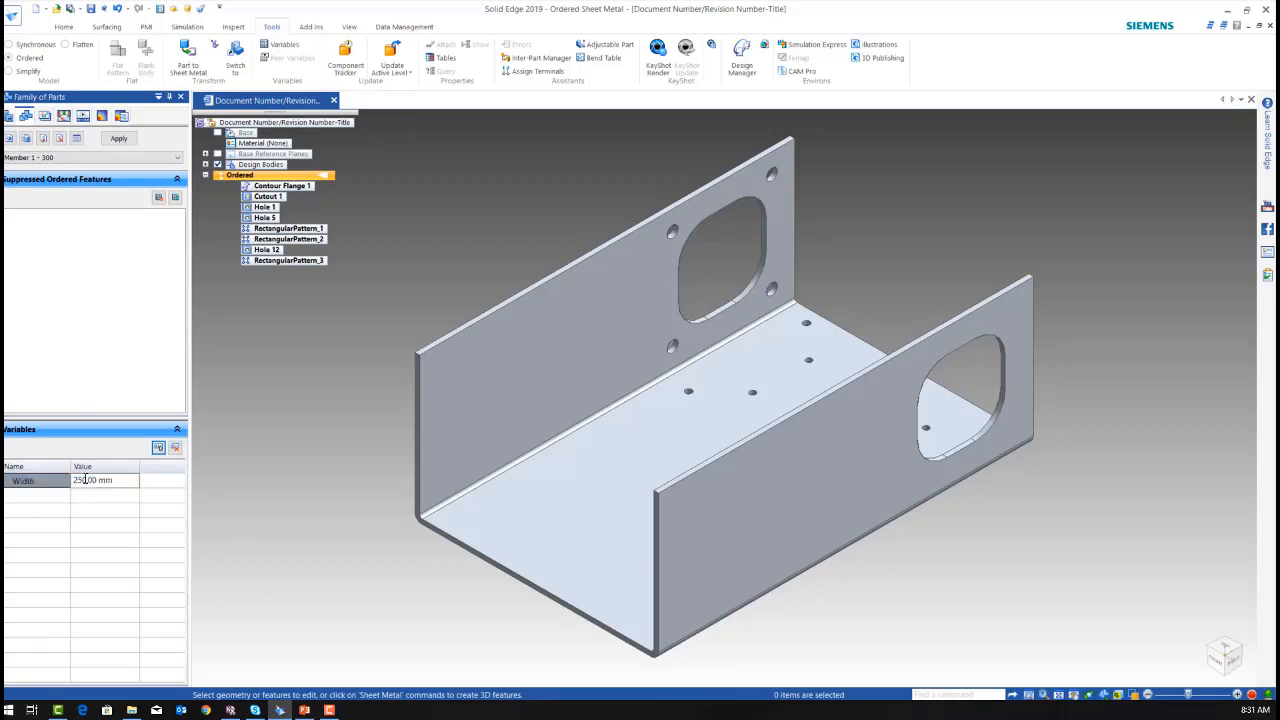
pyautogui.write('200 mm')
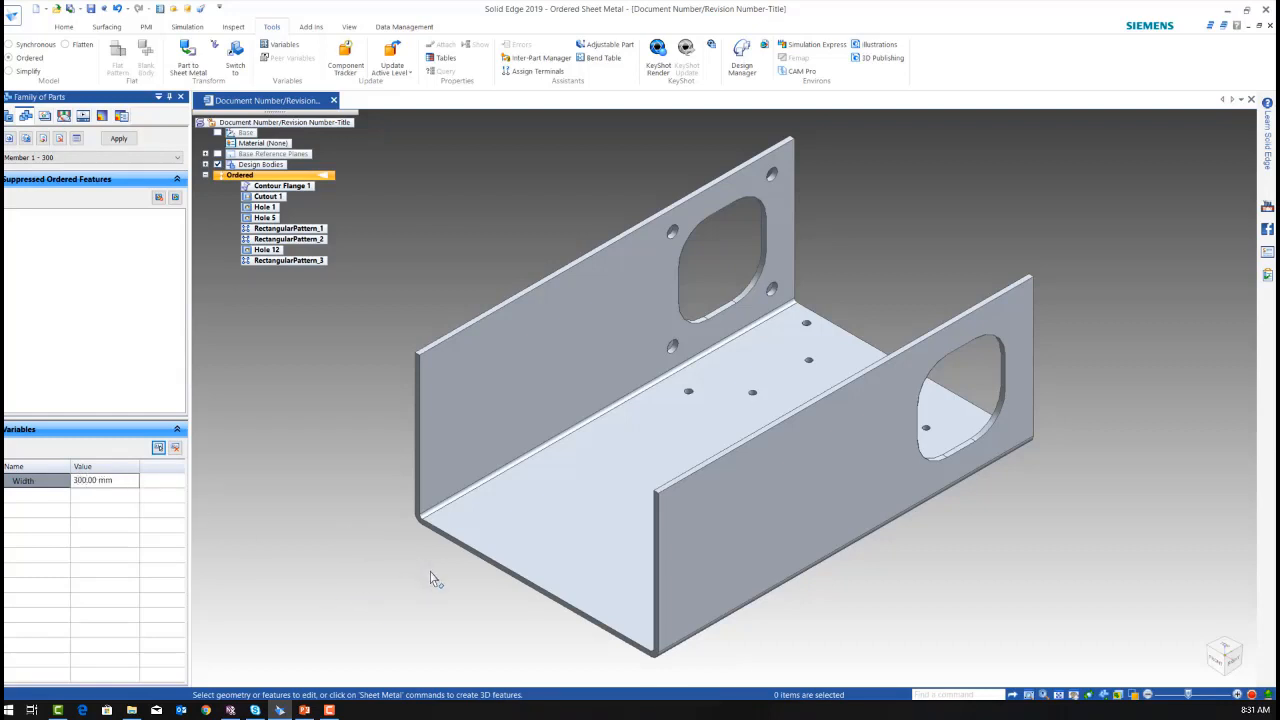
pyautogui.moveTo(375, 505)
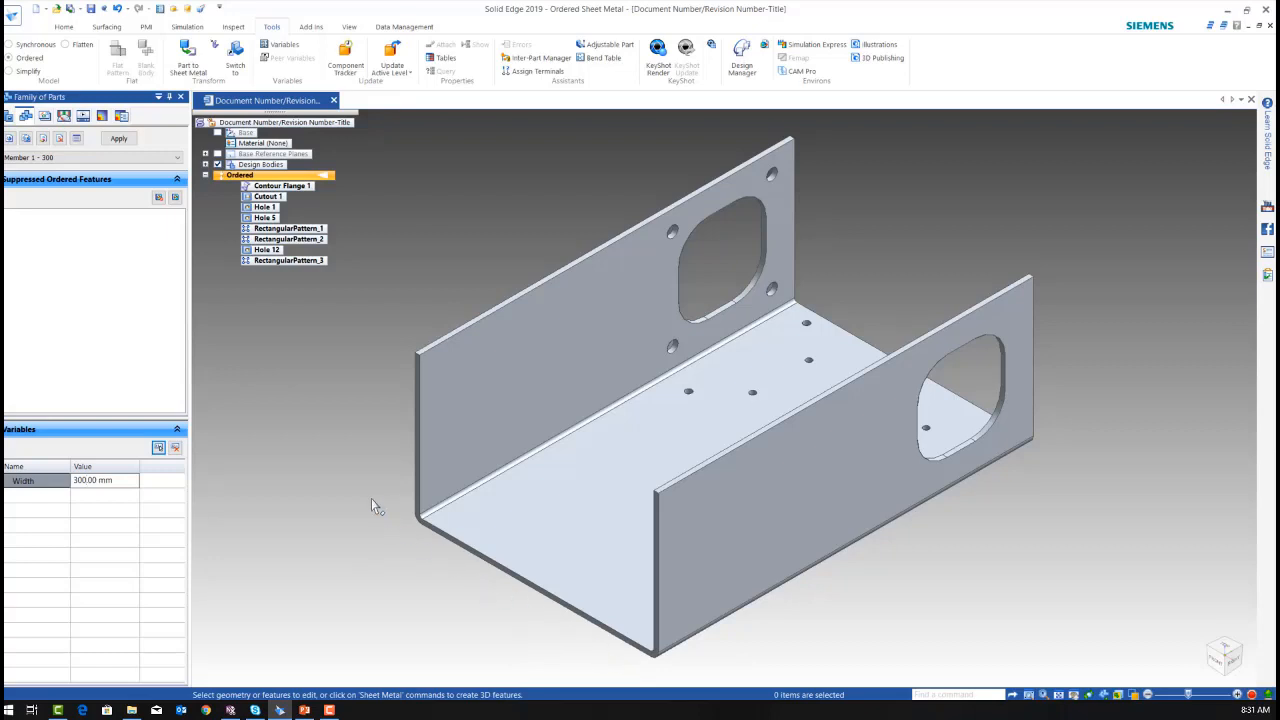
pyautogui.click(118, 138)
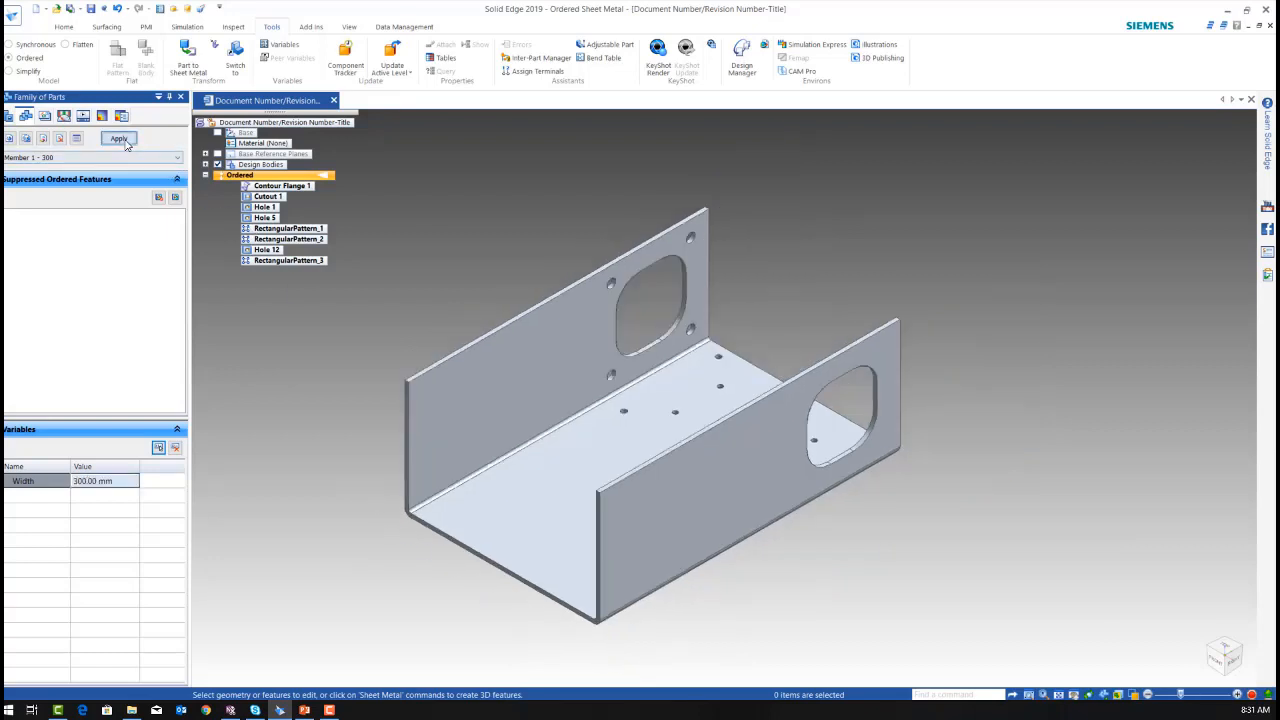
# Step: Set Member 2 - 500 to a 500 mm width and apply it to the model
pyautogui.click(118, 138)
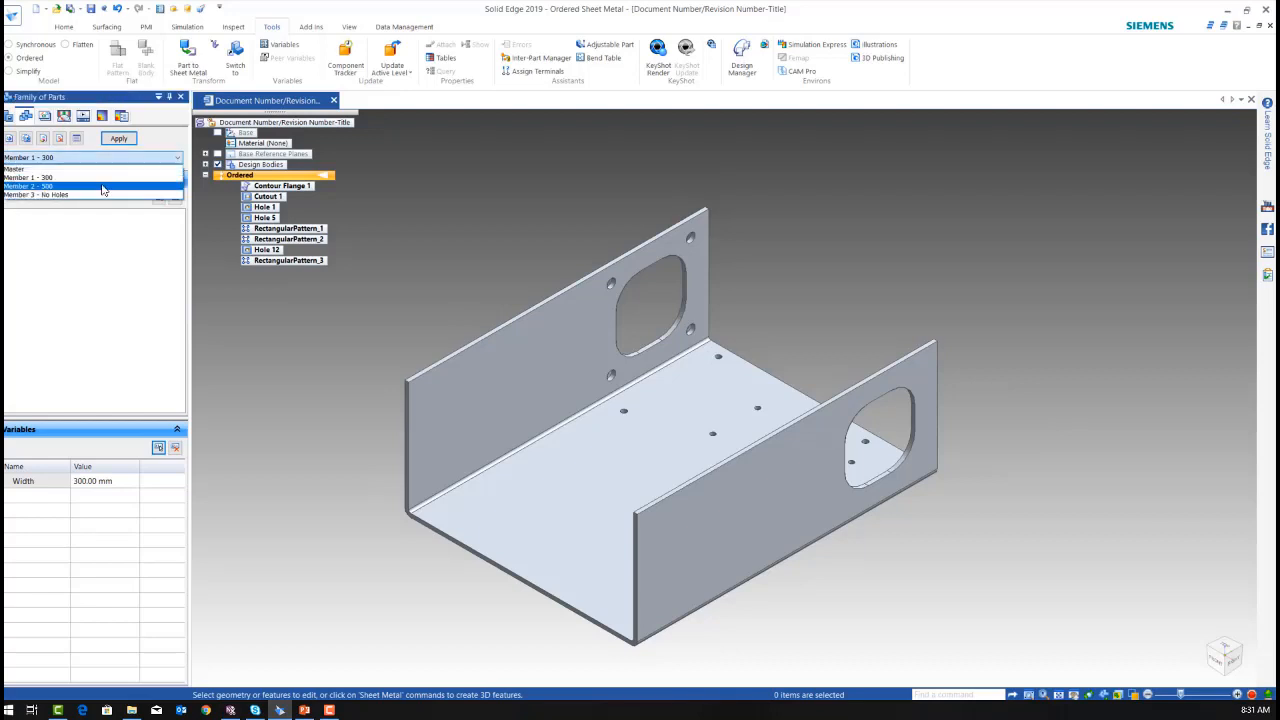
pyautogui.click(60, 186)
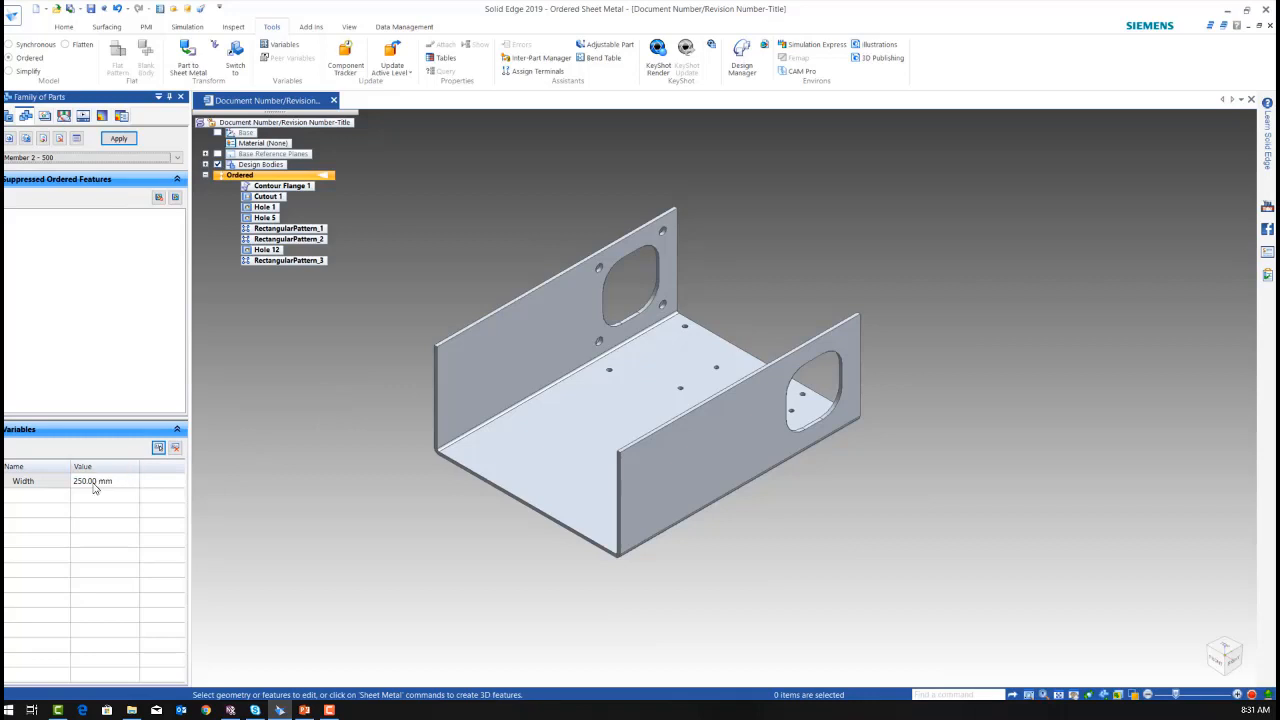
pyautogui.doubleClick(92, 481)
pyautogui.write('500')
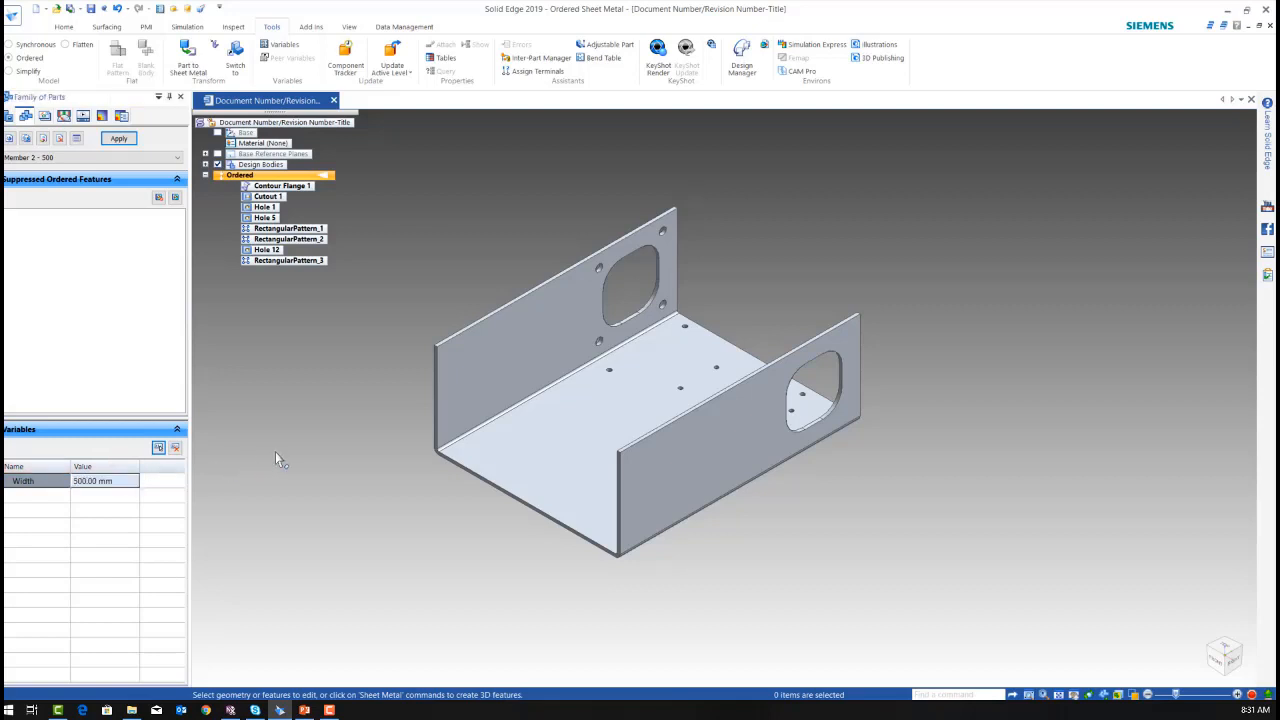
pyautogui.click(118, 138)
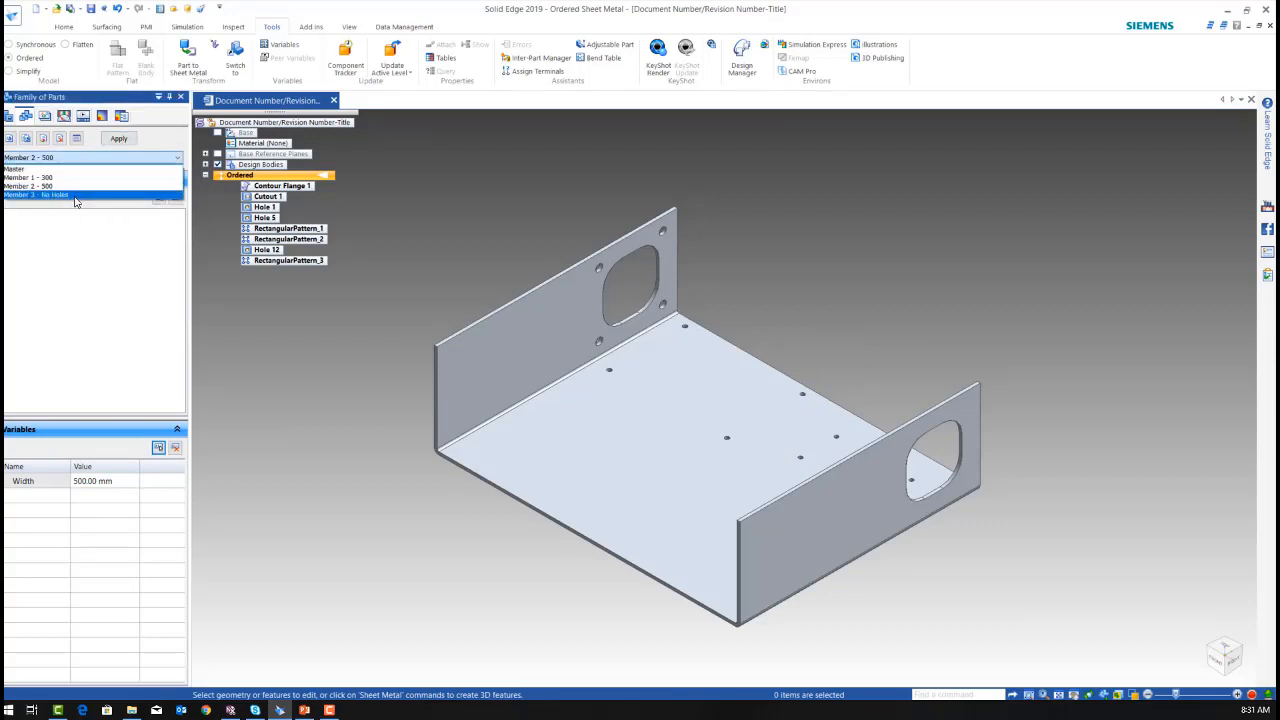
# Step: Suppress all hole and rectangular pattern features for Member 3 - No Holes and apply it
pyautogui.click(35, 194)
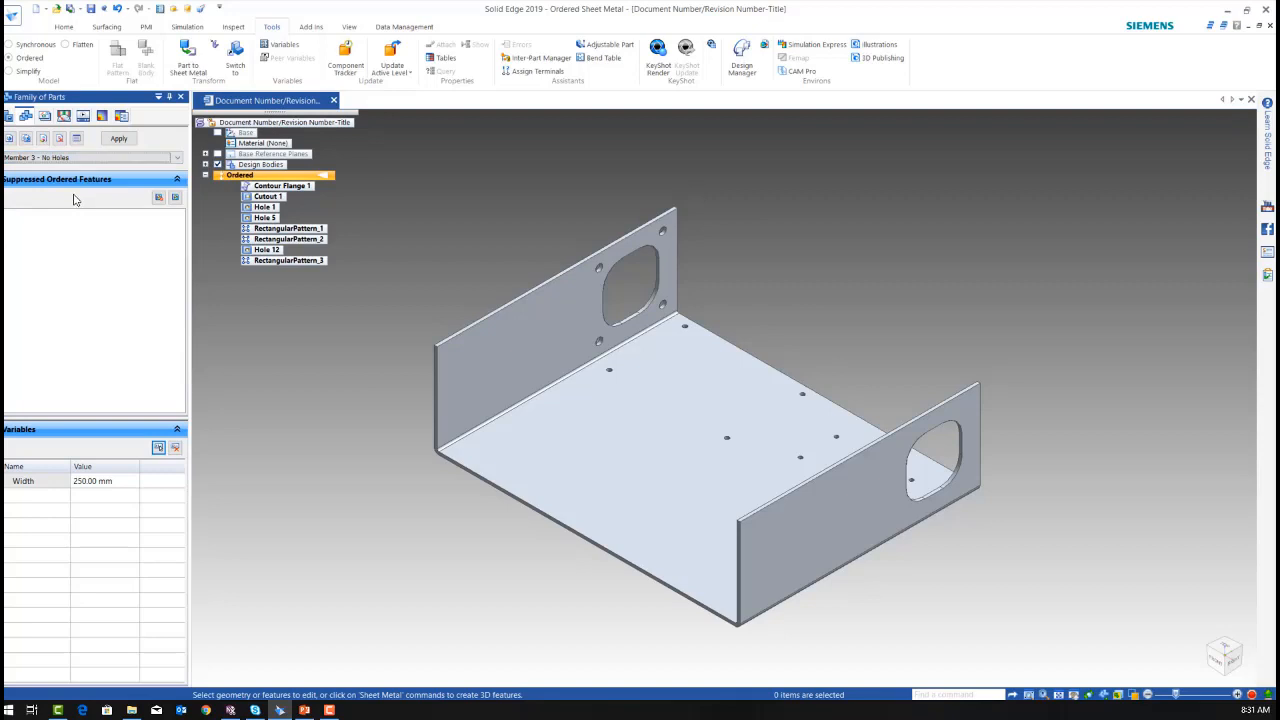
pyautogui.moveTo(255, 515)
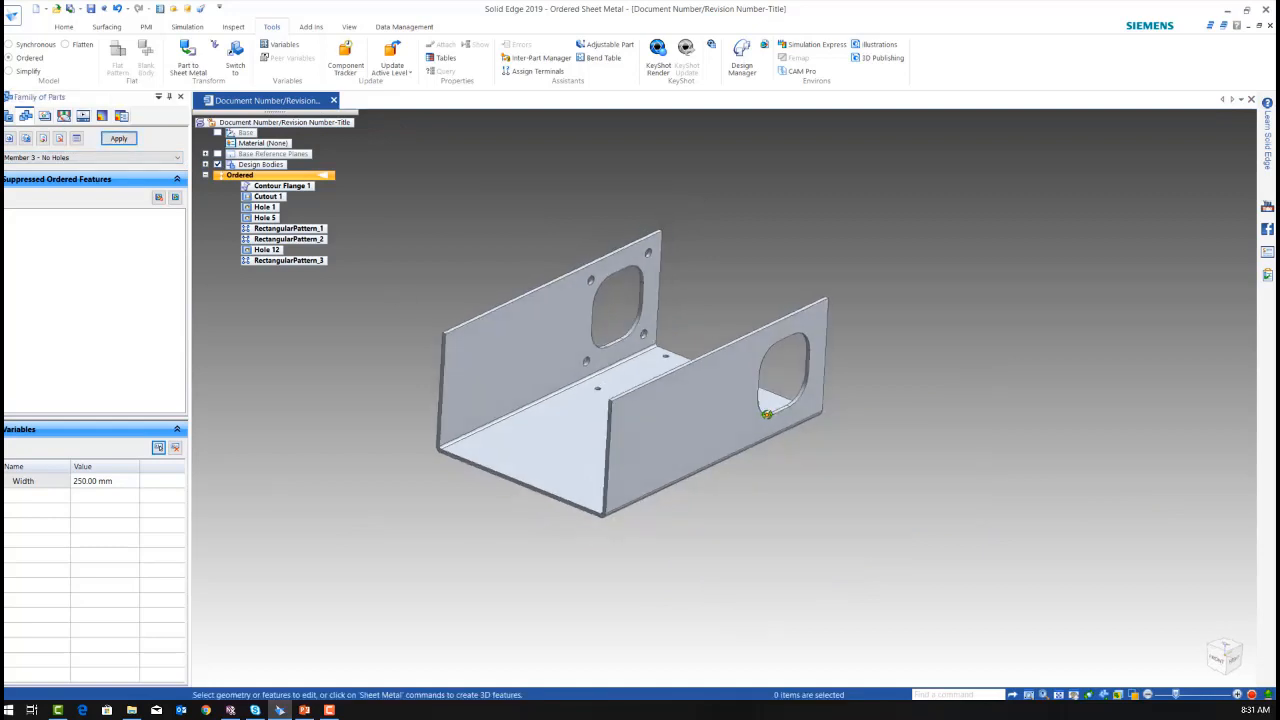
pyautogui.moveTo(765, 415); pyautogui.dragTo(780, 434)
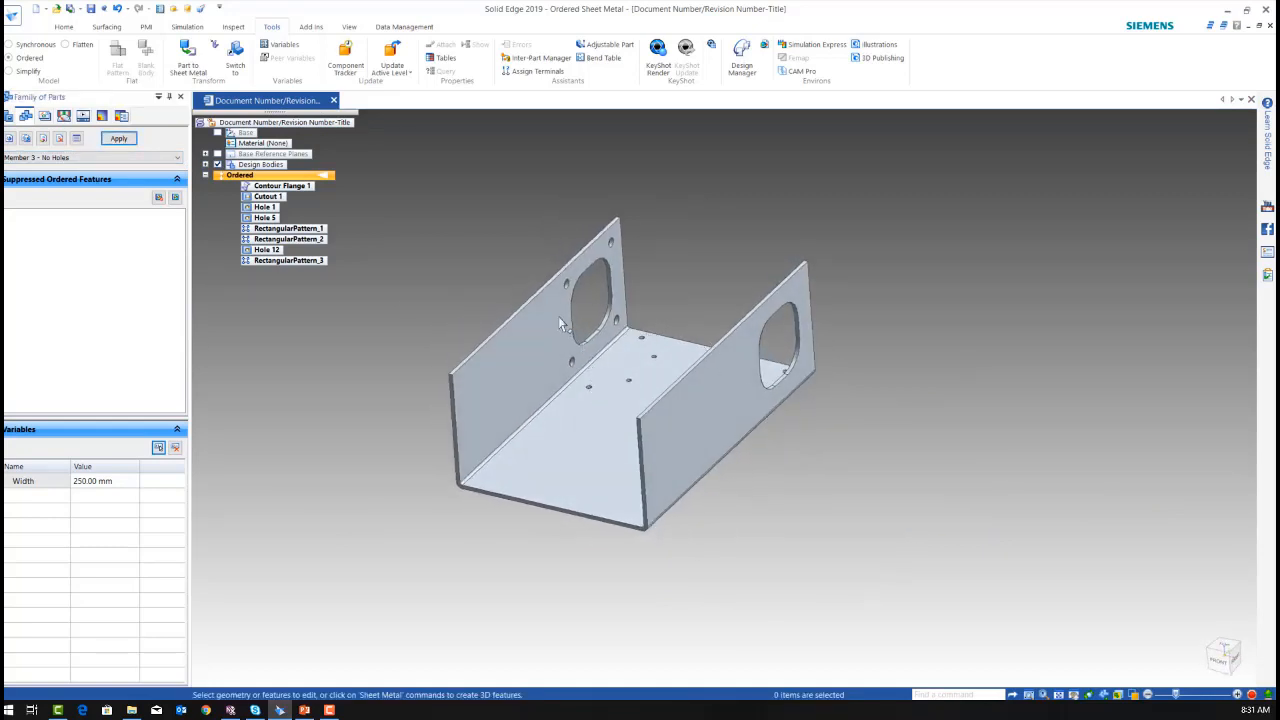
pyautogui.click(265, 207)
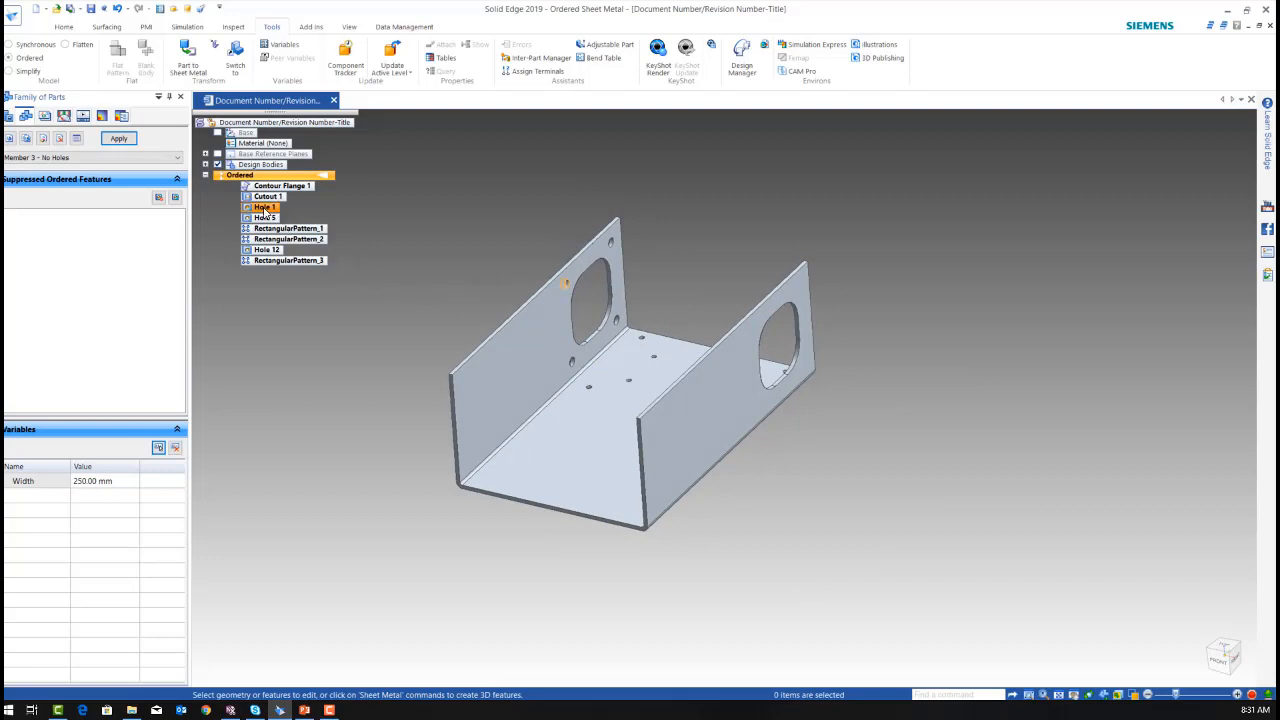
pyautogui.click(289, 228)
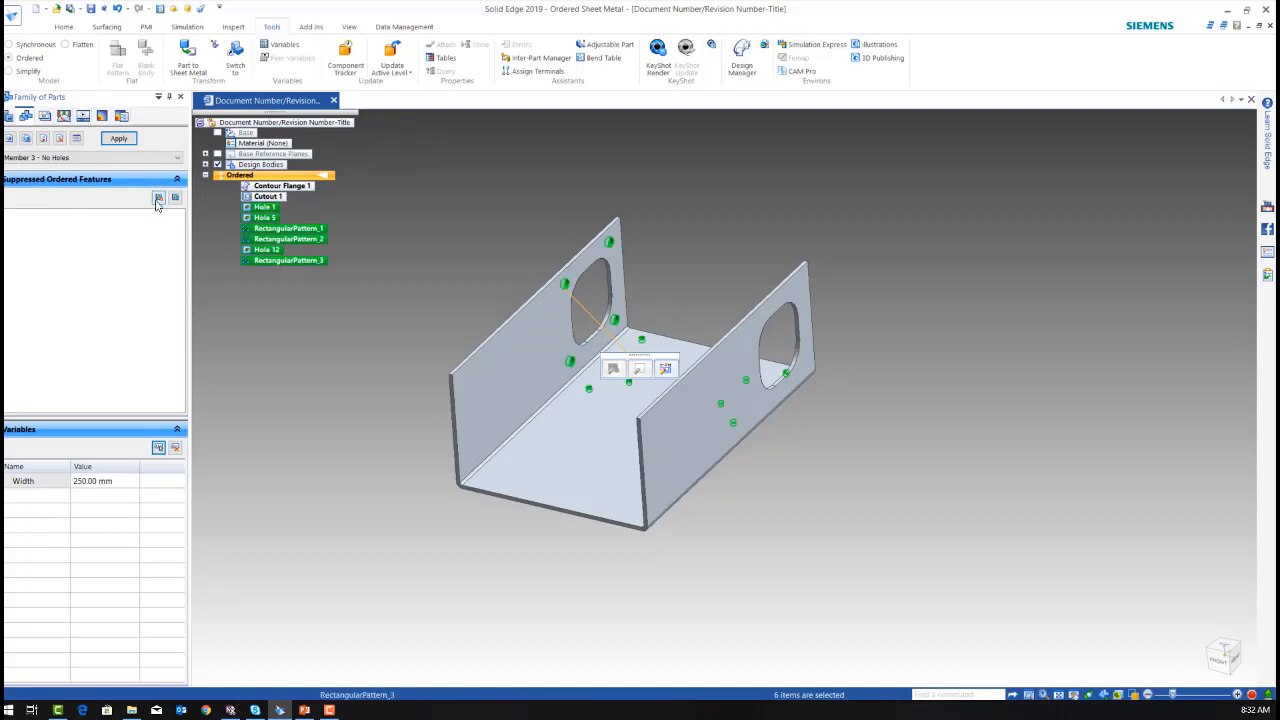
pyautogui.click(158, 197)
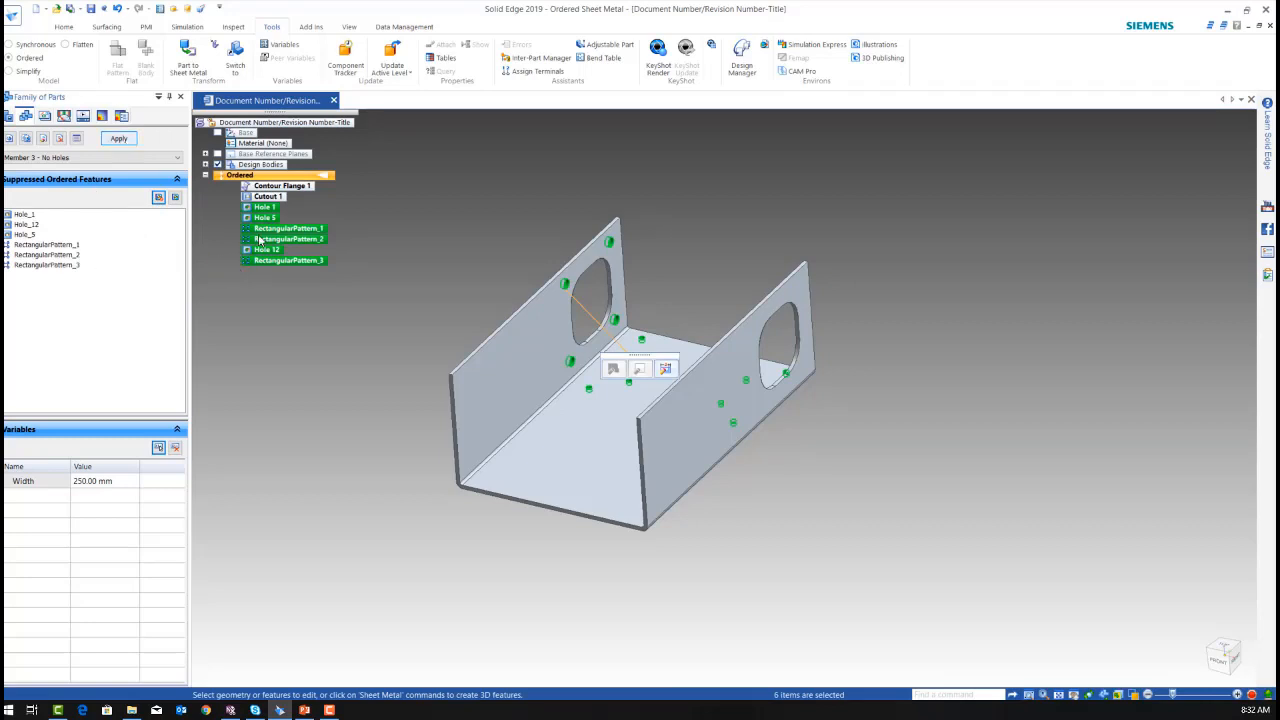
pyautogui.click(282, 186)
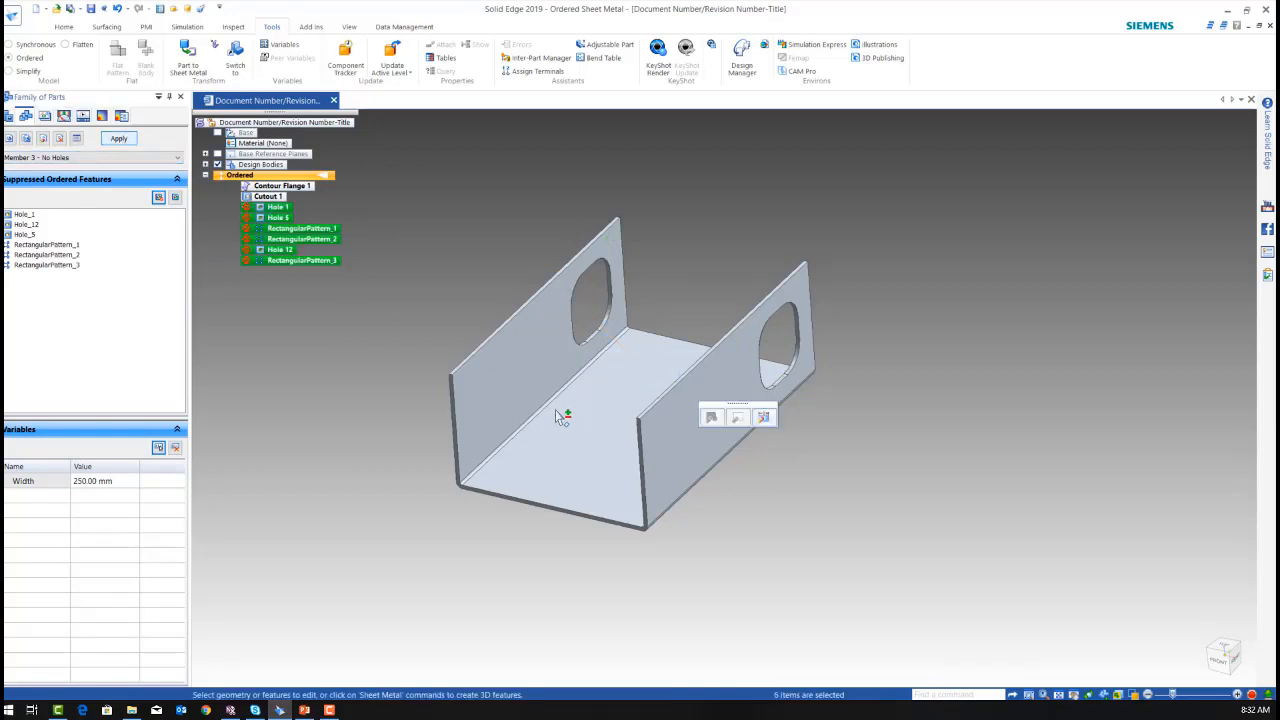
pyautogui.moveTo(565, 415); pyautogui.dragTo(650, 405)
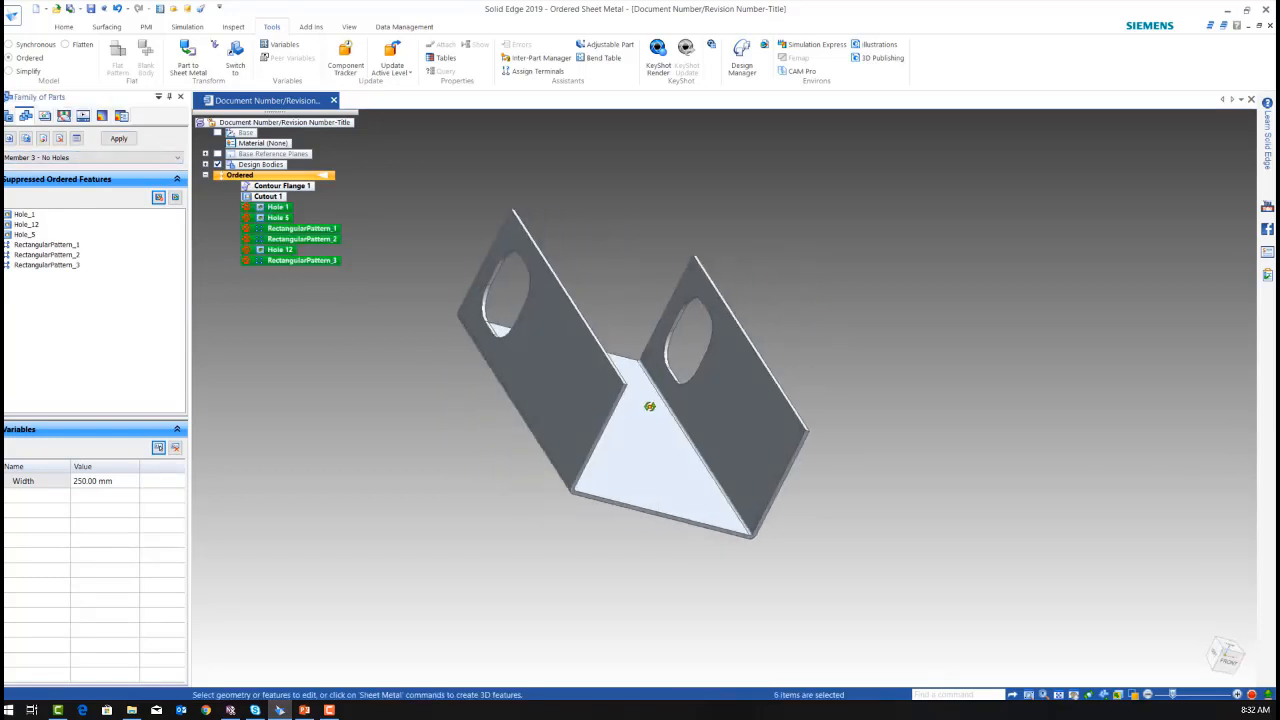
pyautogui.moveTo(649, 406); pyautogui.dragTo(530, 387)
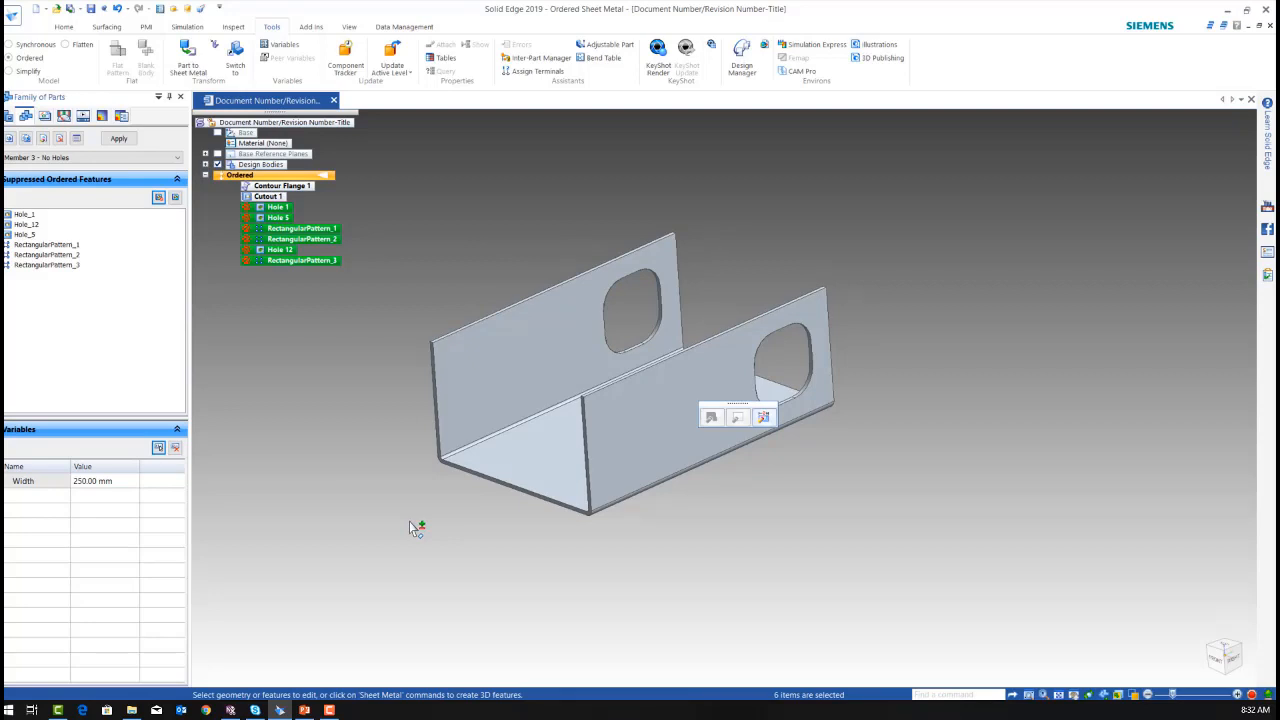
pyautogui.click(77, 138)
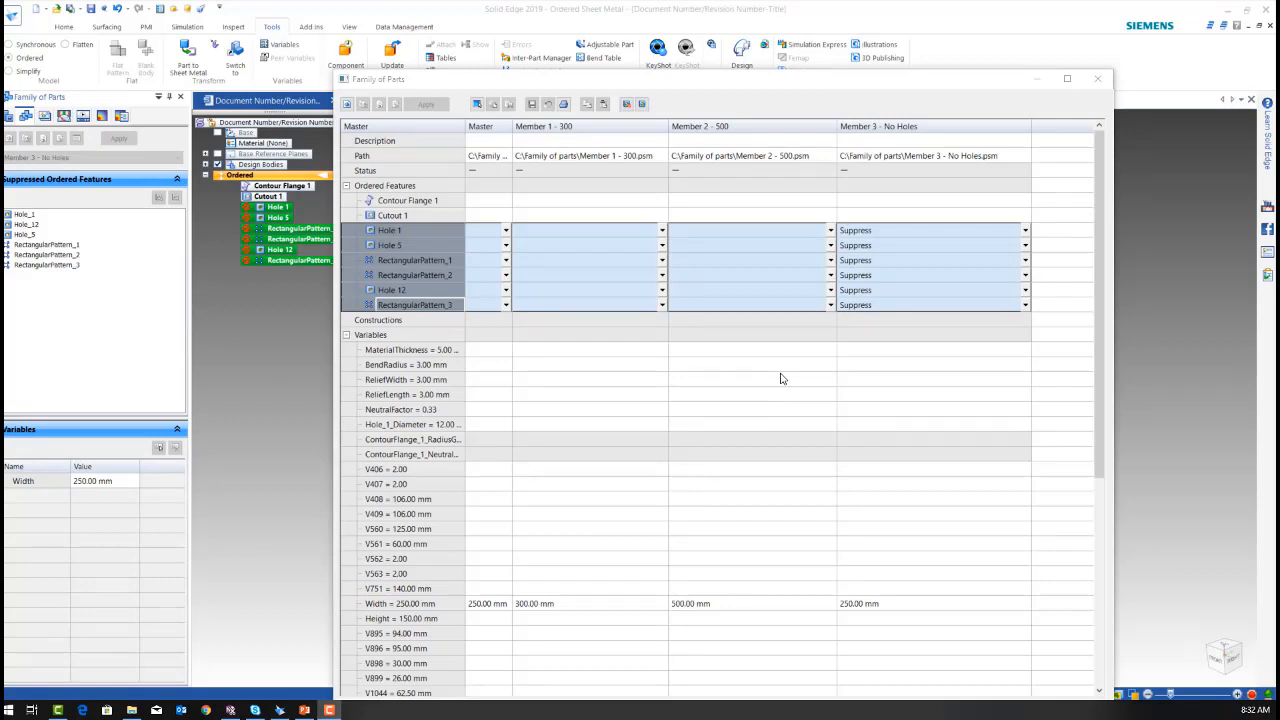
pyautogui.moveTo(513, 139)
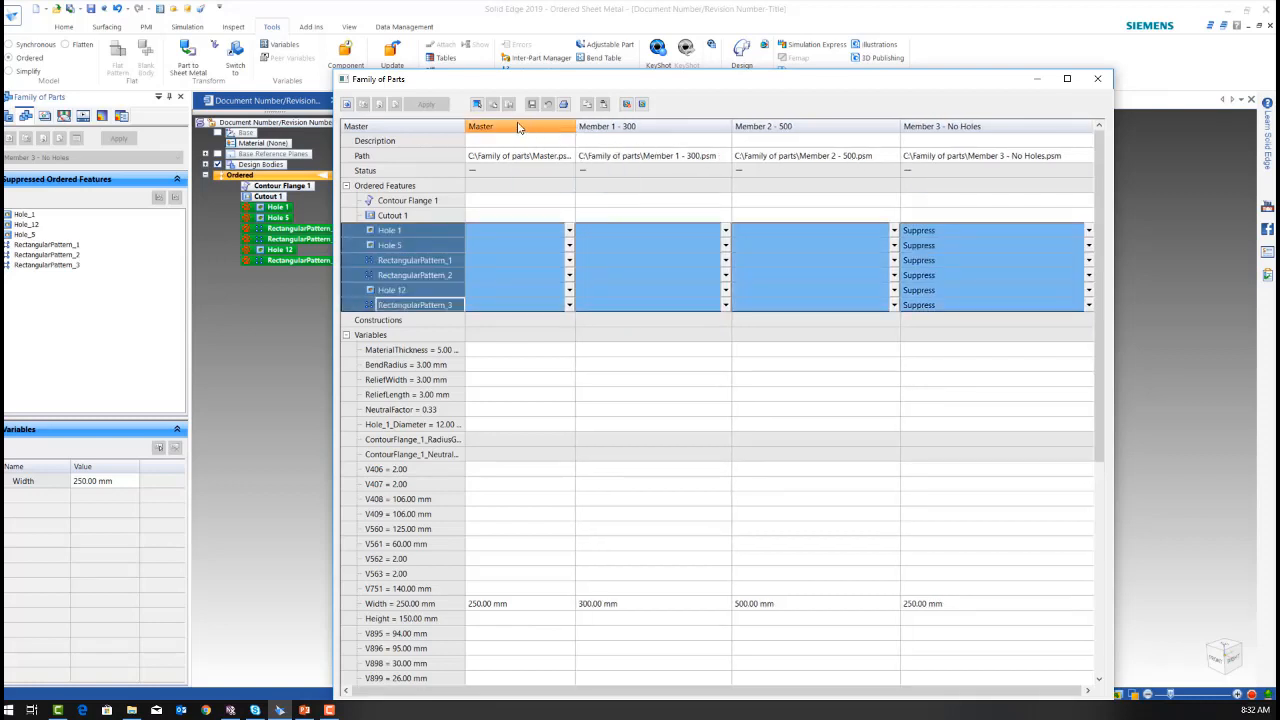
# Step: Select all four members, Master through Member 3, in the family table
pyautogui.click(477, 104)
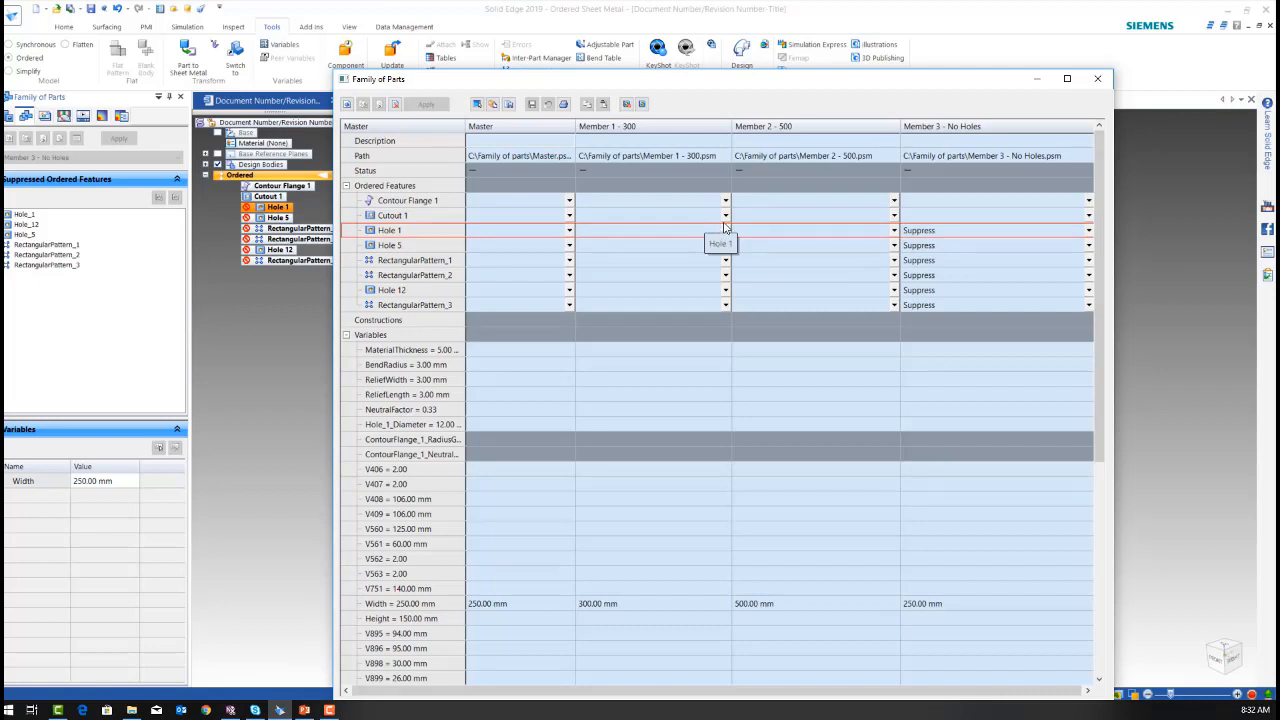
pyautogui.click(725, 229)
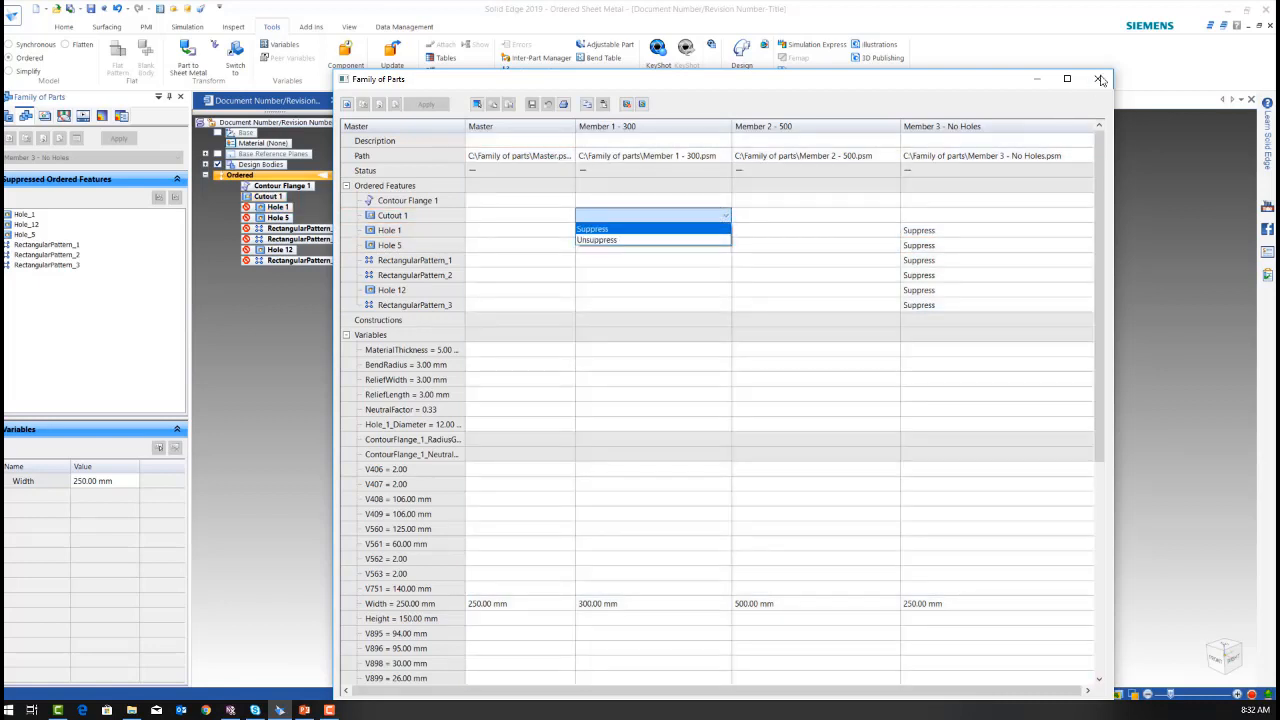
pyautogui.moveTo(1074, 96)
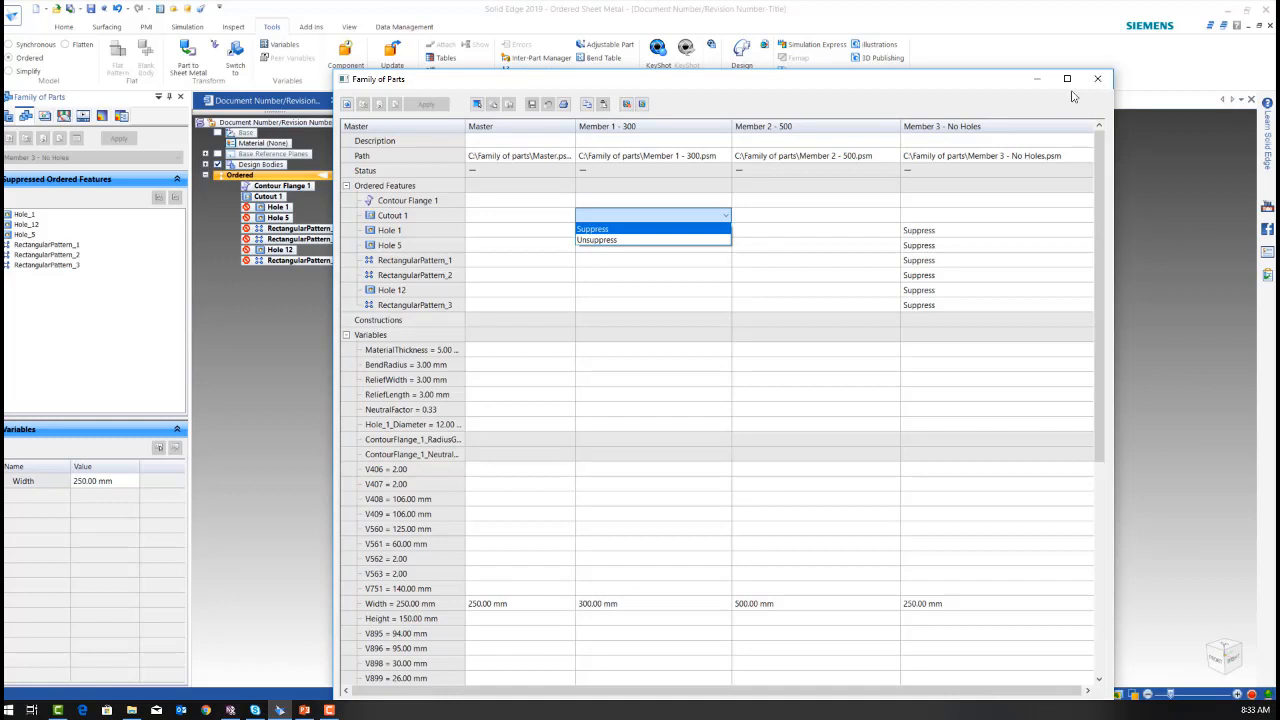
pyautogui.click(592, 229)
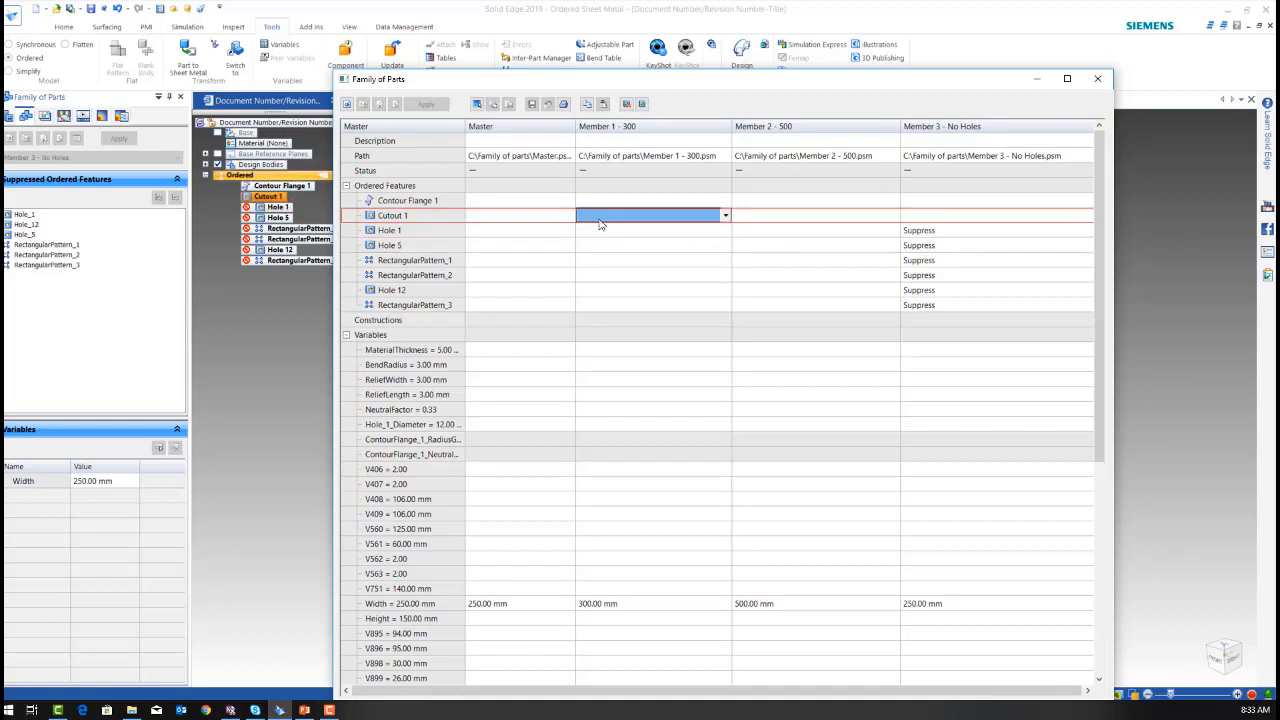
pyautogui.click(477, 104)
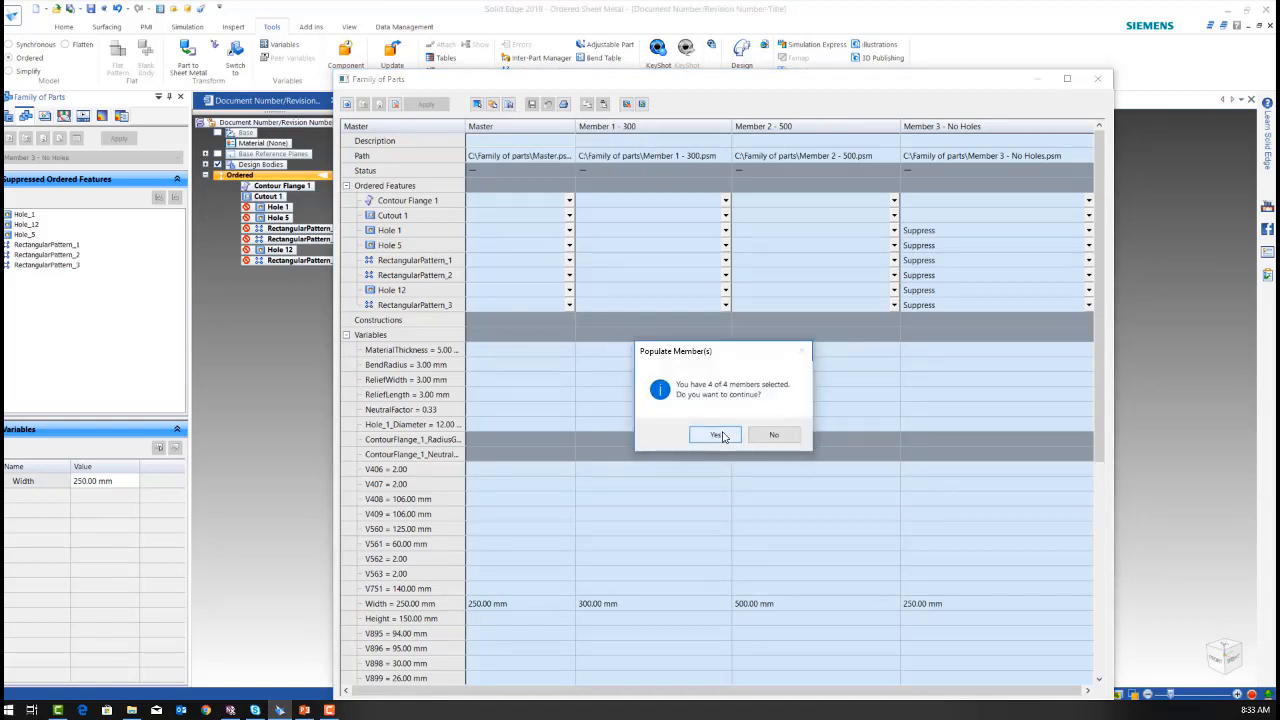
# Step: Populate all 4 of 4 members as separate part files and close the family table
pyautogui.click(714, 435)
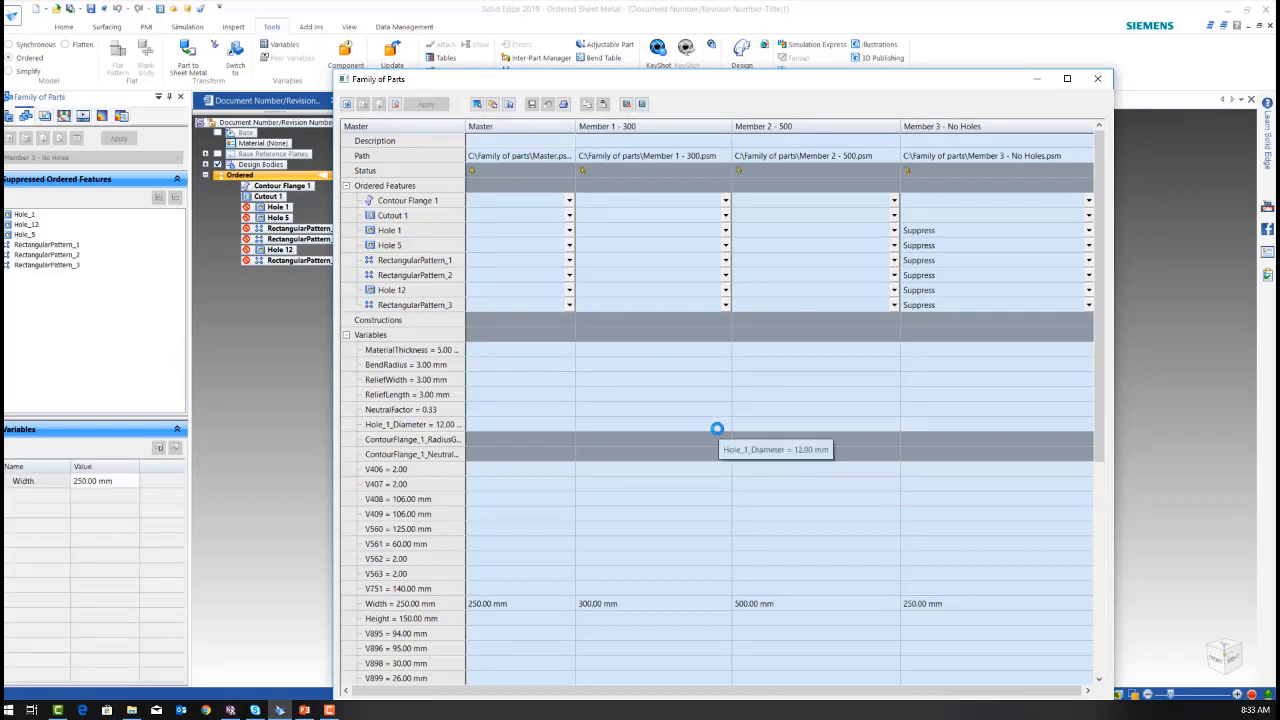
pyautogui.moveTo(485, 178)
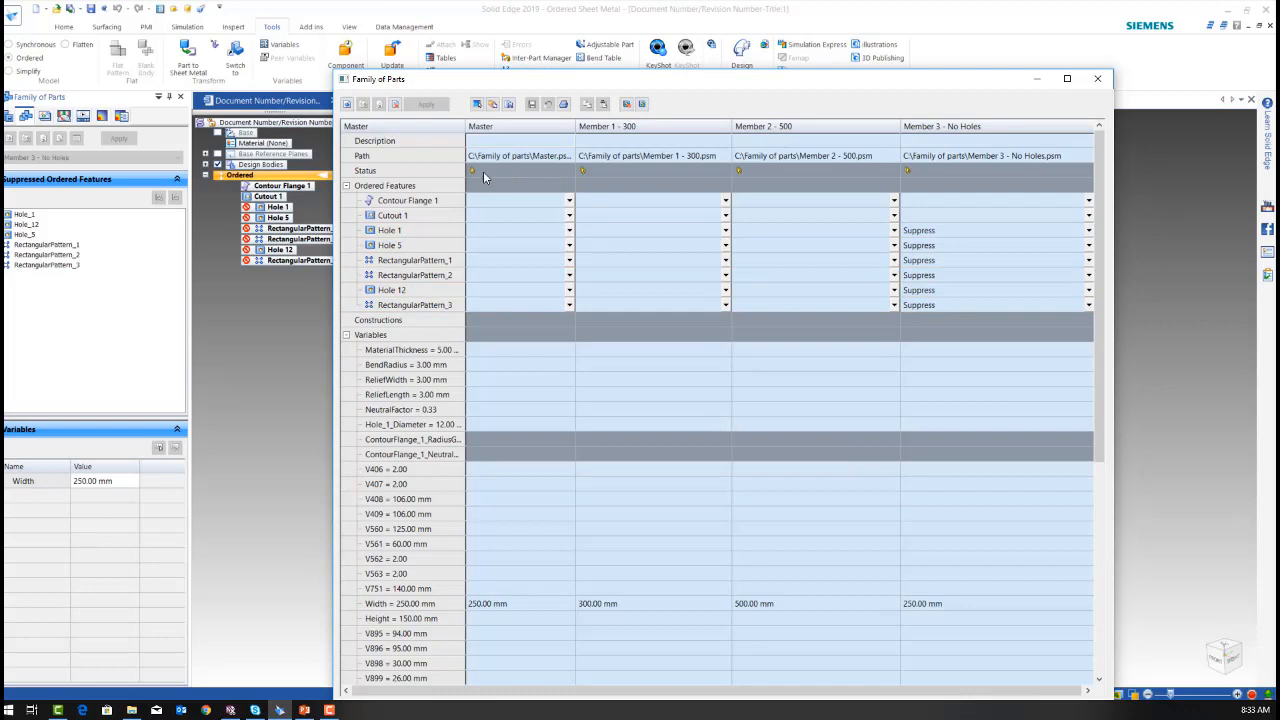
pyautogui.moveTo(586, 178)
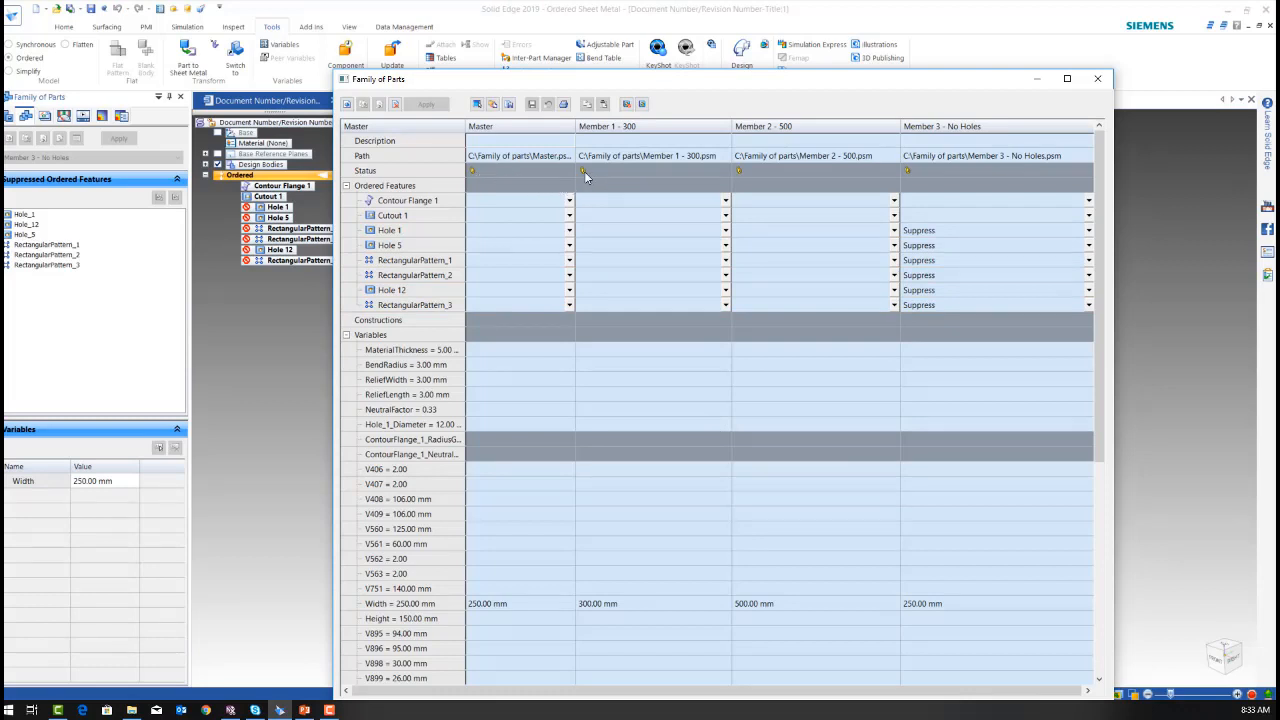
pyautogui.moveTo(743, 178)
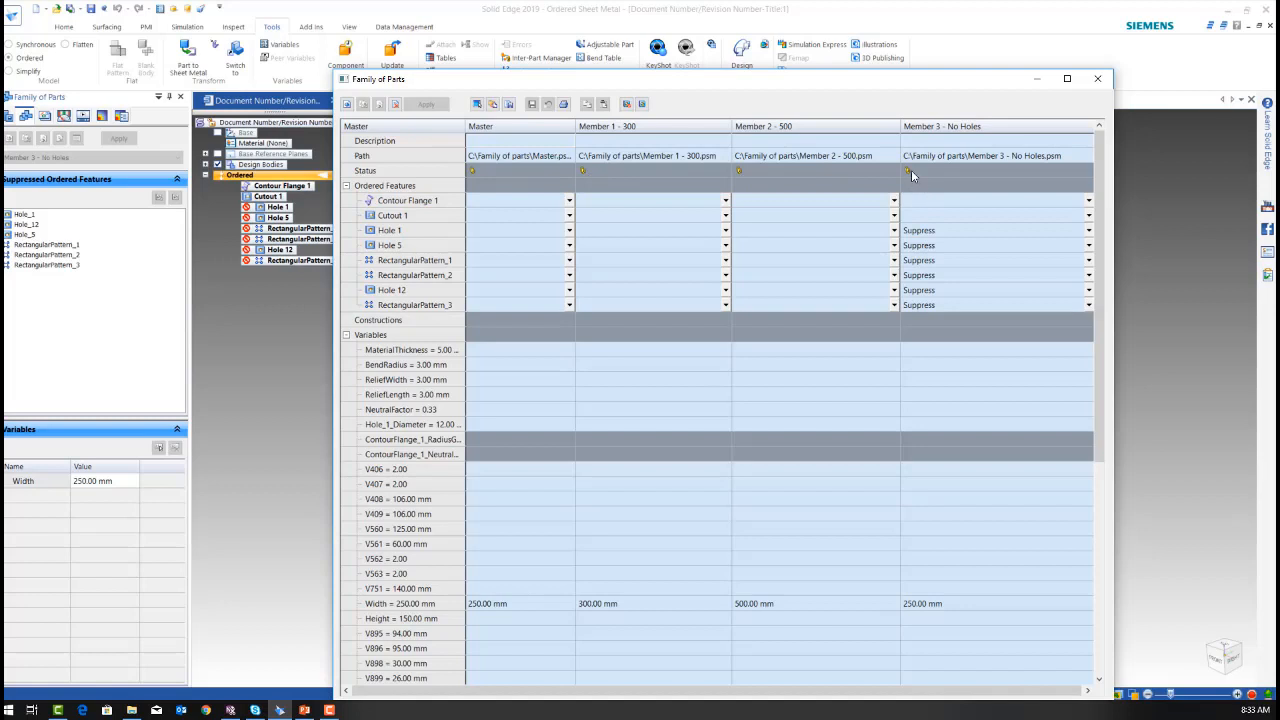
pyautogui.moveTo(911, 175)
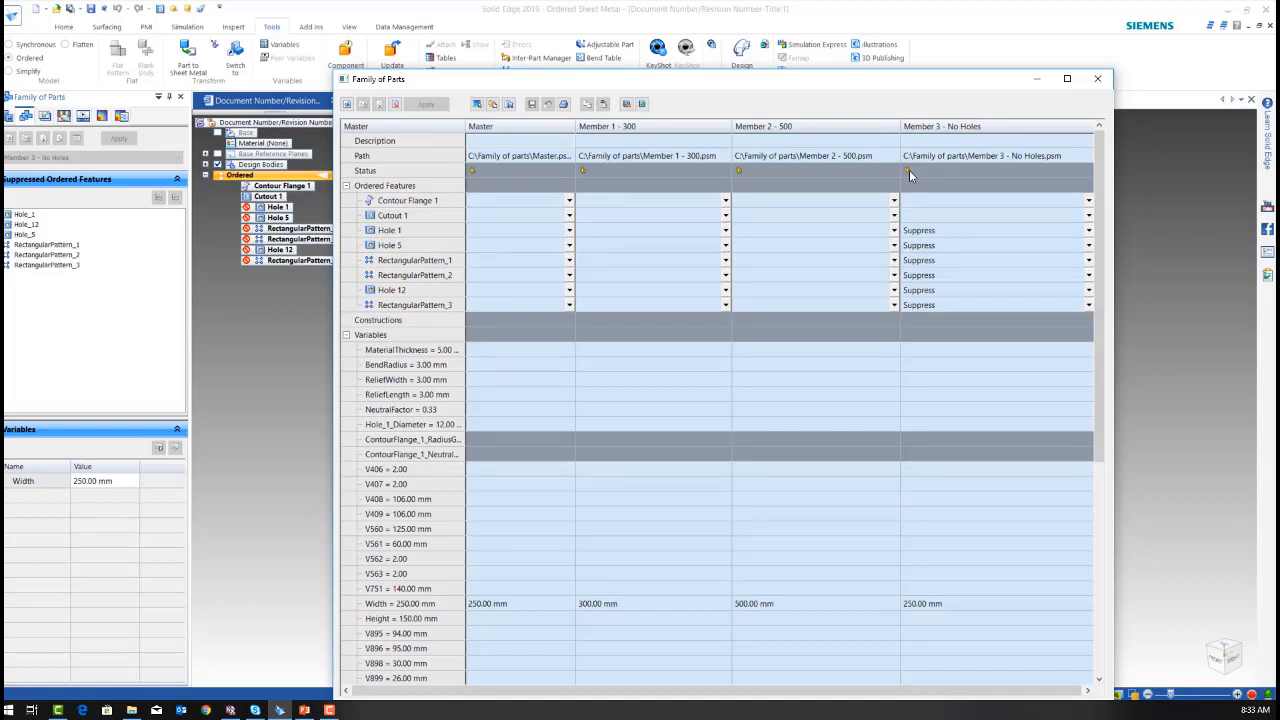
pyautogui.moveTo(908, 177)
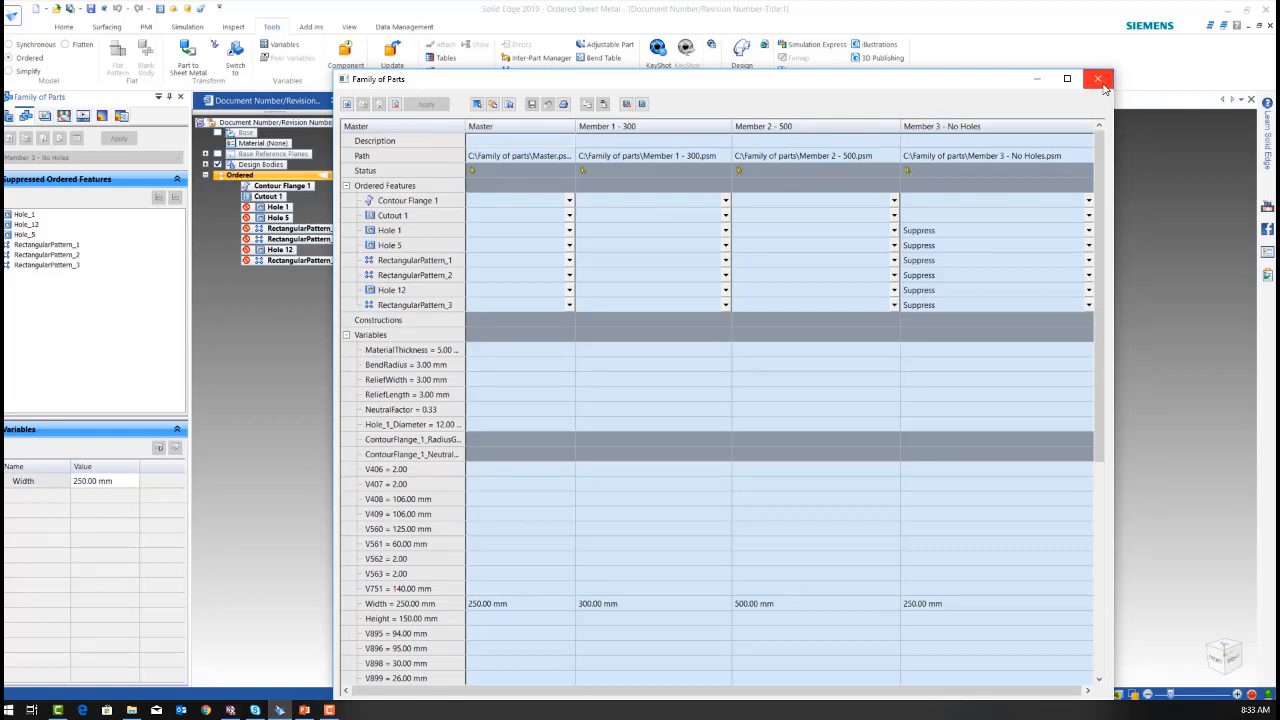
pyautogui.click(1098, 79)
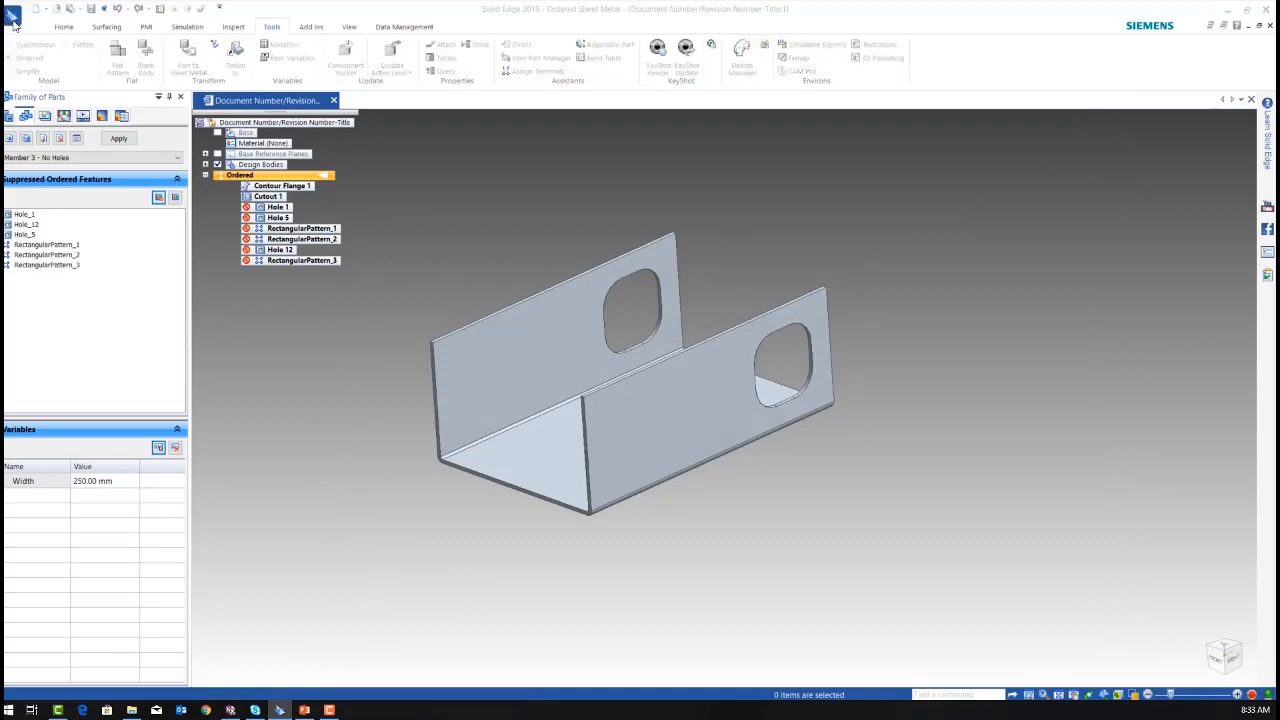
# Step: Open Member 2 - 500.psm from the Family of parts folder
pyautogui.click(12, 16)
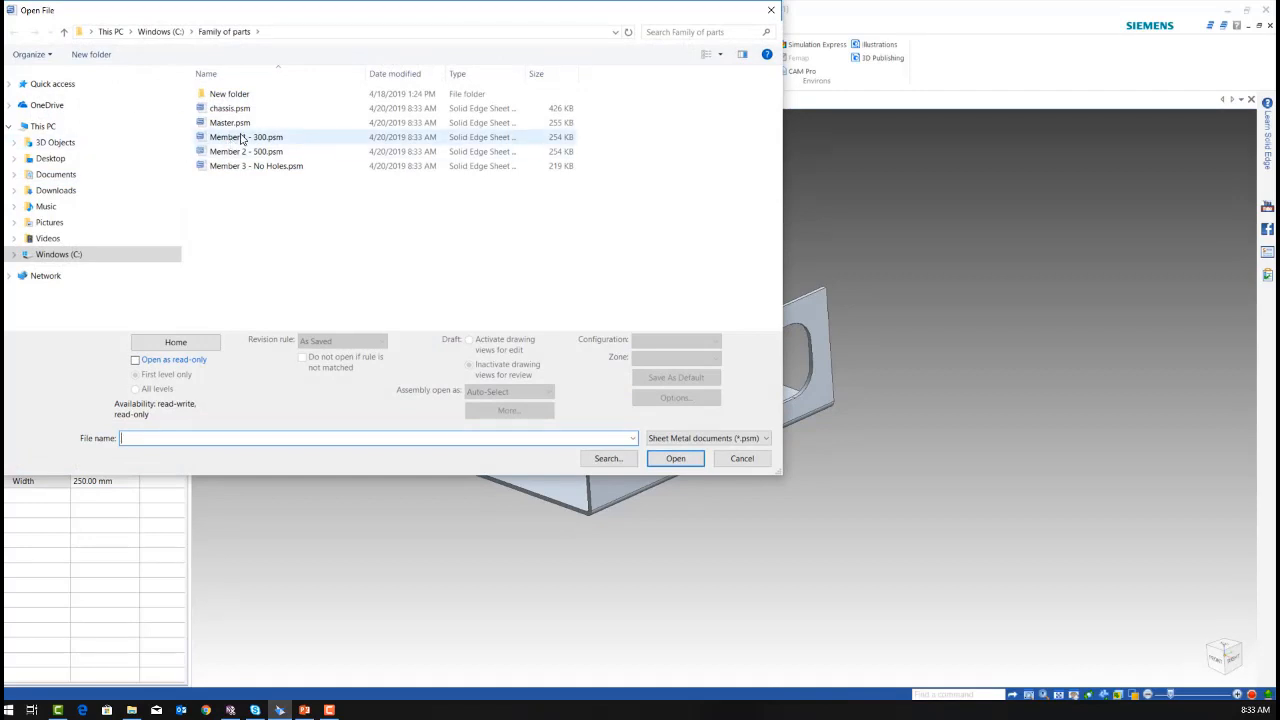
pyautogui.click(246, 151)
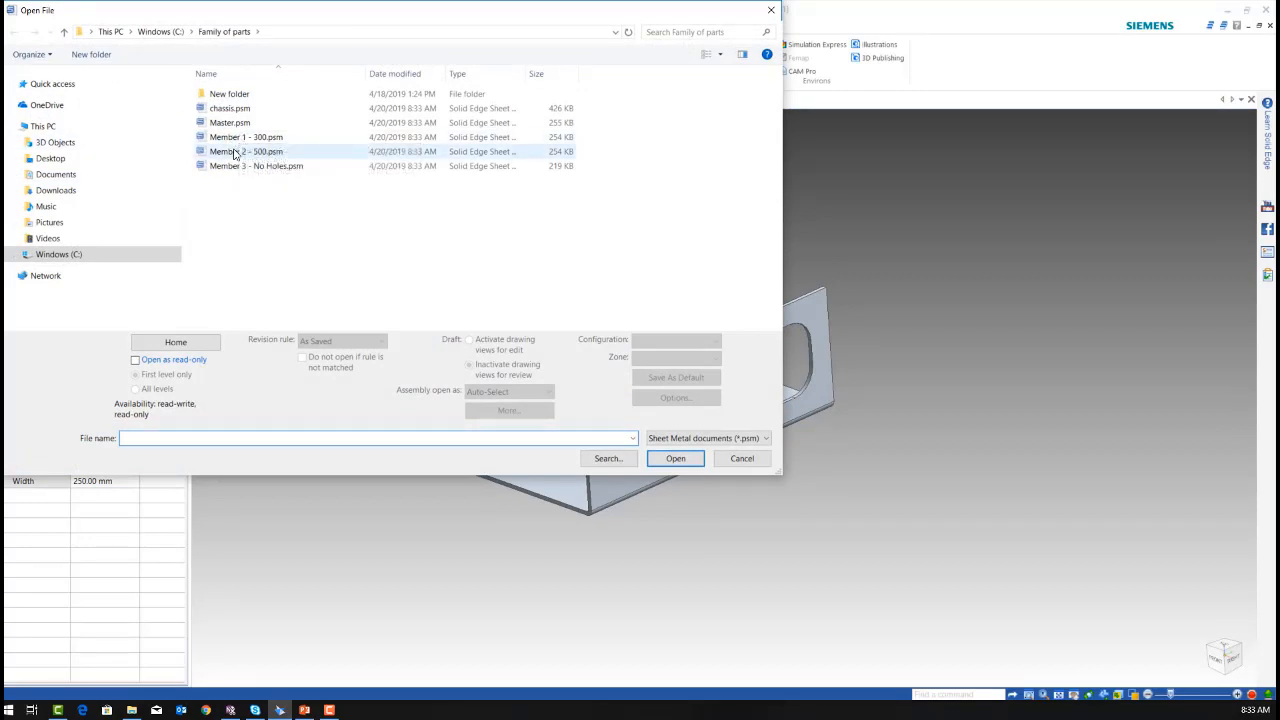
pyautogui.moveTo(235, 166)
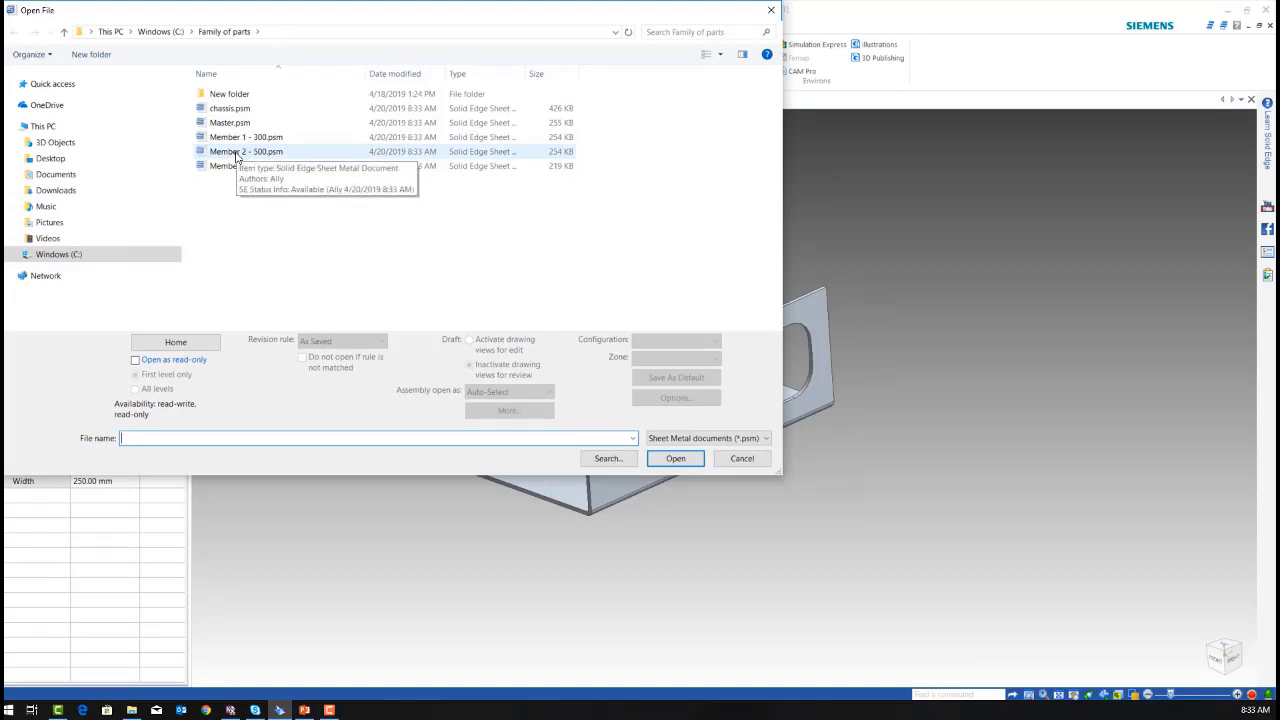
pyautogui.click(246, 151)
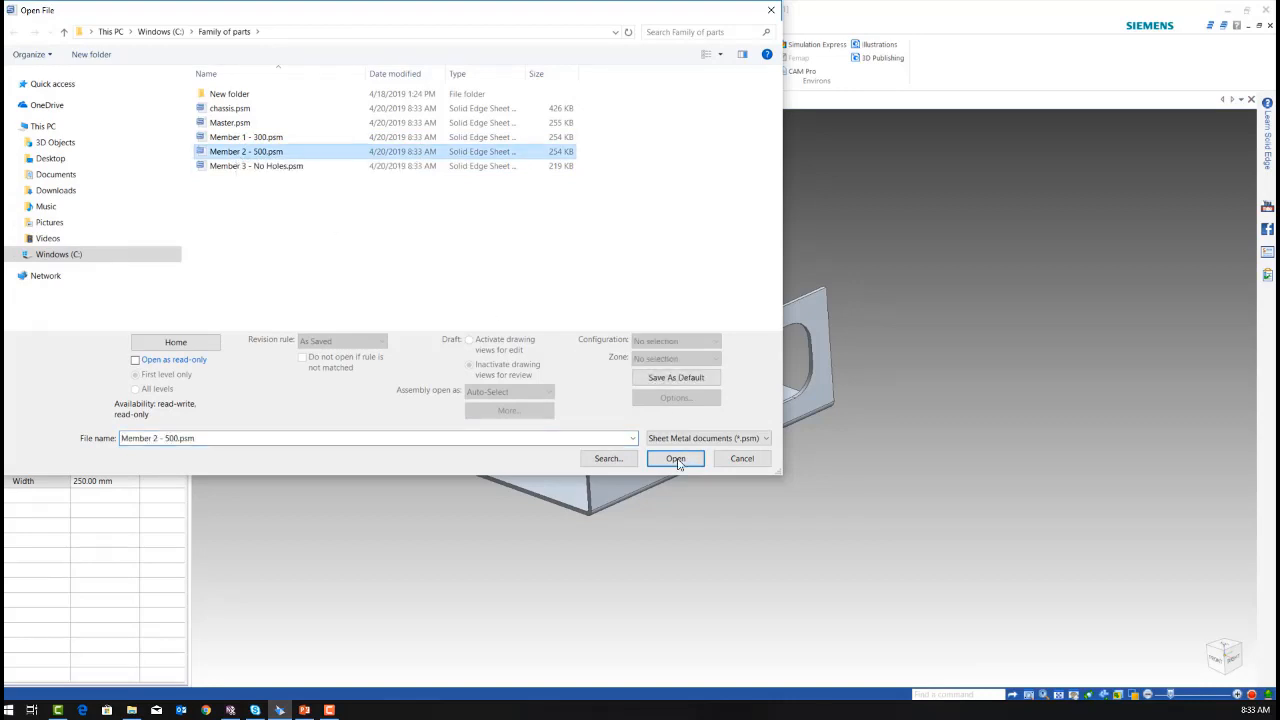
pyautogui.click(675, 458)
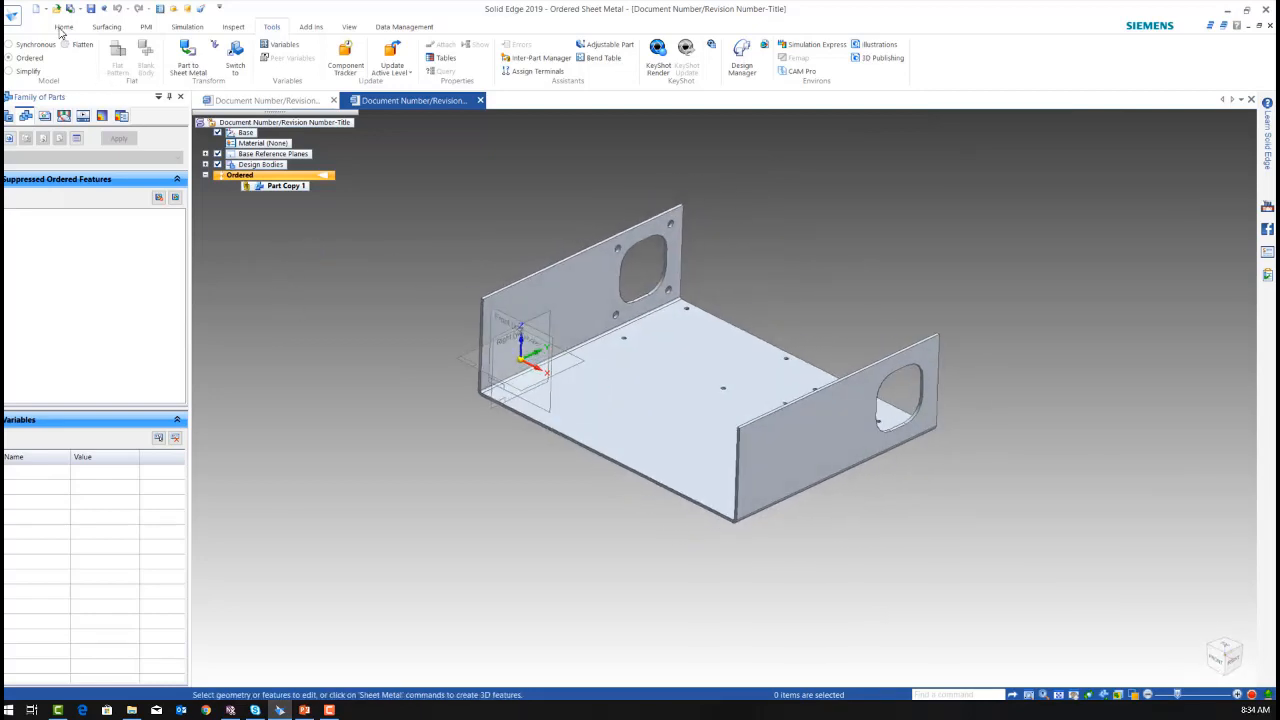
# Step: Create Flange 1 from the top thickness edge of the right wall, extending outward, and finish it
pyautogui.click(64, 27)
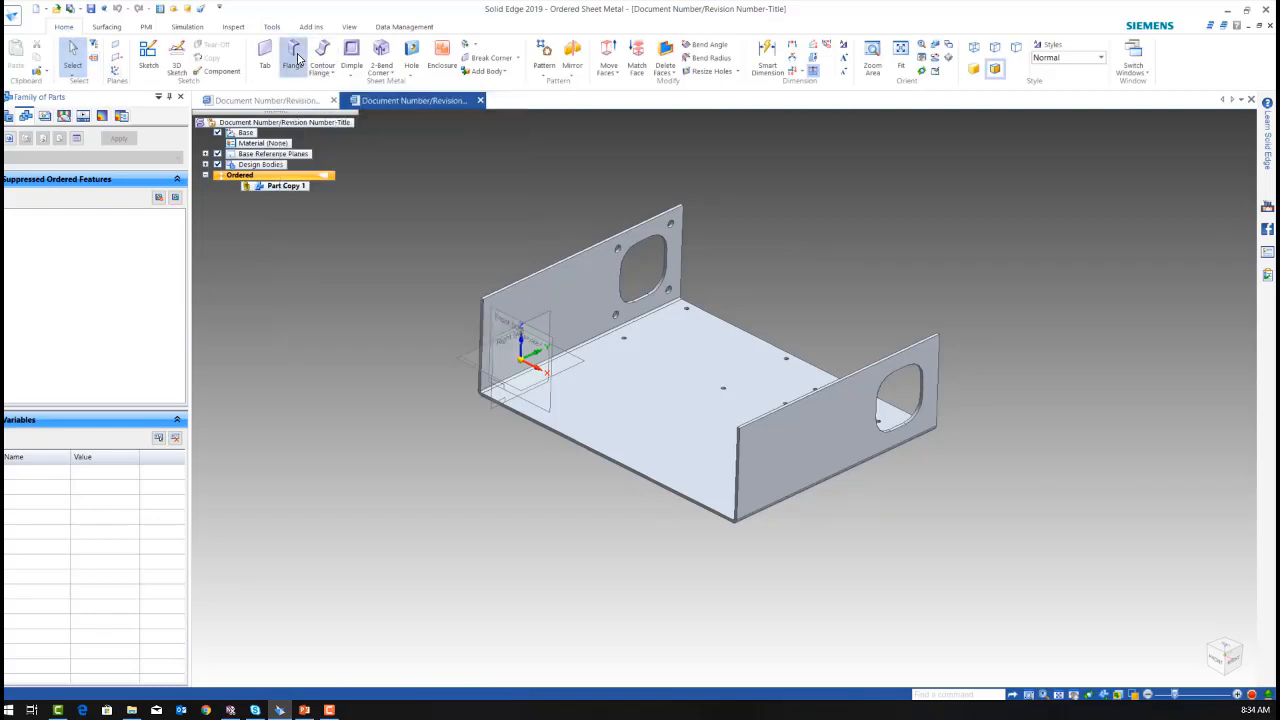
pyautogui.click(293, 55)
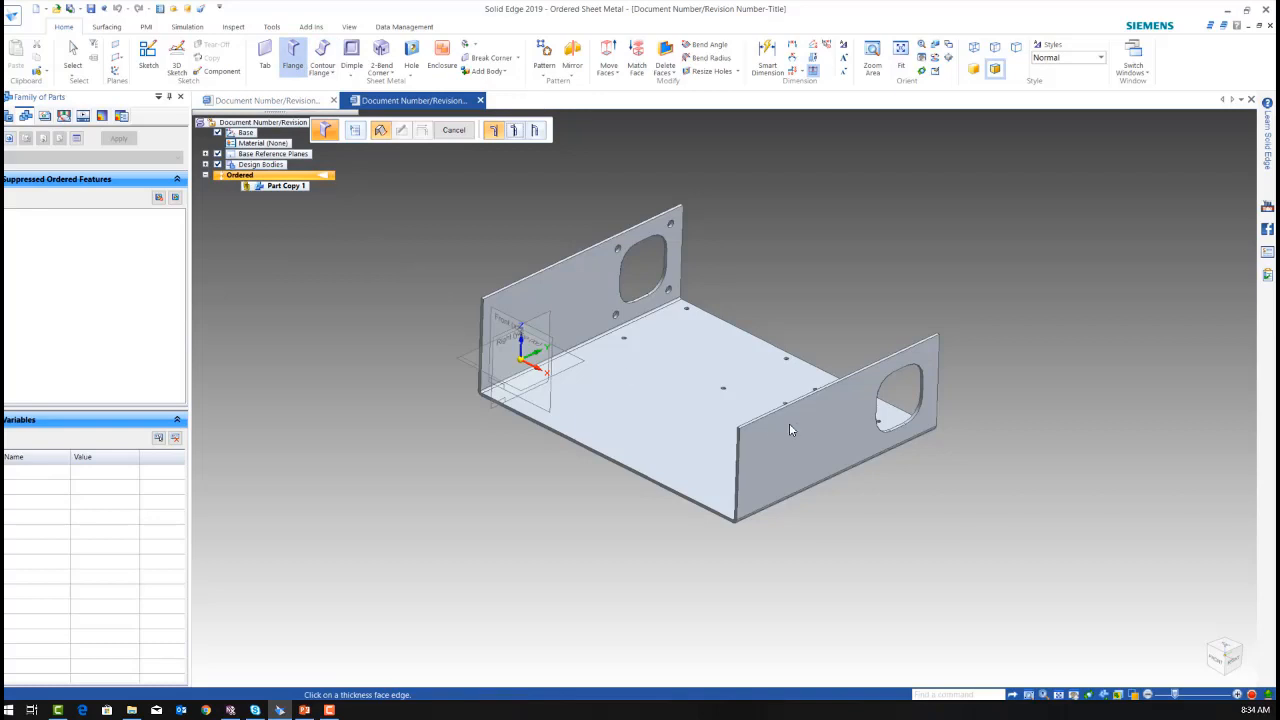
pyautogui.click(845, 407)
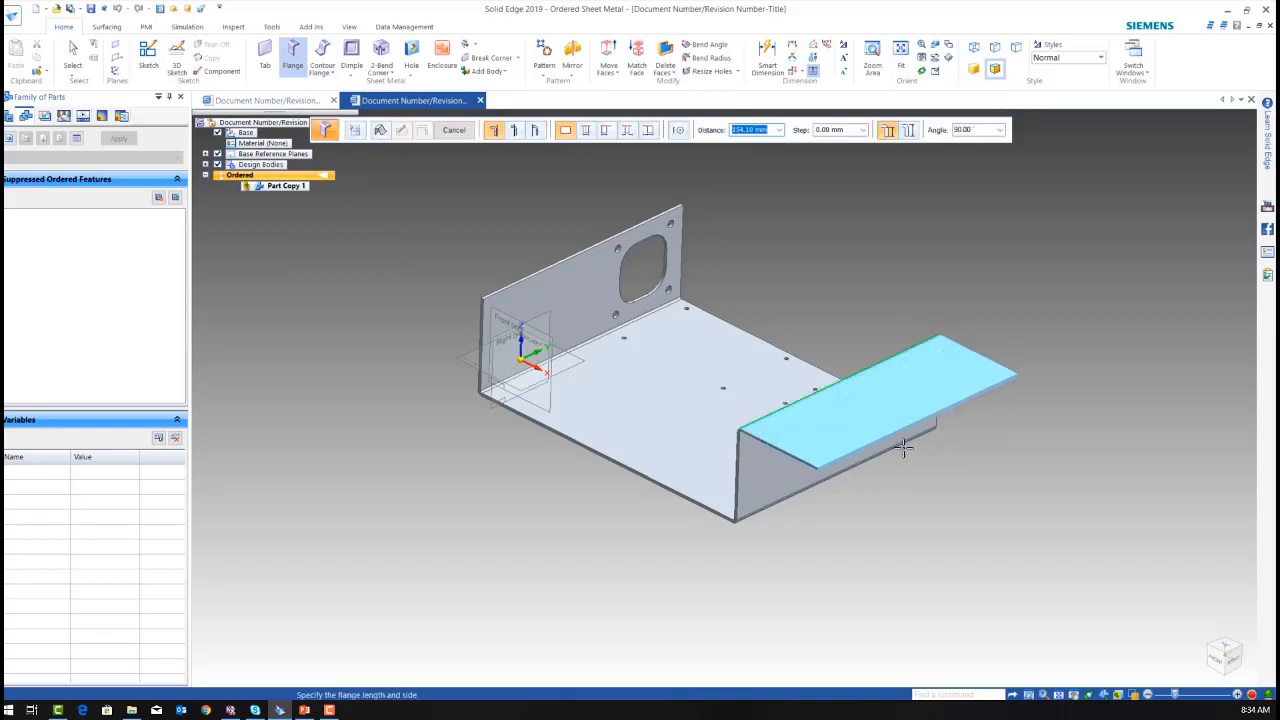
pyautogui.click(905, 445)
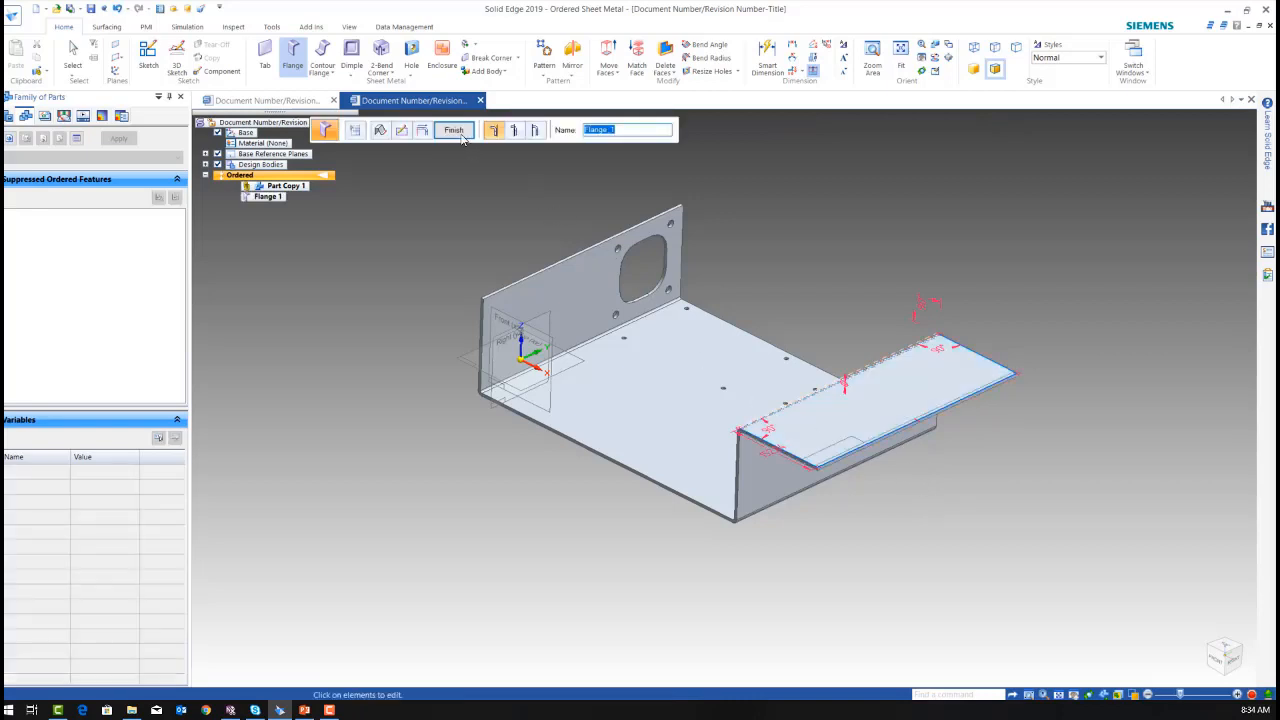
pyautogui.click(453, 130)
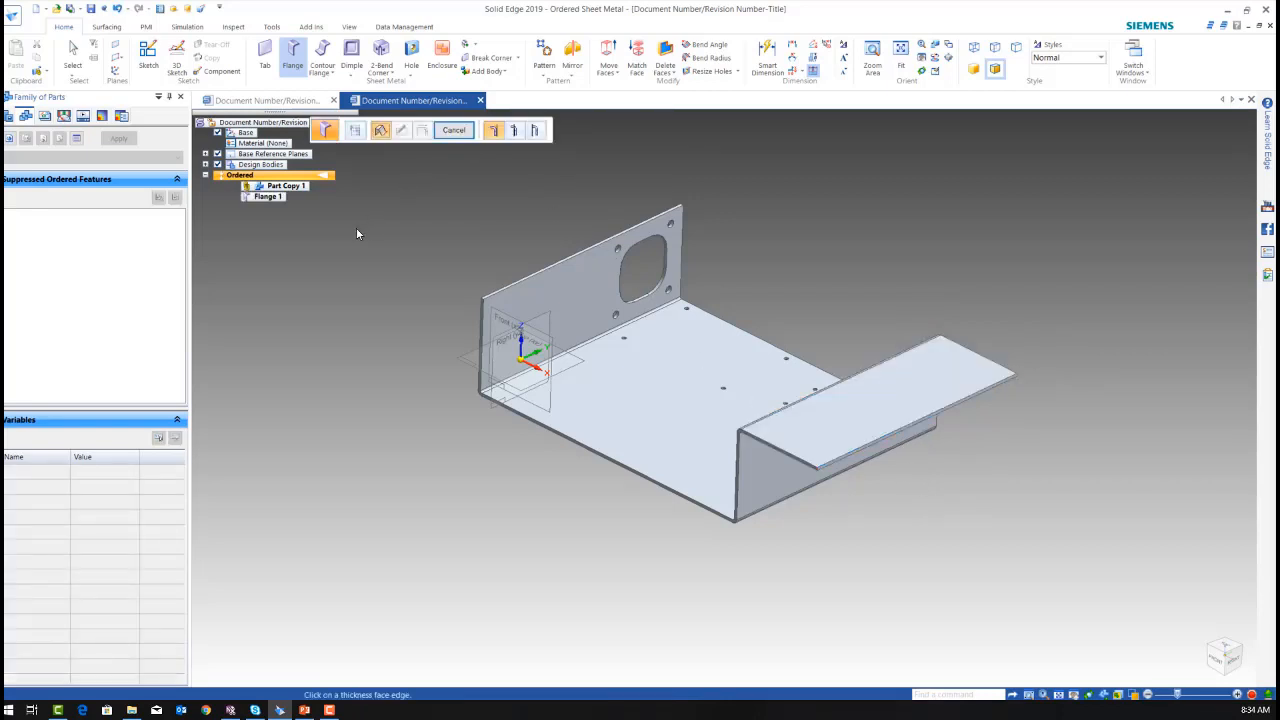
pyautogui.moveTo(449, 290)
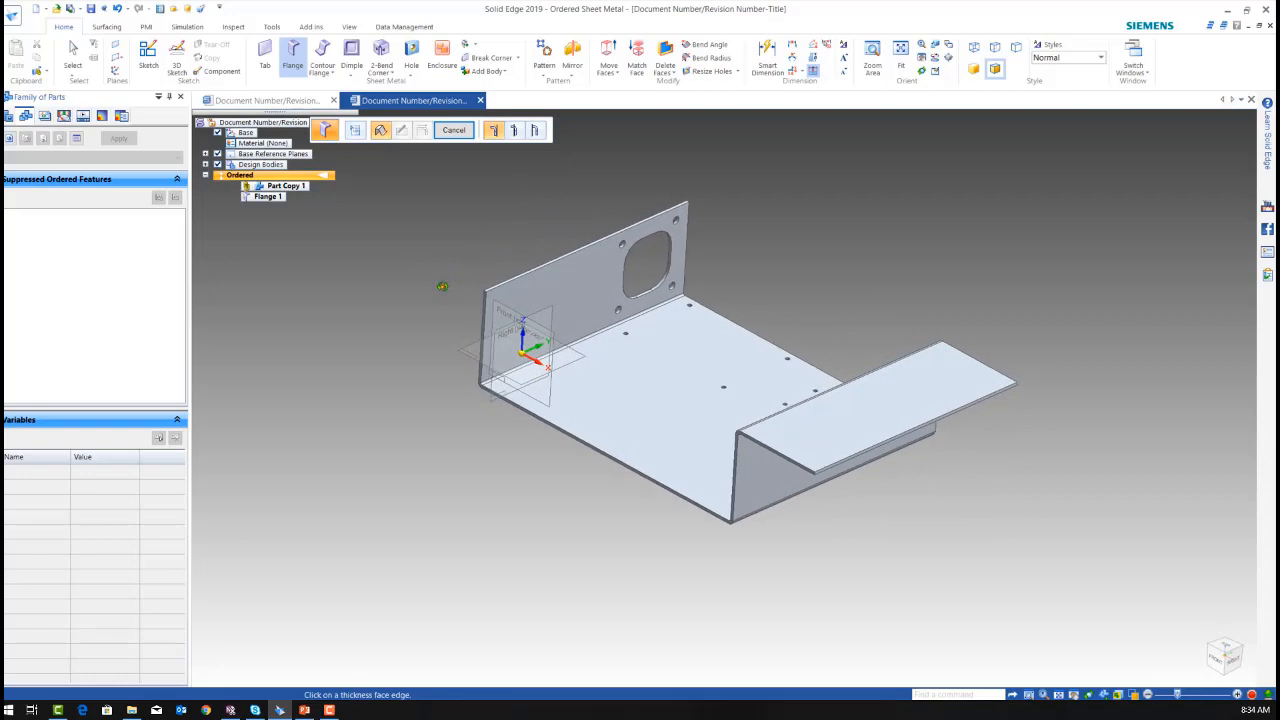
pyautogui.moveTo(423, 296)
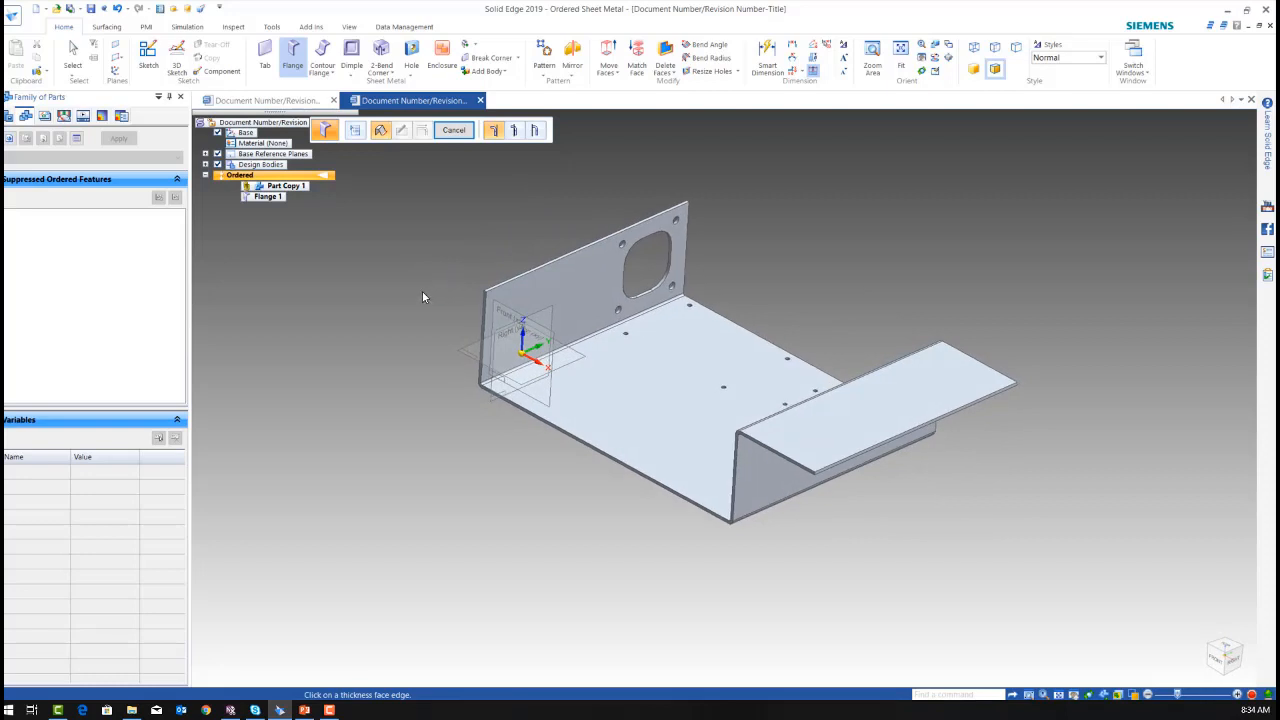
pyautogui.moveTo(422, 296)
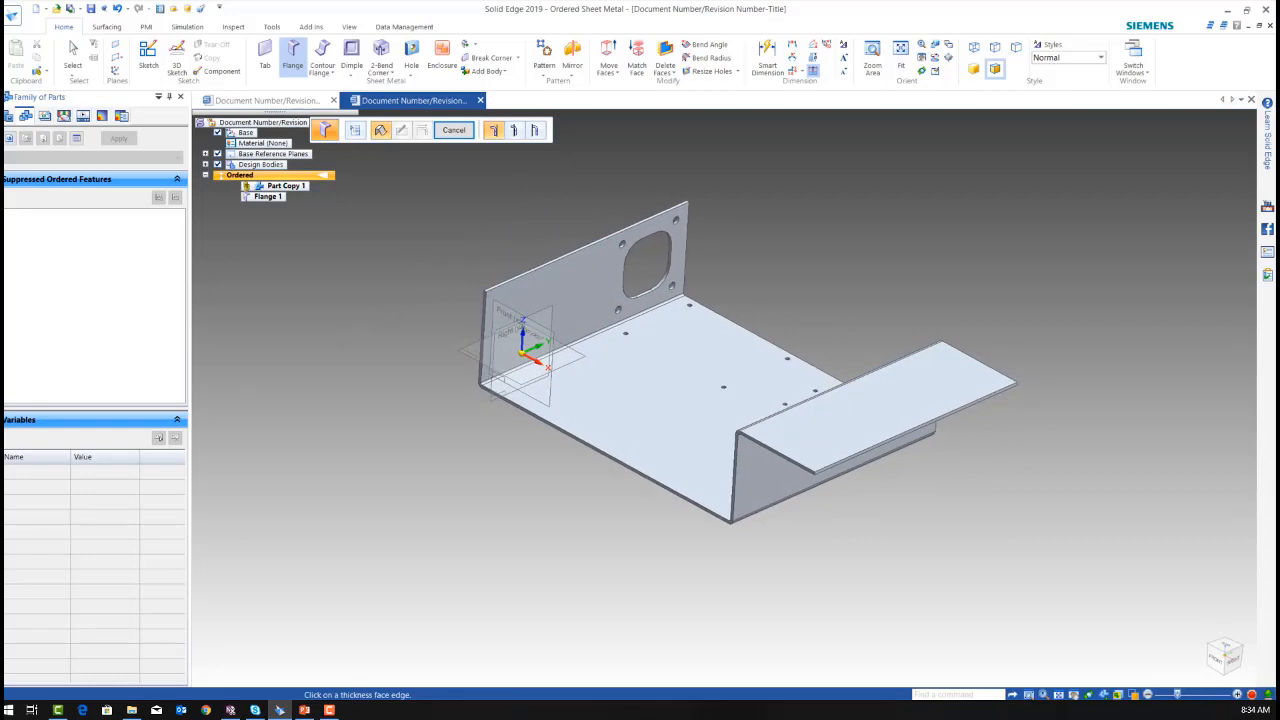